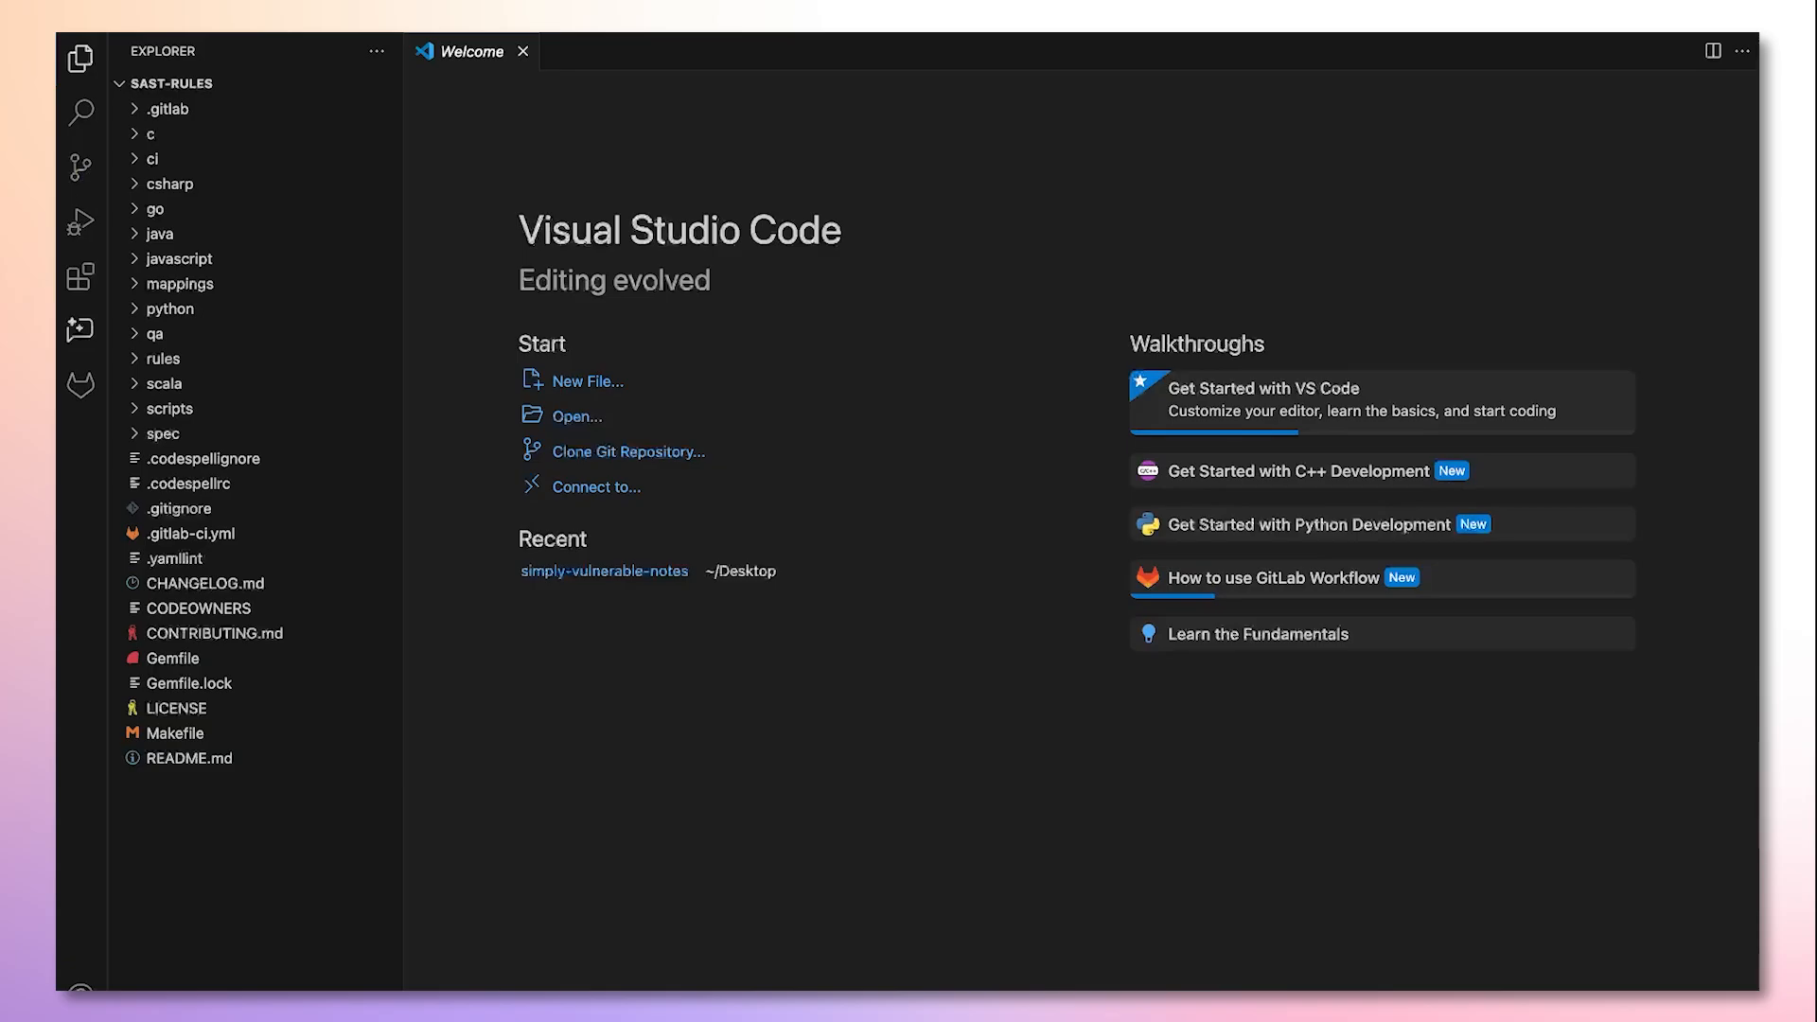
pyautogui.moveTo(81, 276)
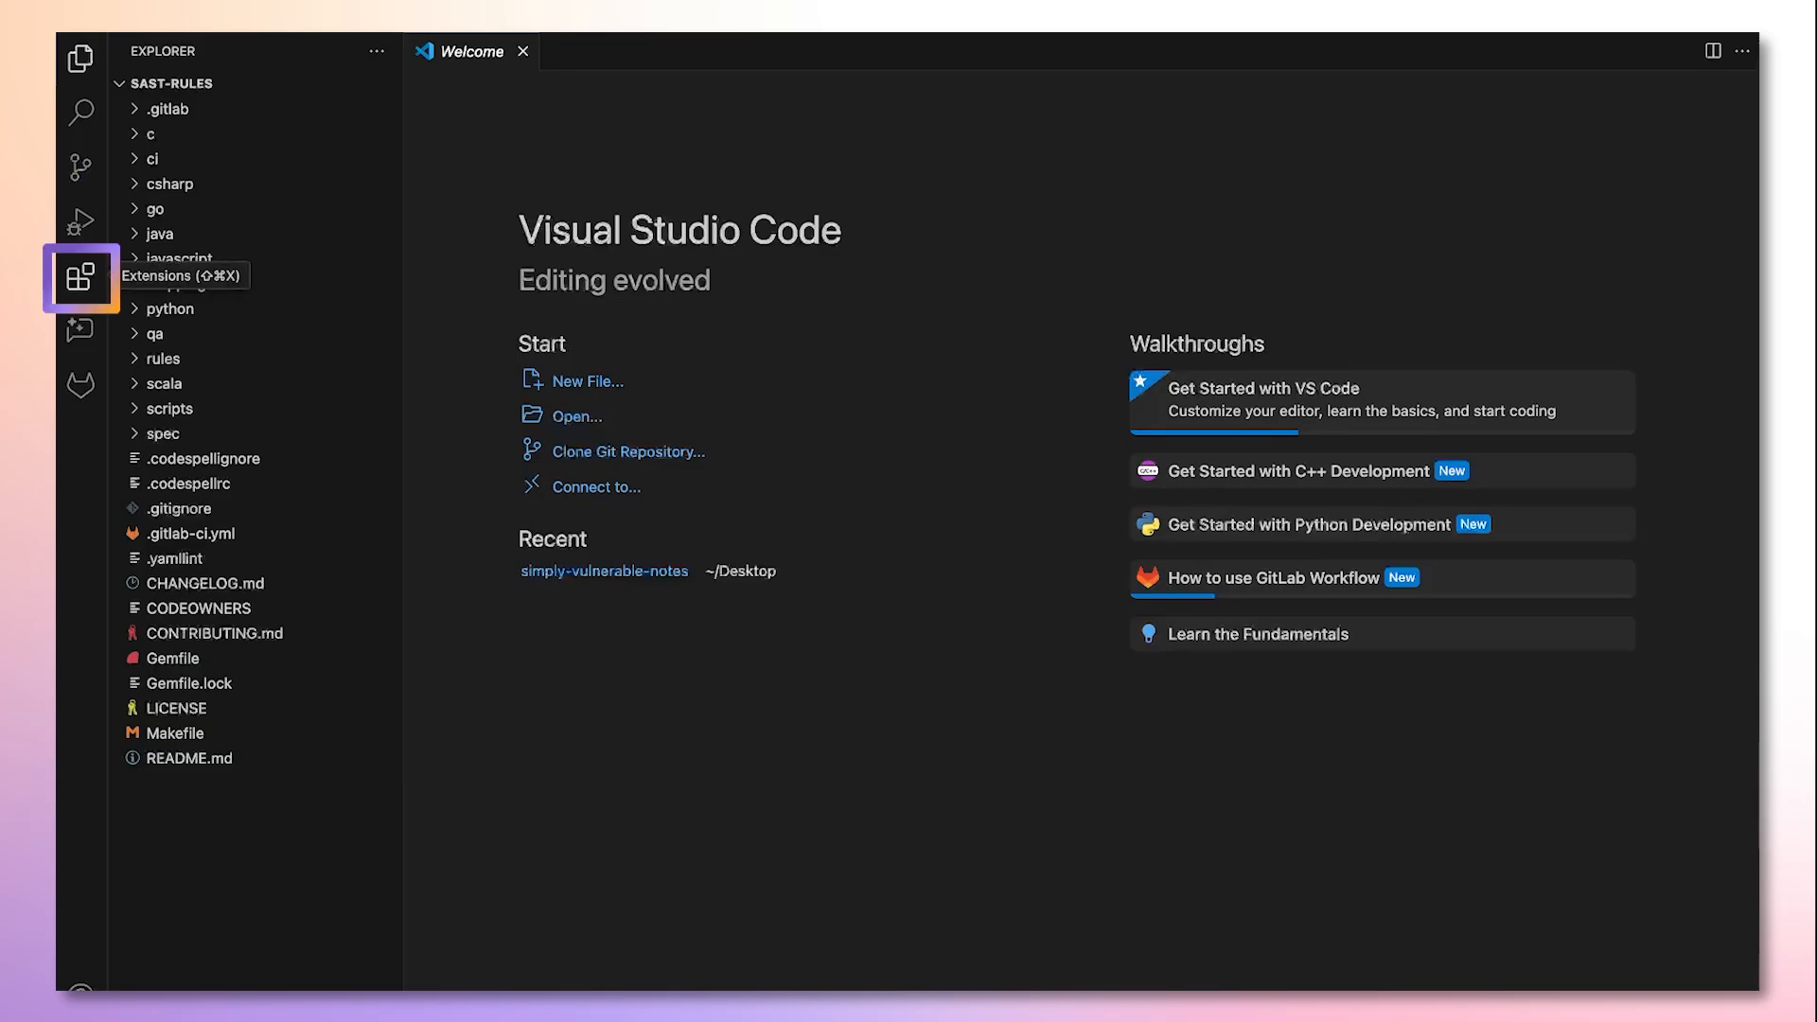
# - Find GitLab in the Extensions view and show the GitLab Workflow details page
pyautogui.click(82, 277)
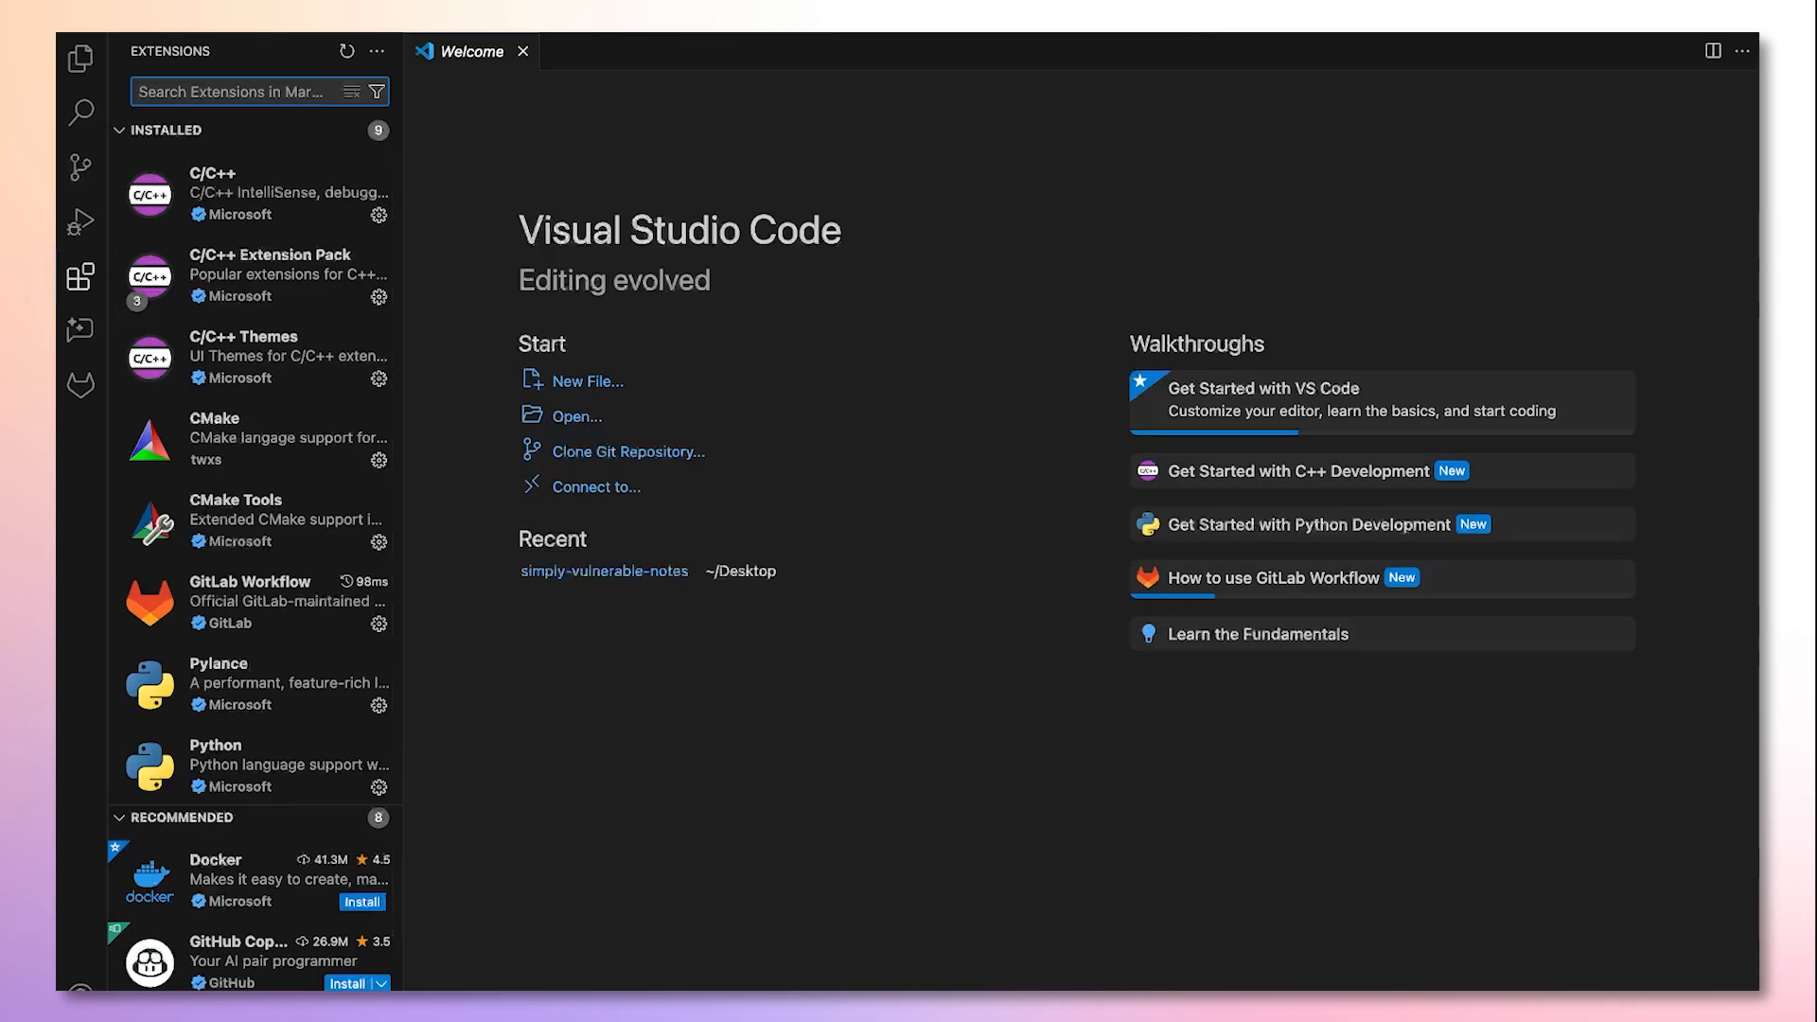
pyautogui.write('GitLab')
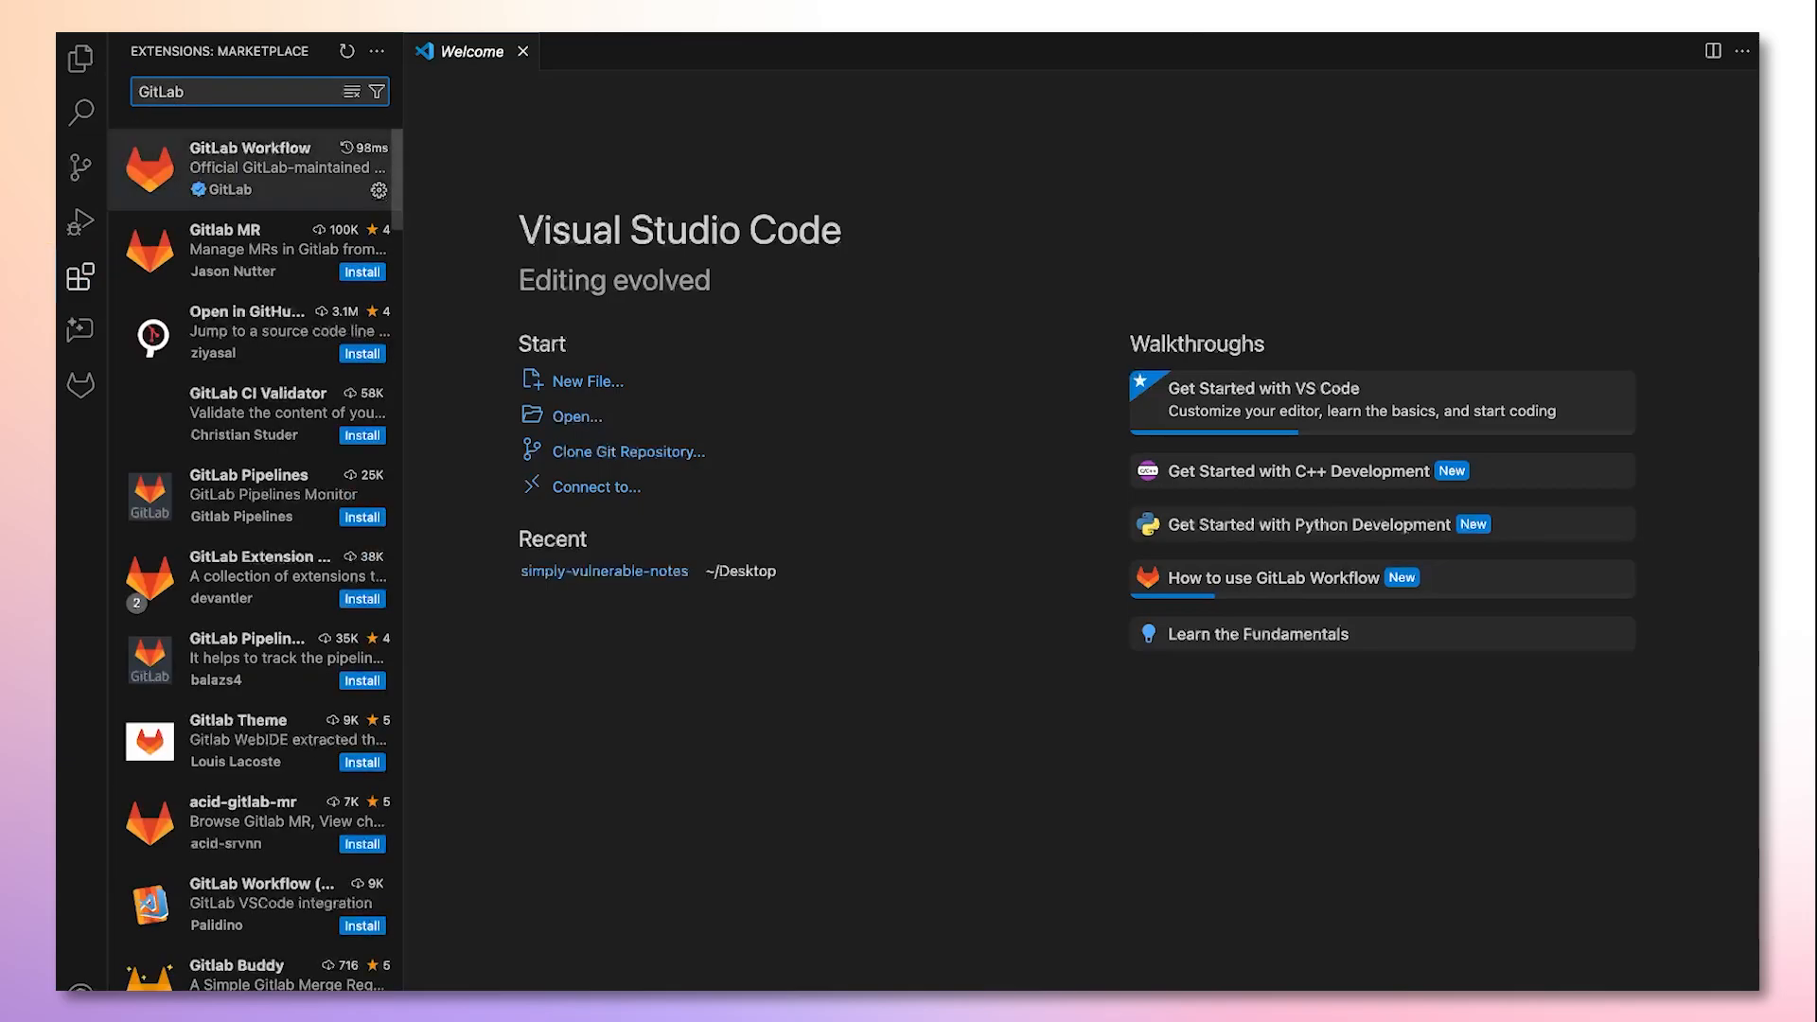
pyautogui.click(267, 168)
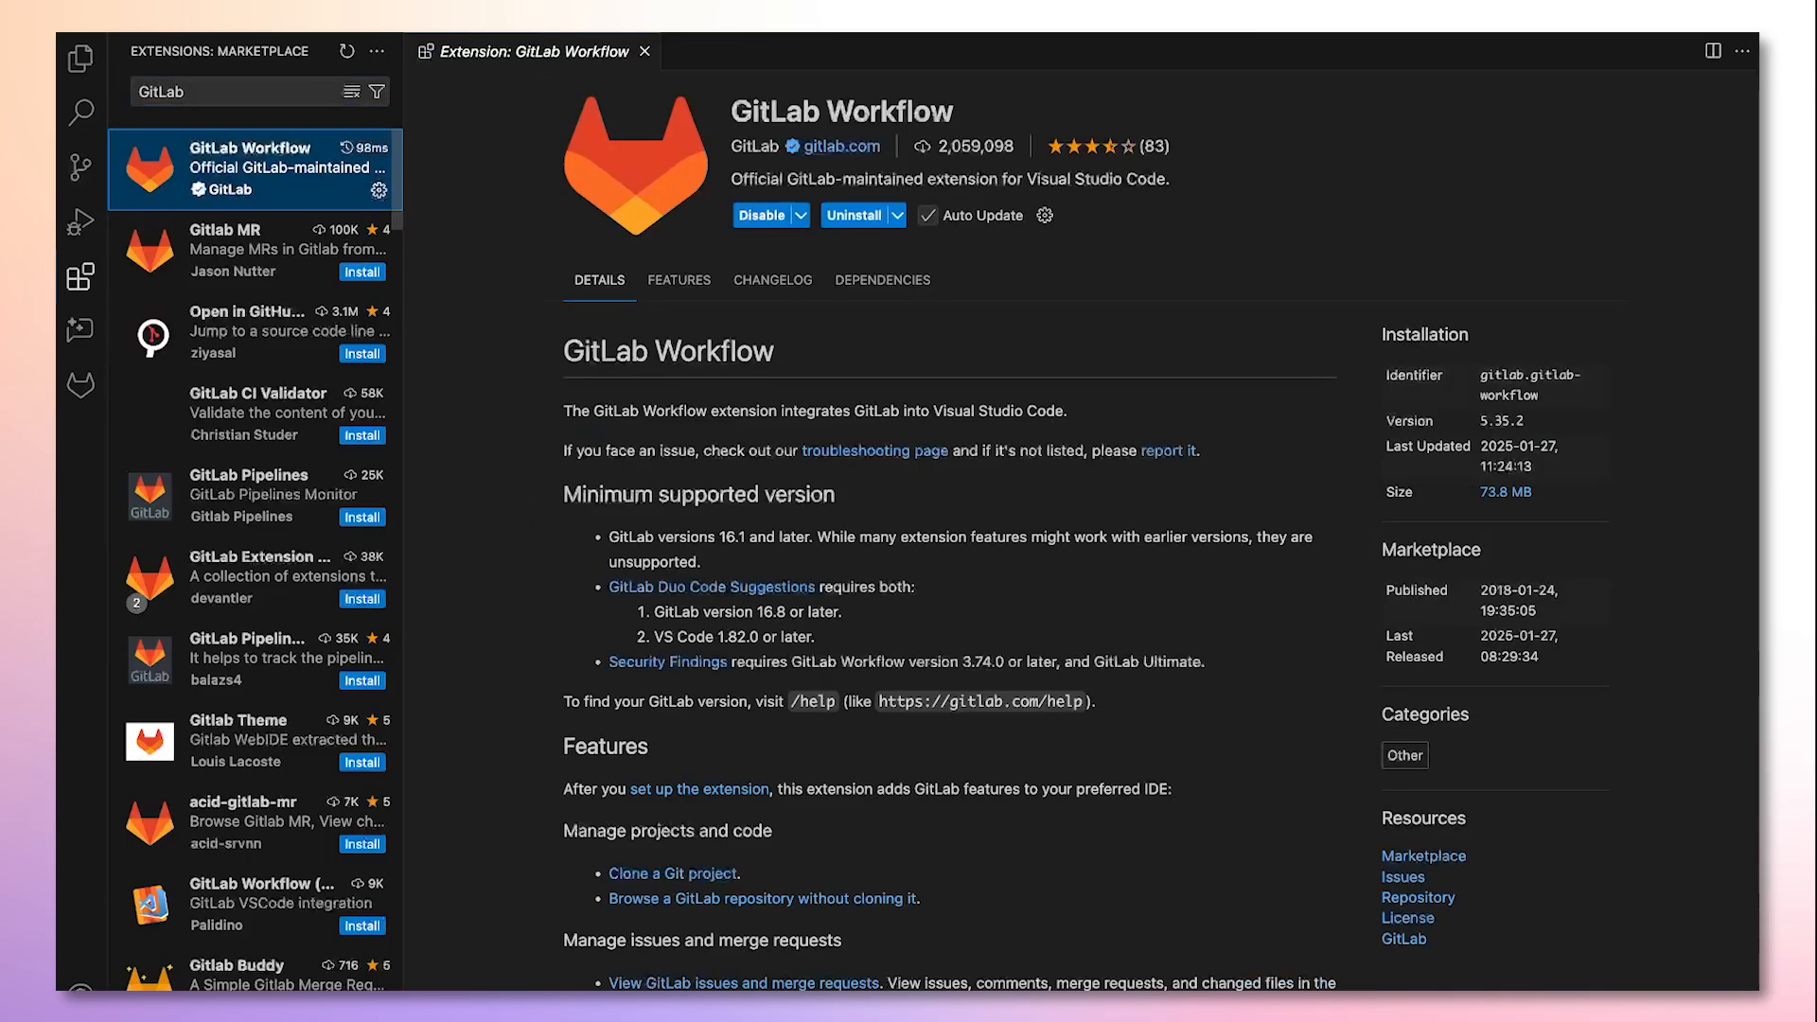
# - Scroll the extension details down to the Setup section
pyautogui.scroll(-3)
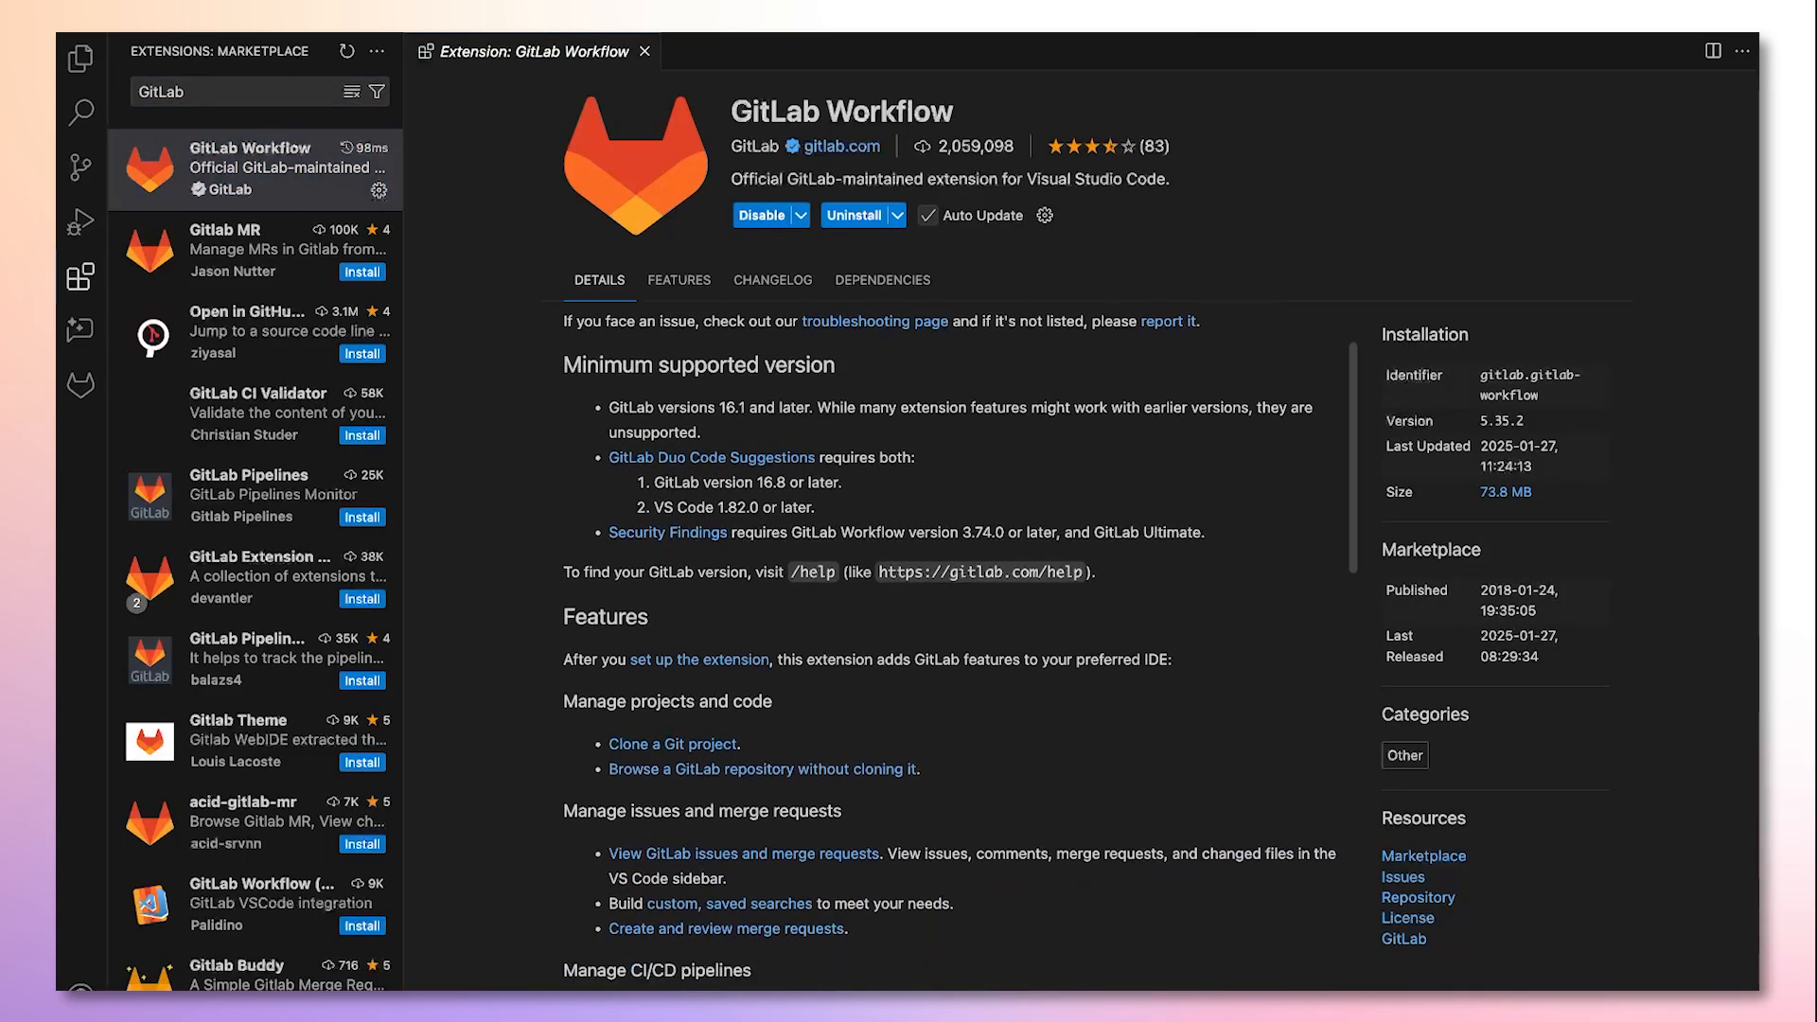
pyautogui.scroll(-3)
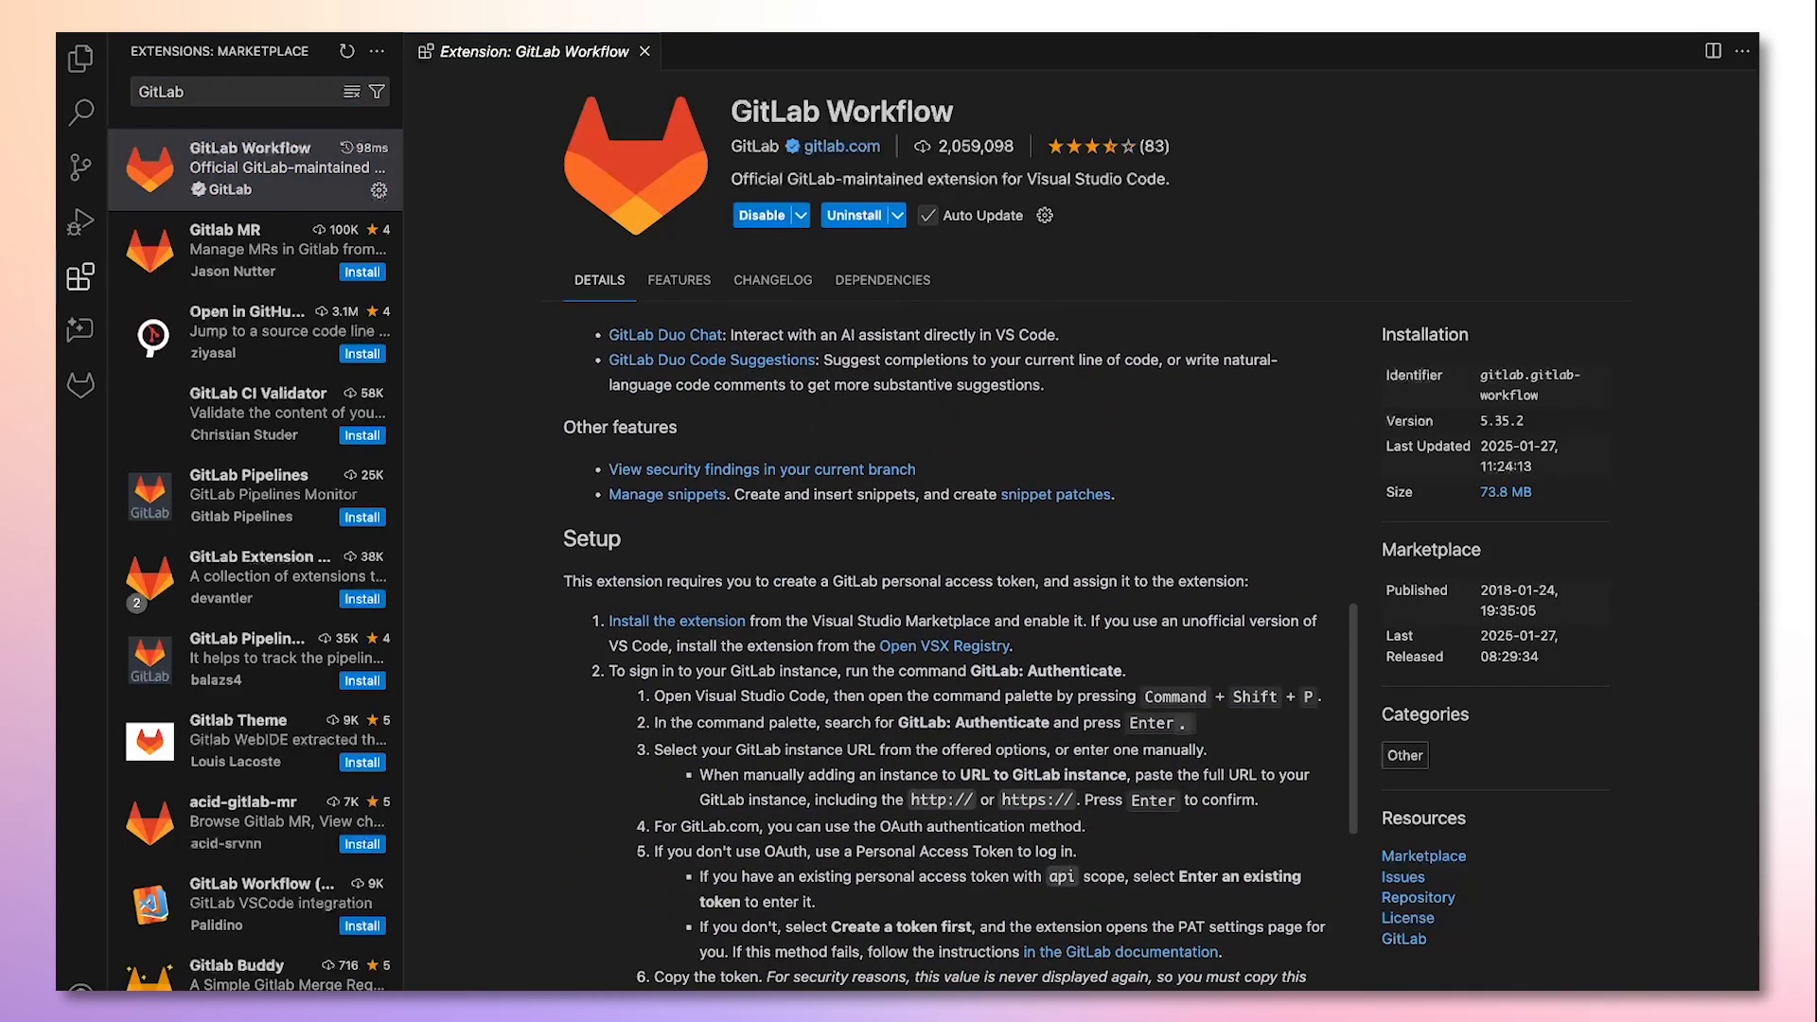
pyautogui.scroll(-3)
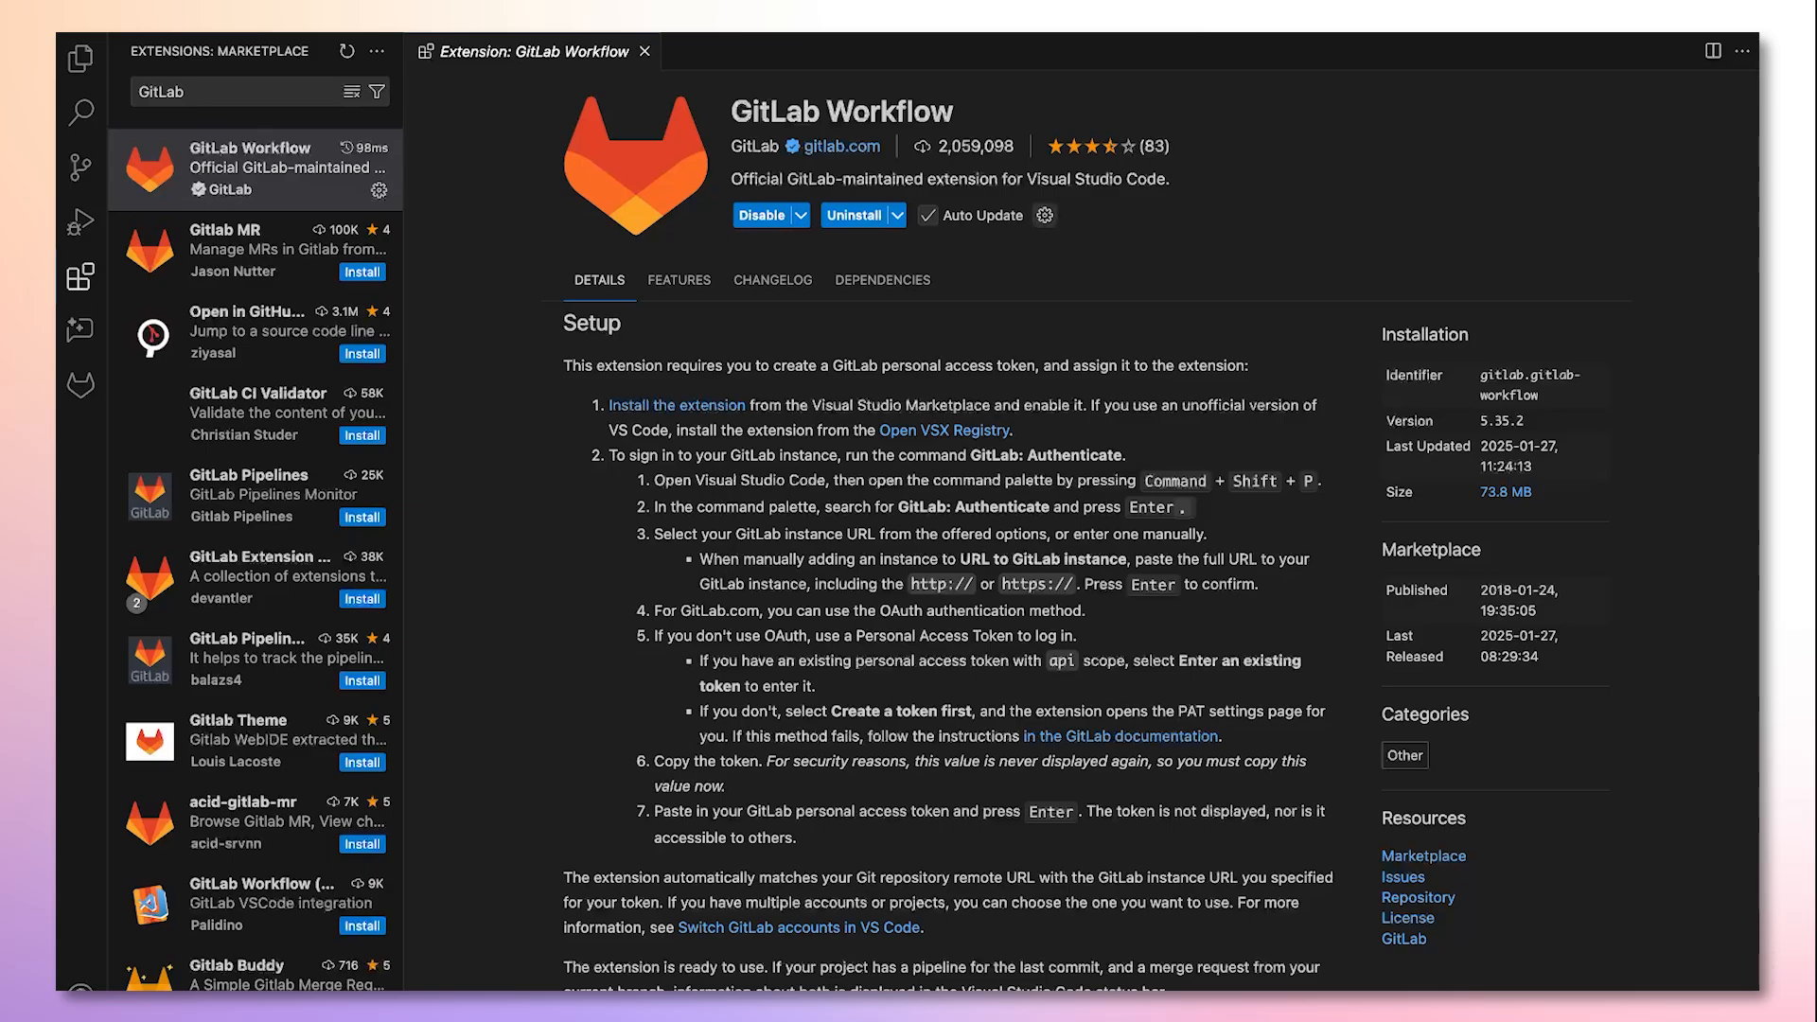
# - Reach the GitLab Workflow > Code Security settings from the extension's gear menu
pyautogui.click(1044, 216)
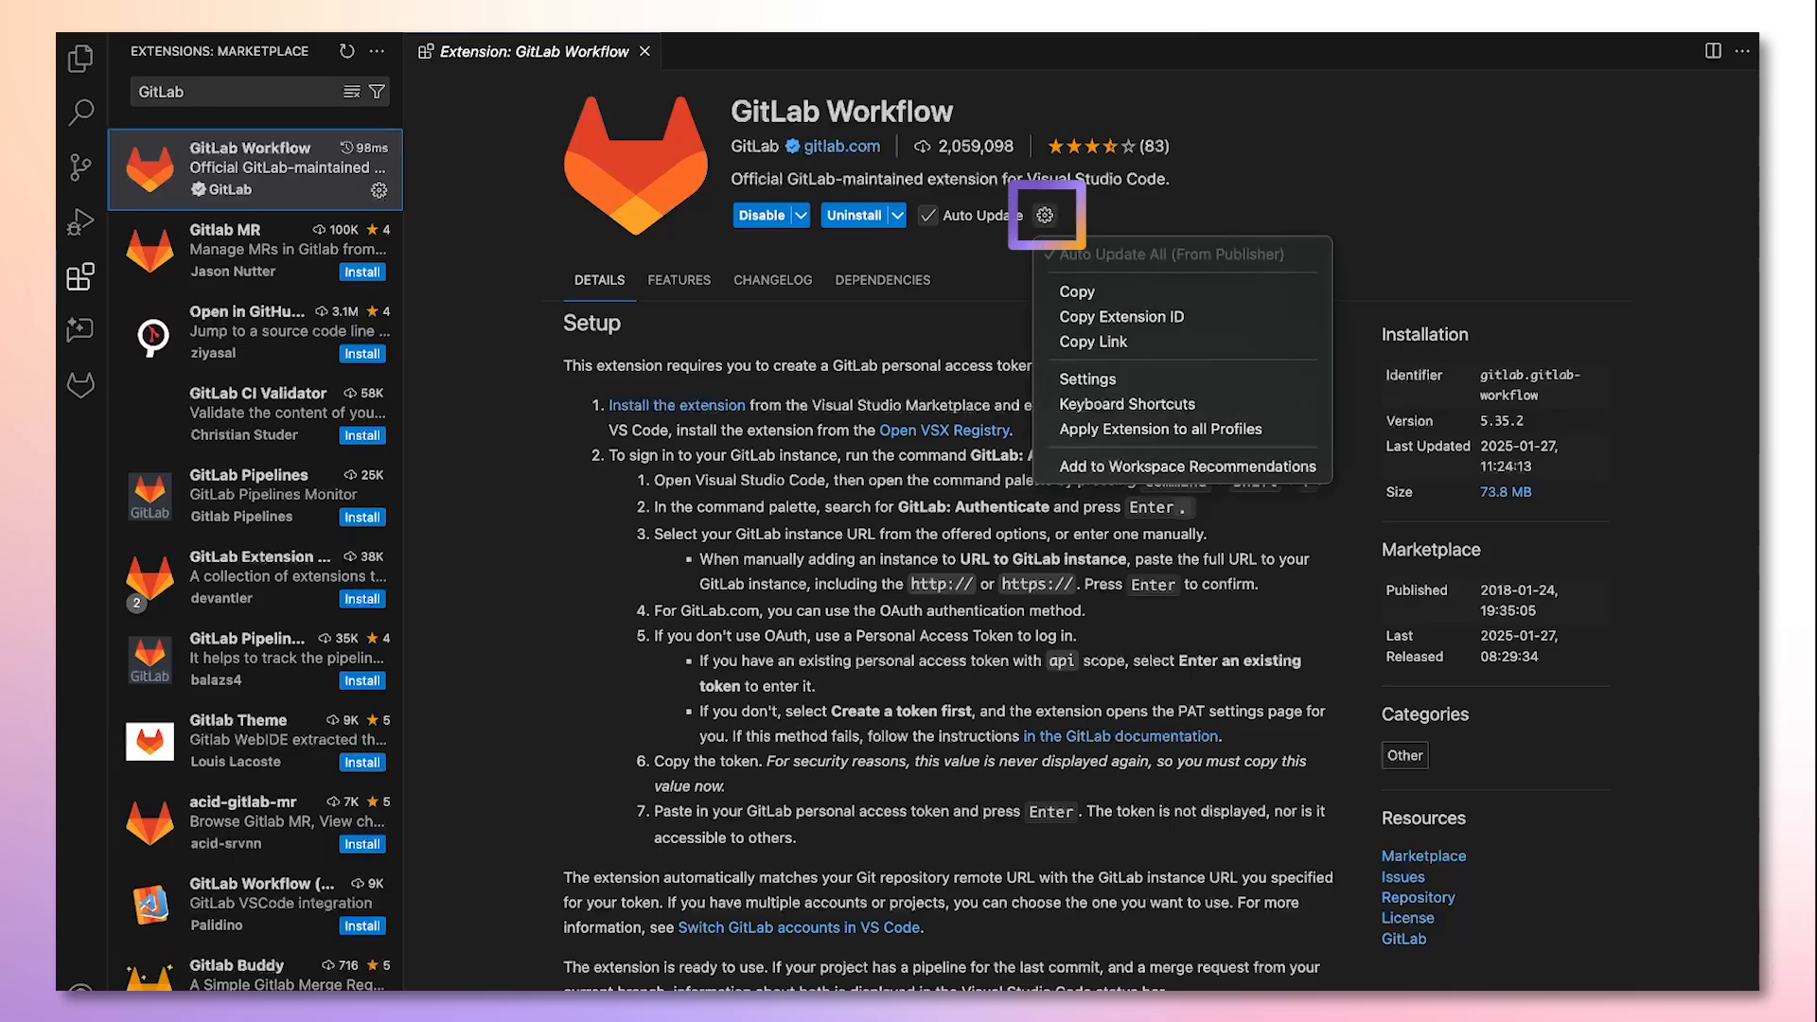
pyautogui.moveTo(1124, 379)
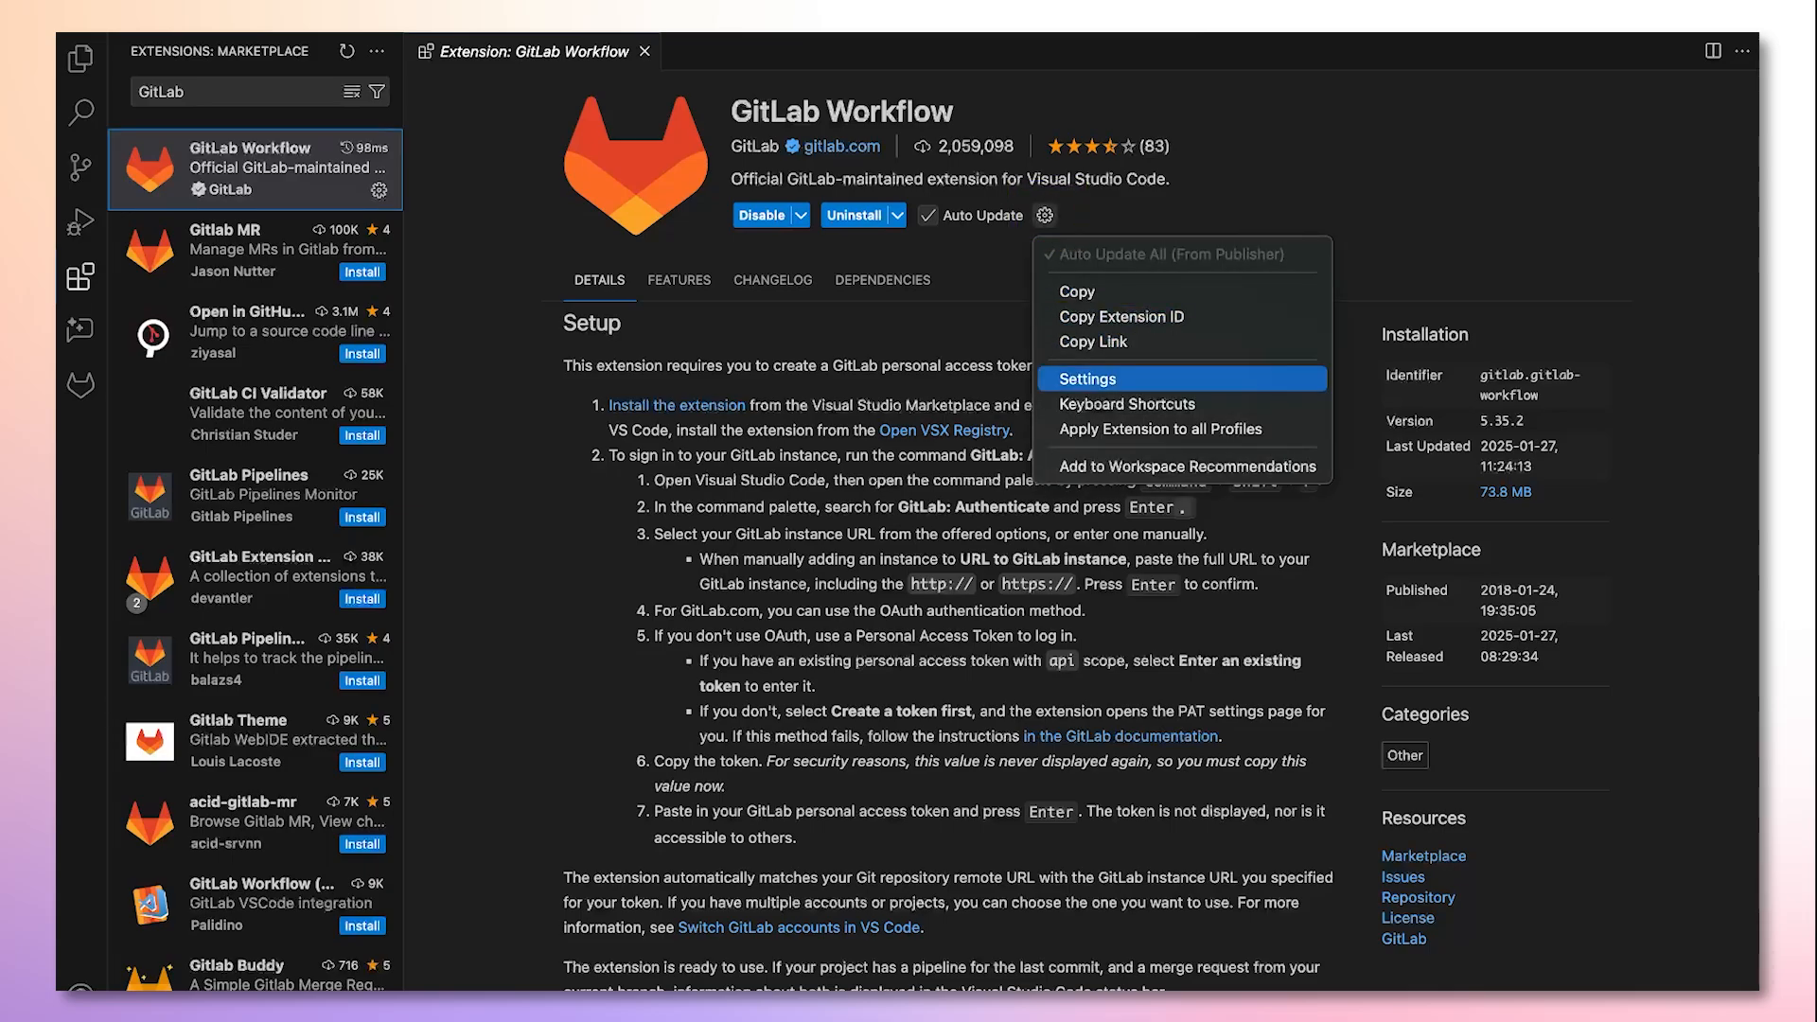
pyautogui.click(1087, 378)
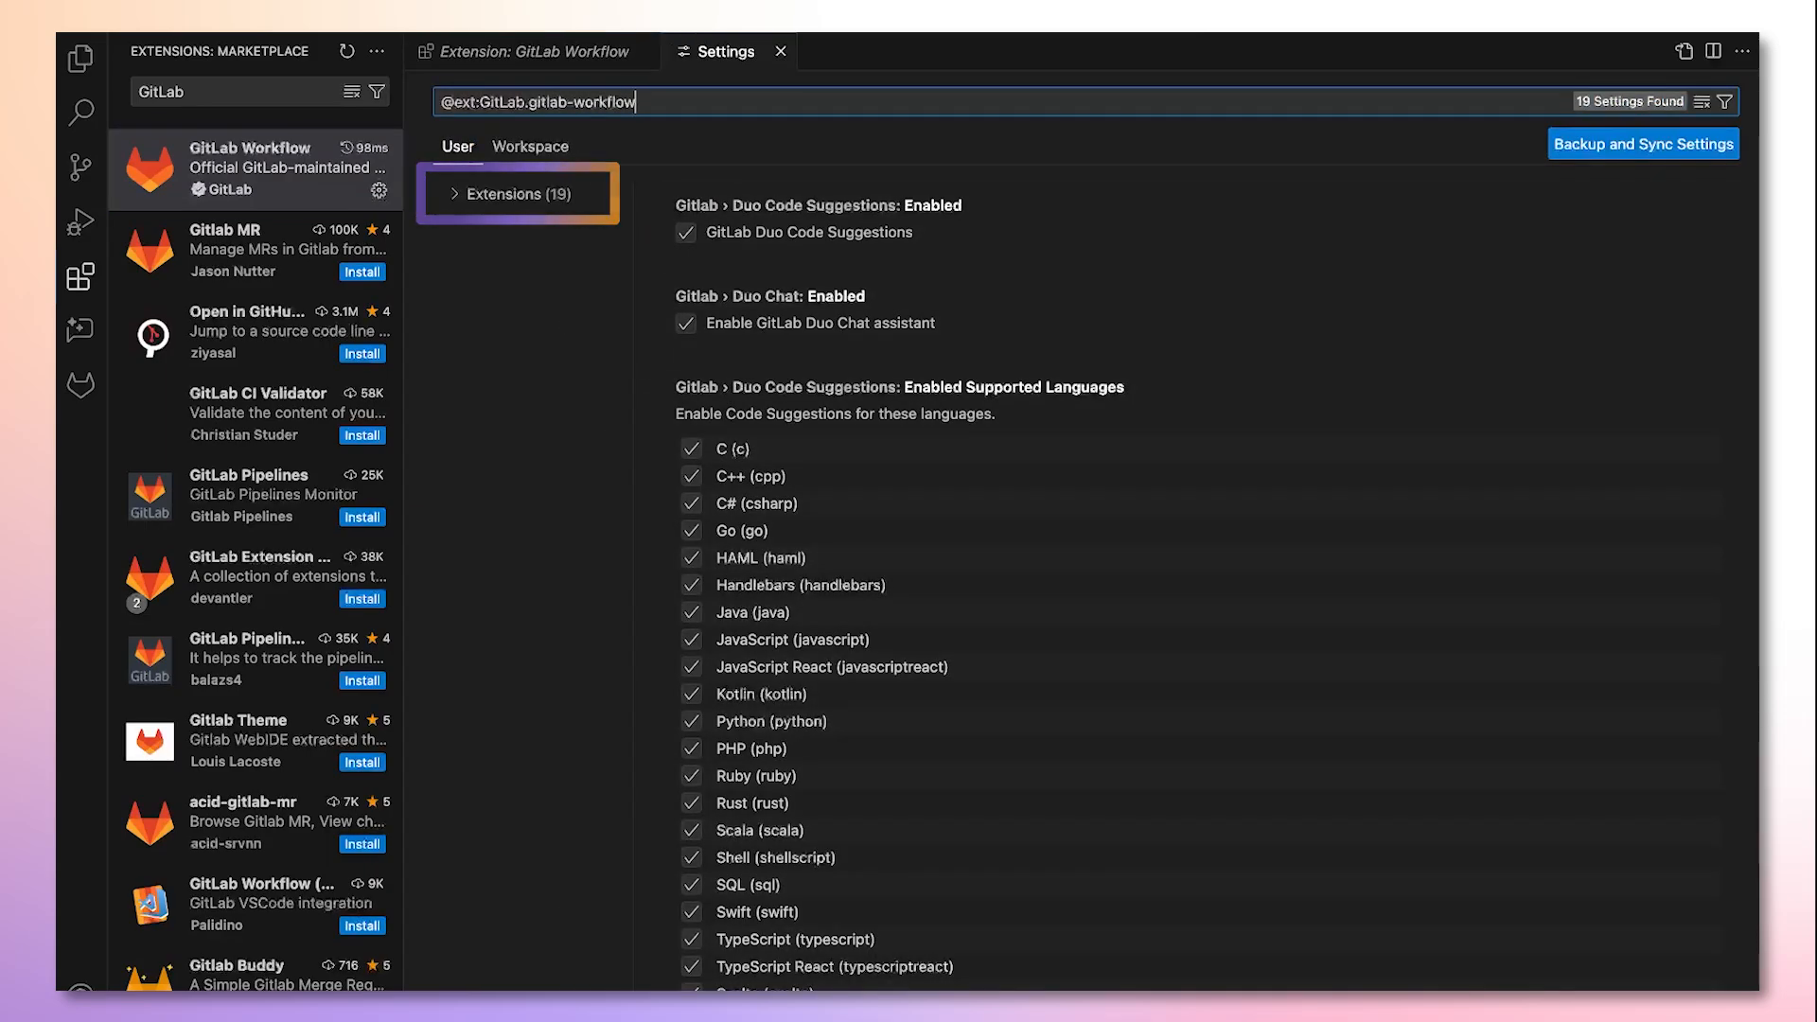
pyautogui.click(504, 193)
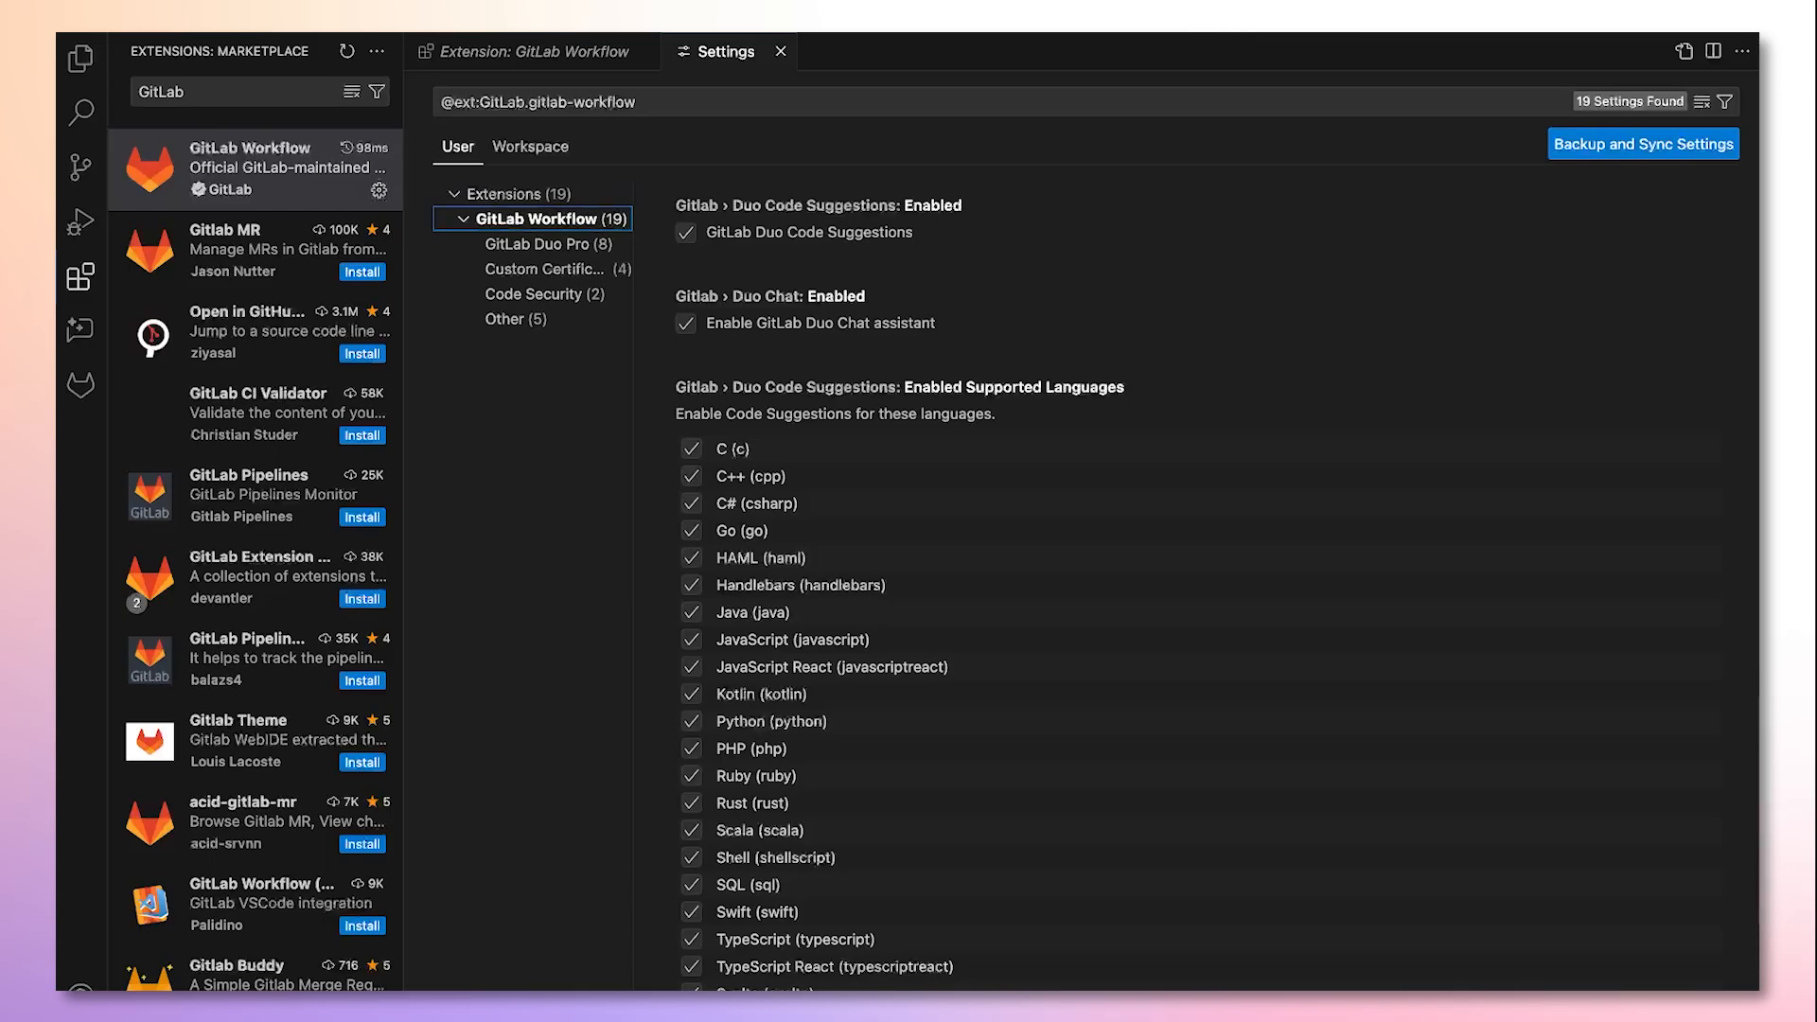
pyautogui.click(534, 293)
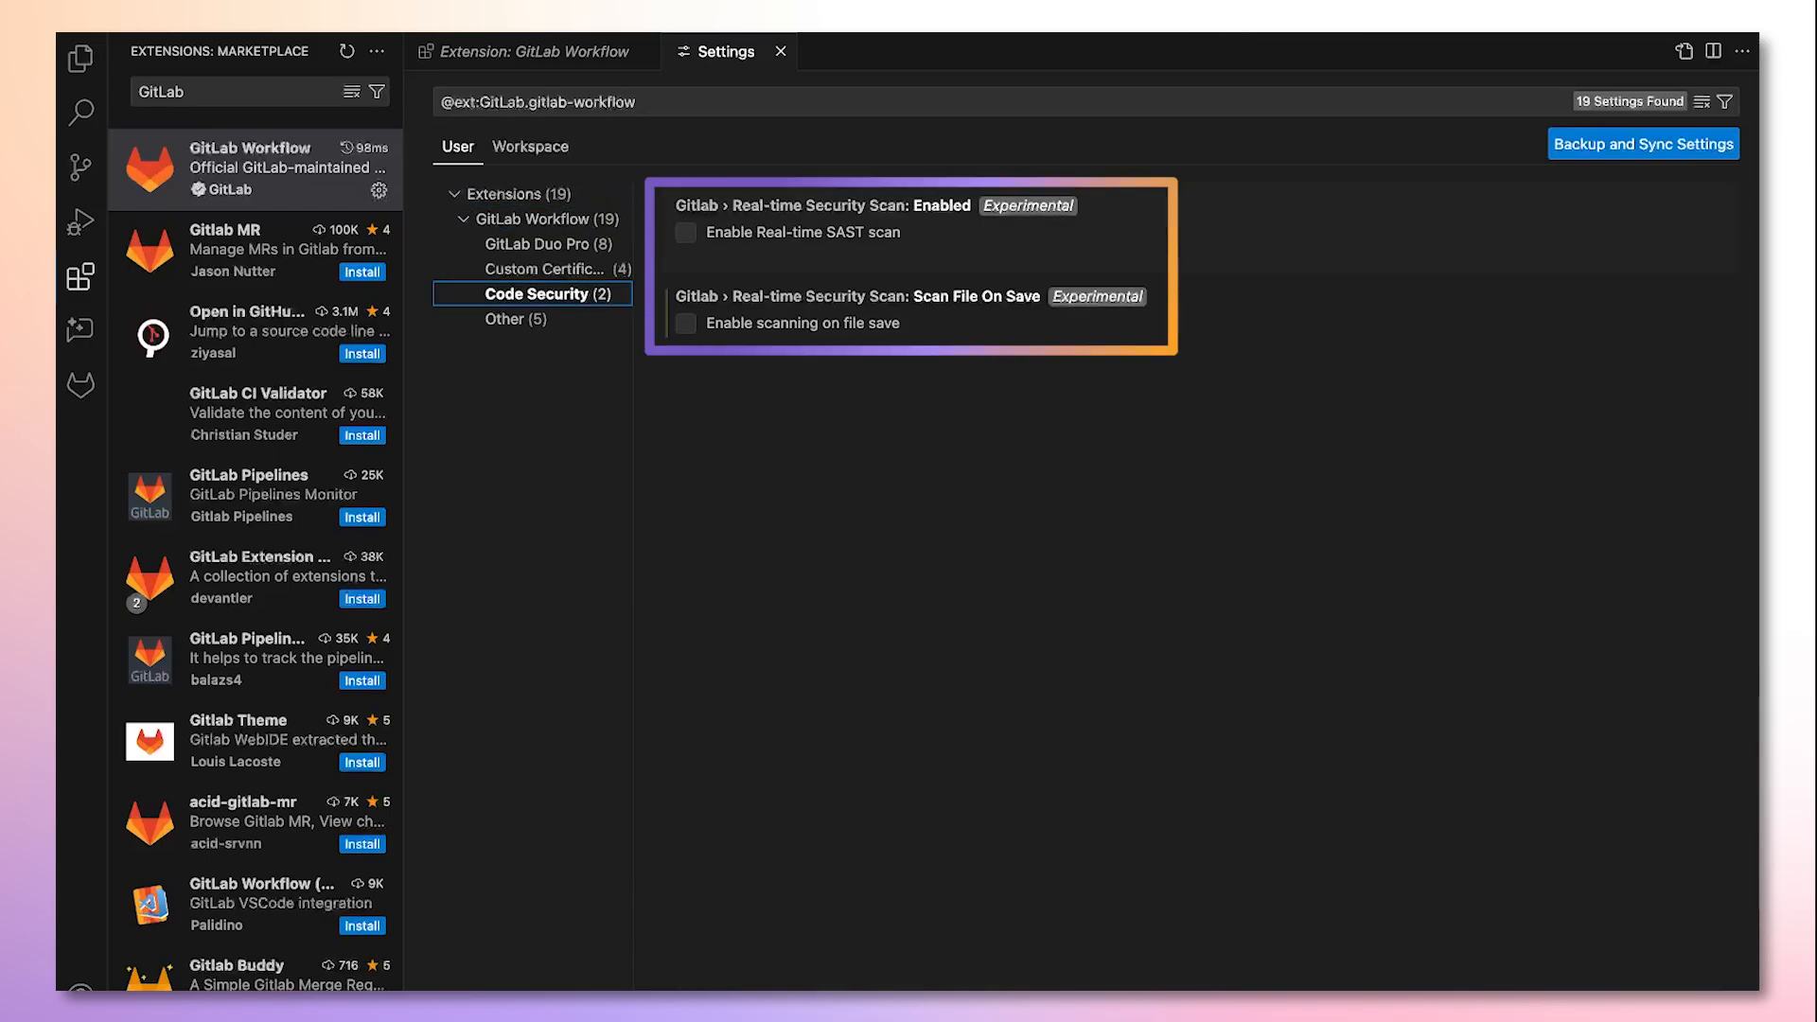
# - Enable Real-time SAST scan, then close the settings and details tabs
pyautogui.click(686, 231)
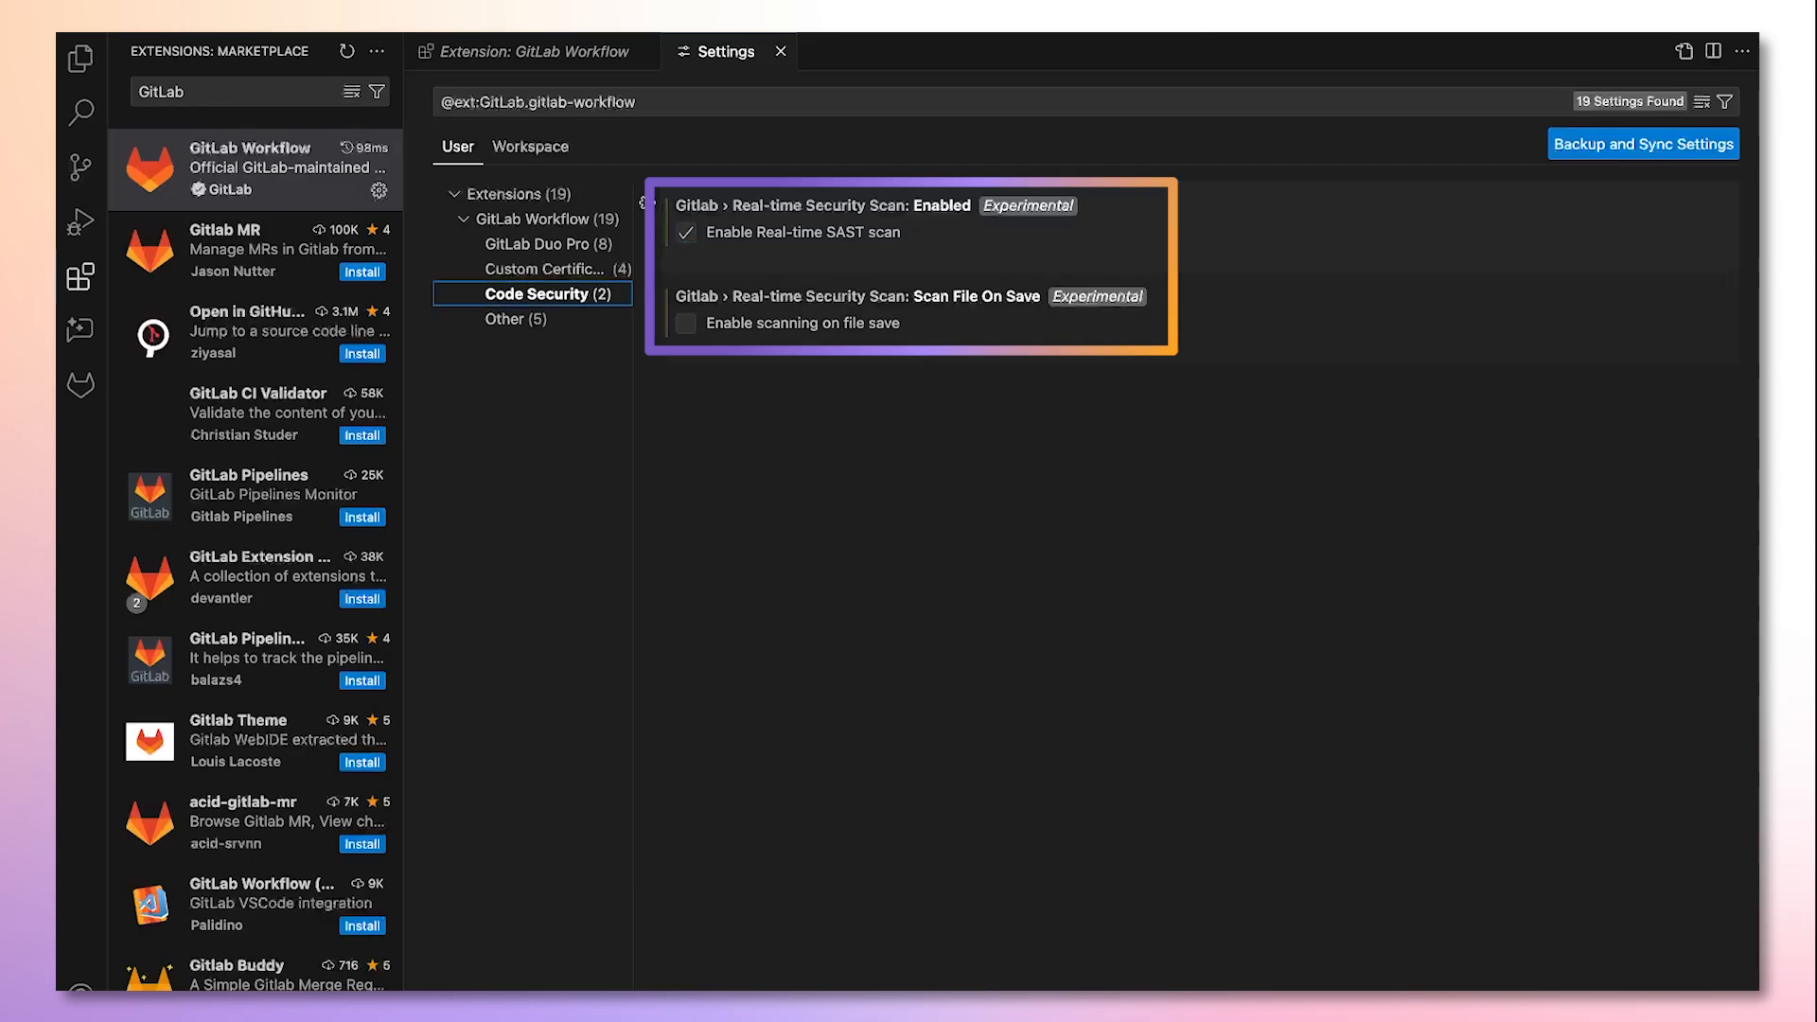
pyautogui.click(685, 323)
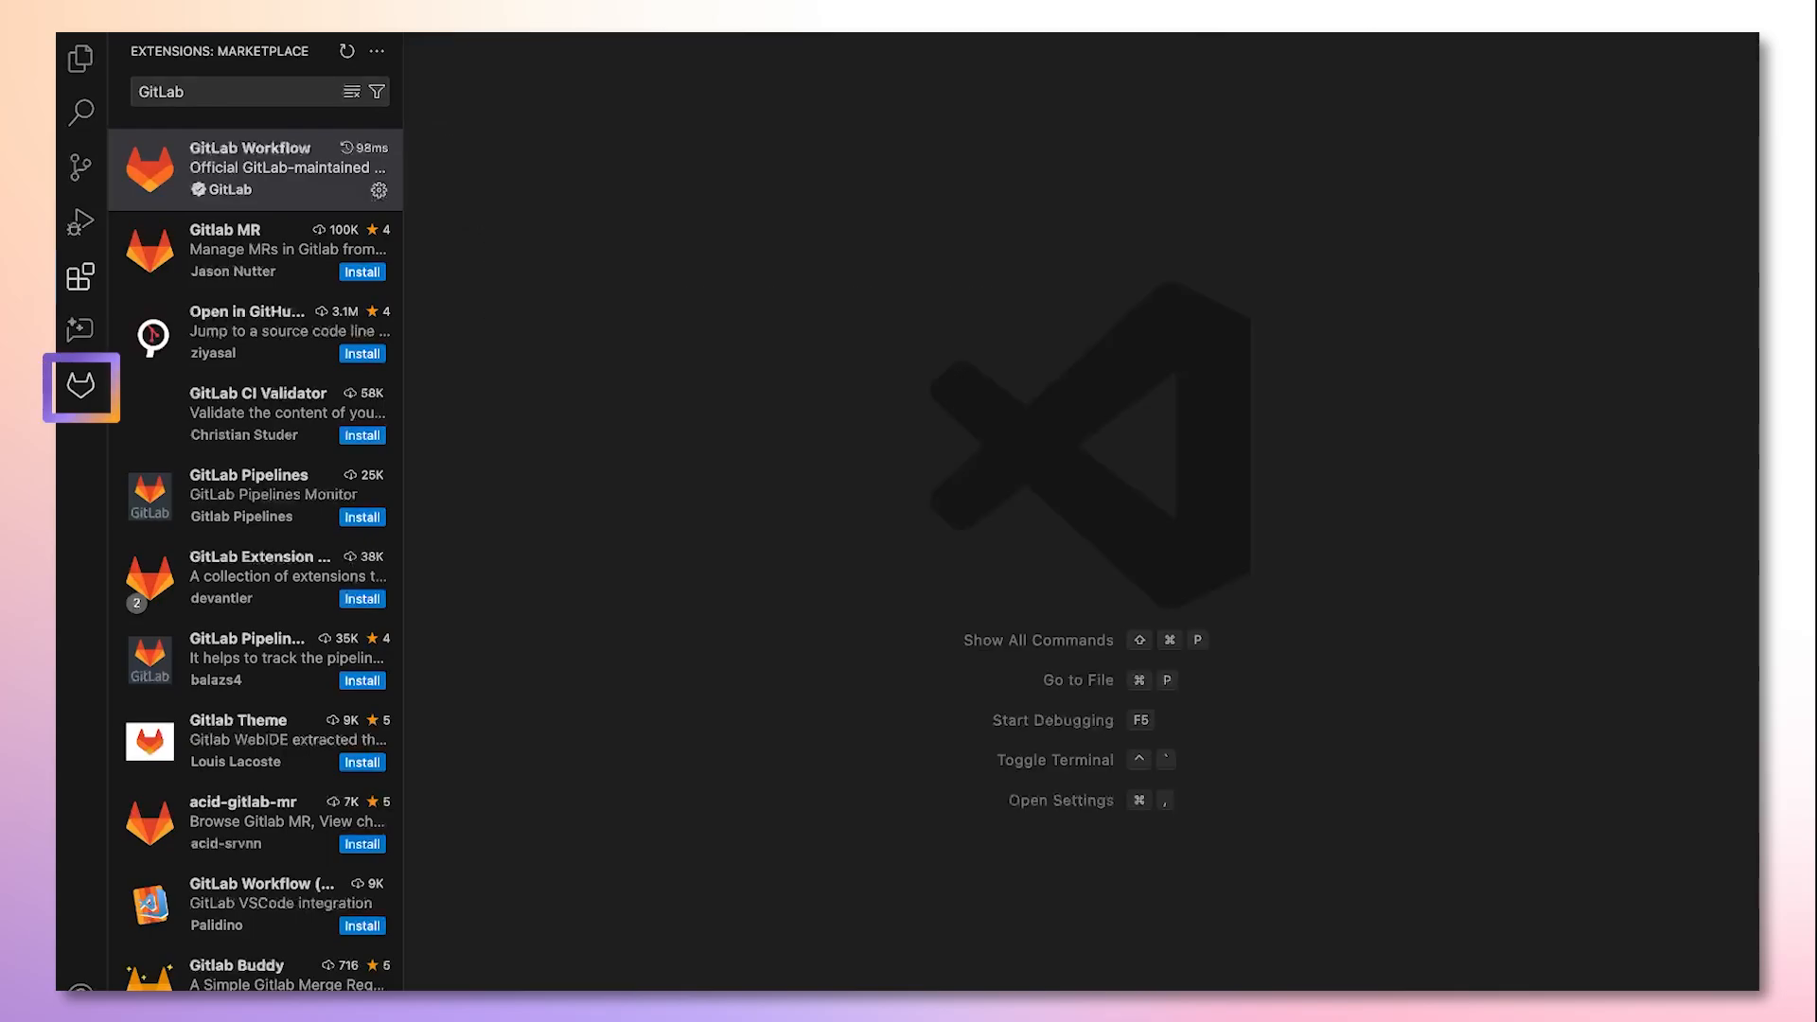
# - Check the GitLab Workflow sidebar, collapse issues and merge requests, return to the file tree
pyautogui.click(81, 387)
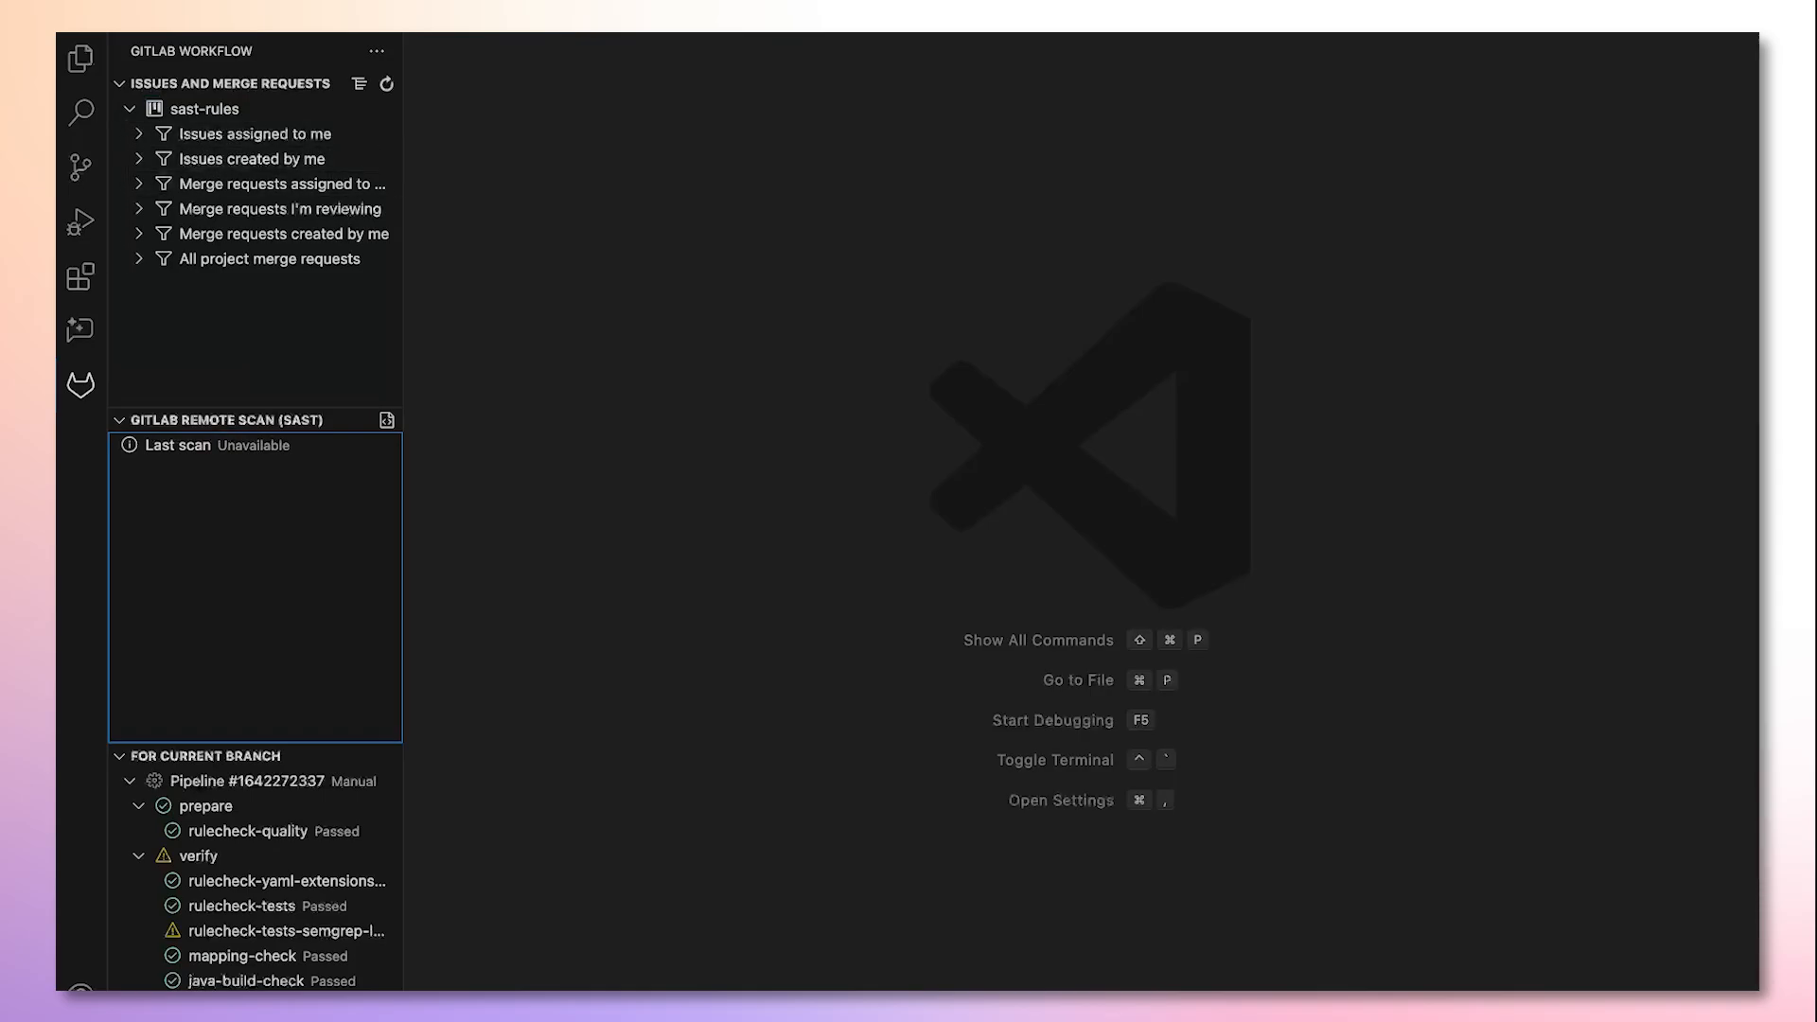
pyautogui.click(119, 82)
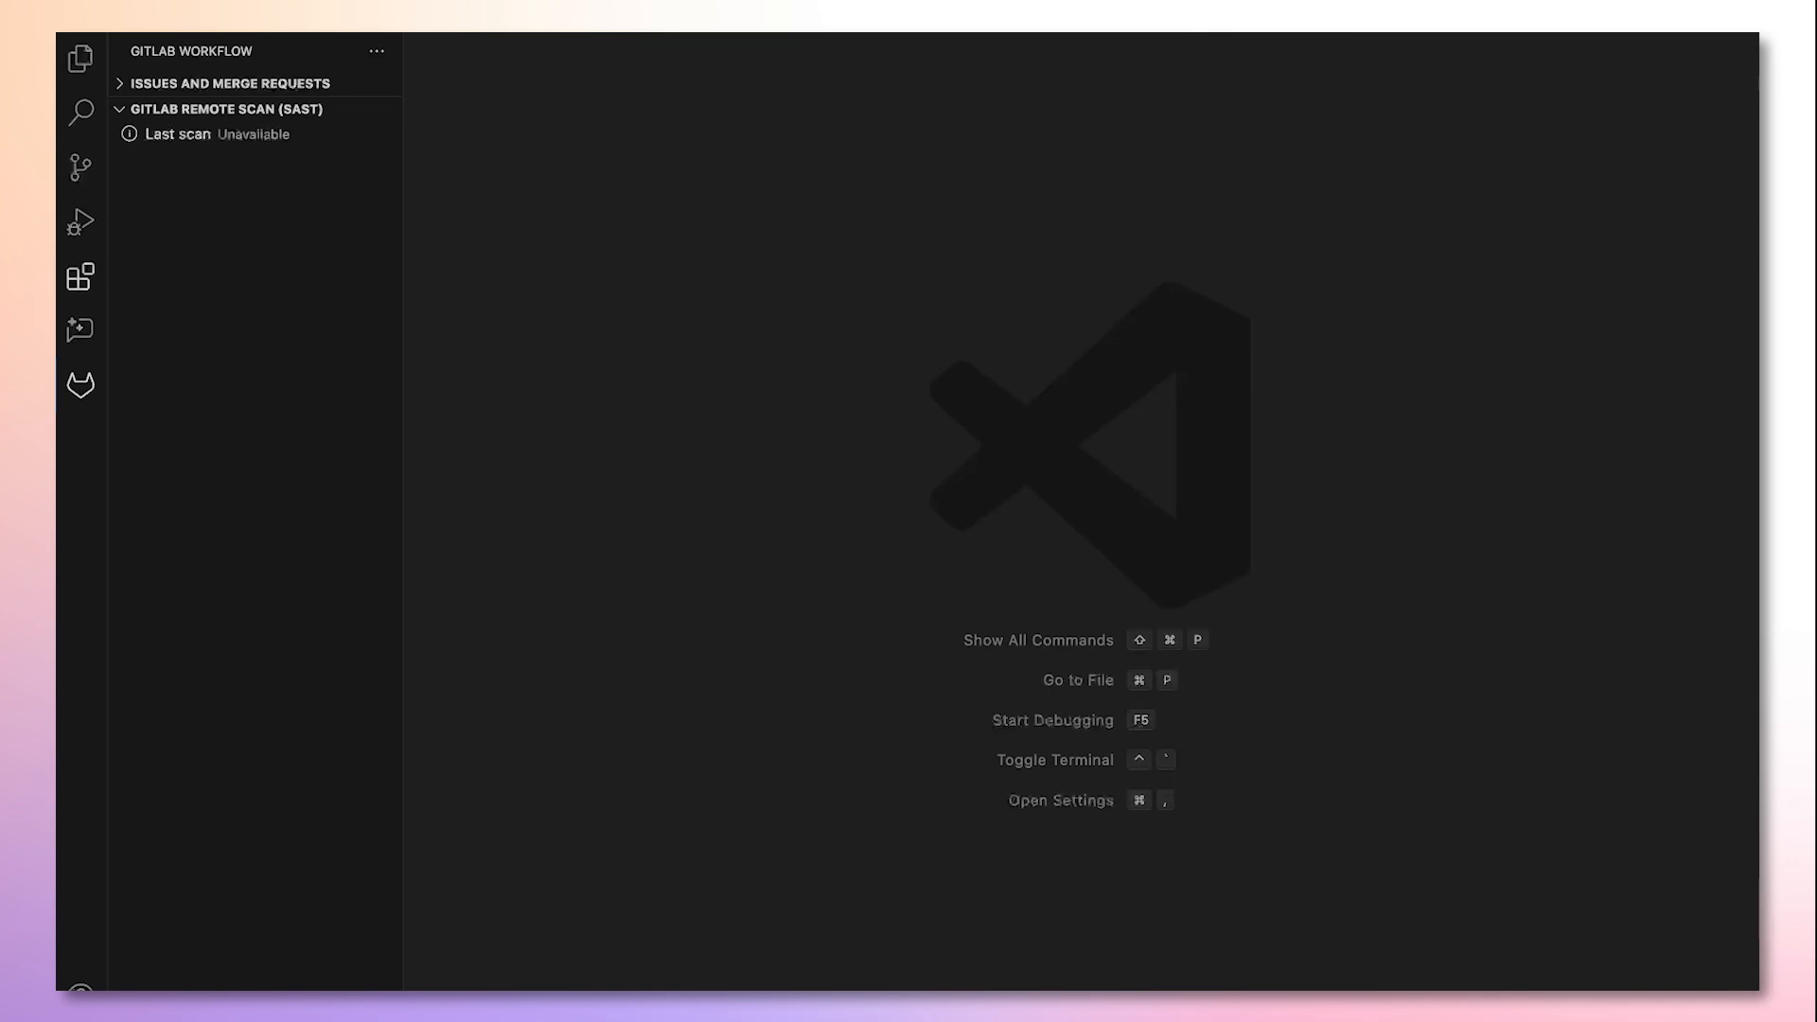
pyautogui.click(79, 59)
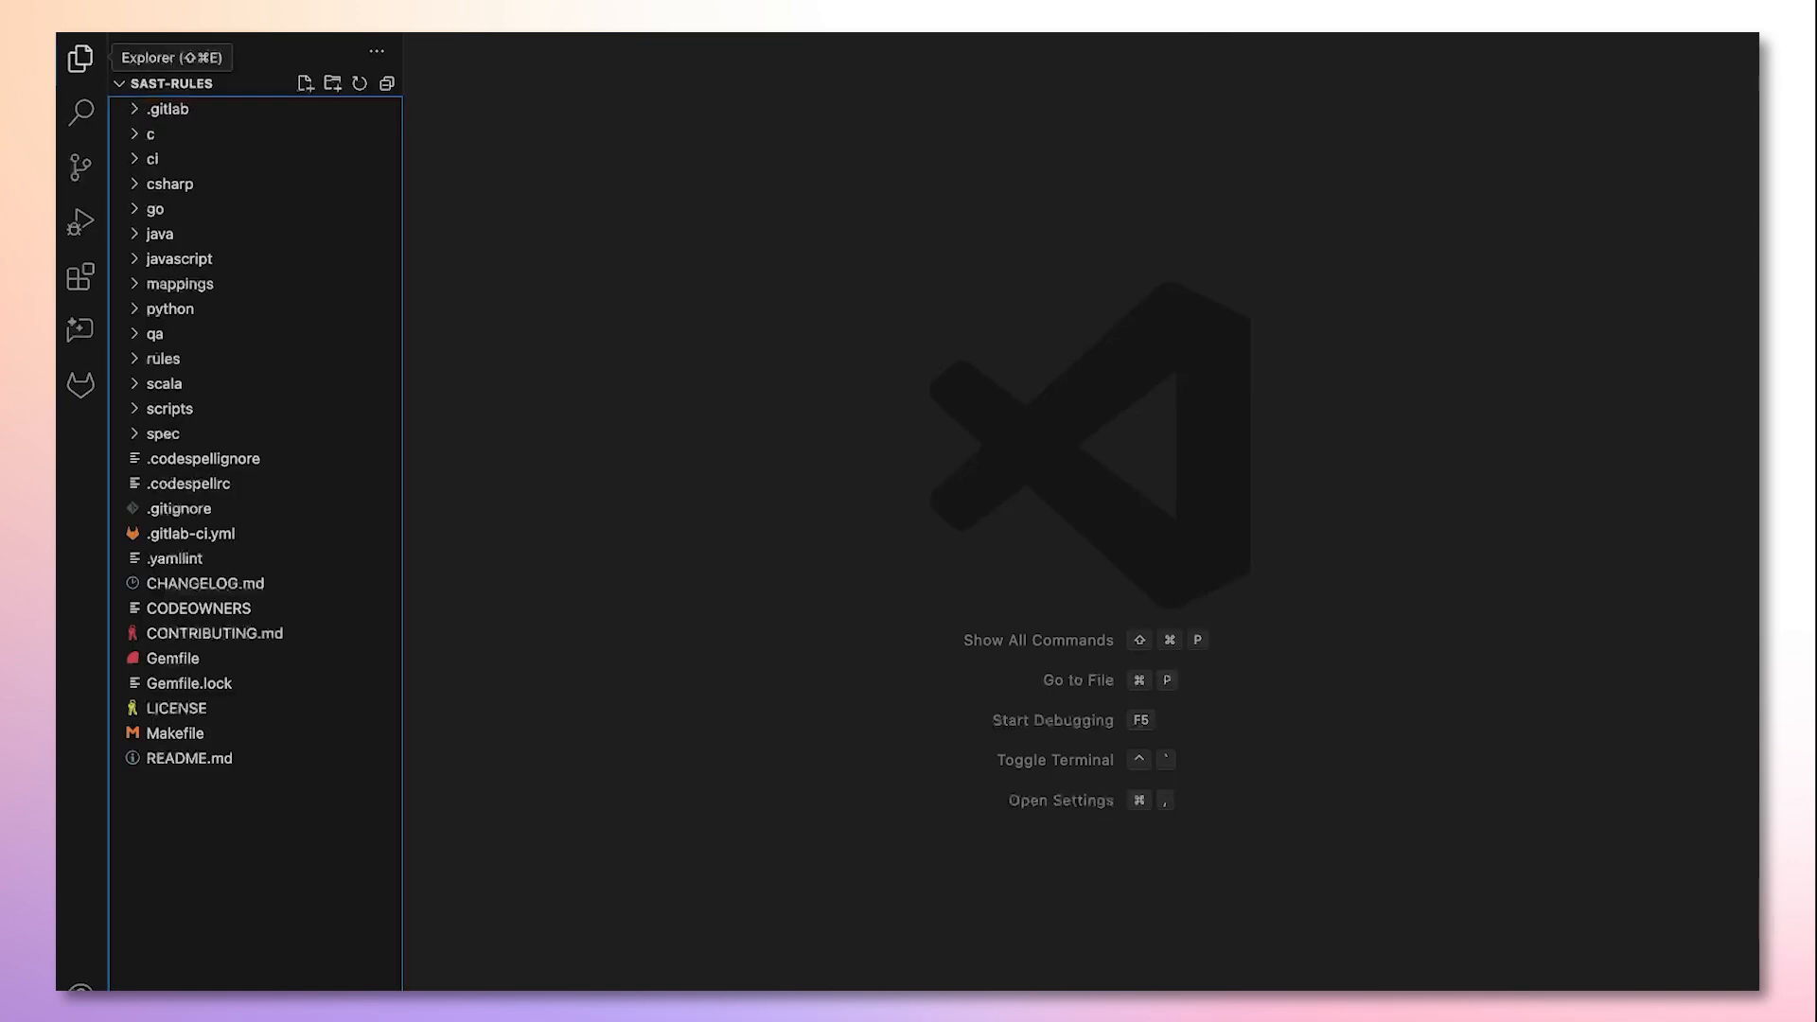
# - Open python/sql/rule-hardcoded-sql-expression.py and show the GitLab Remote Scan (SAST) view
pyautogui.click(170, 308)
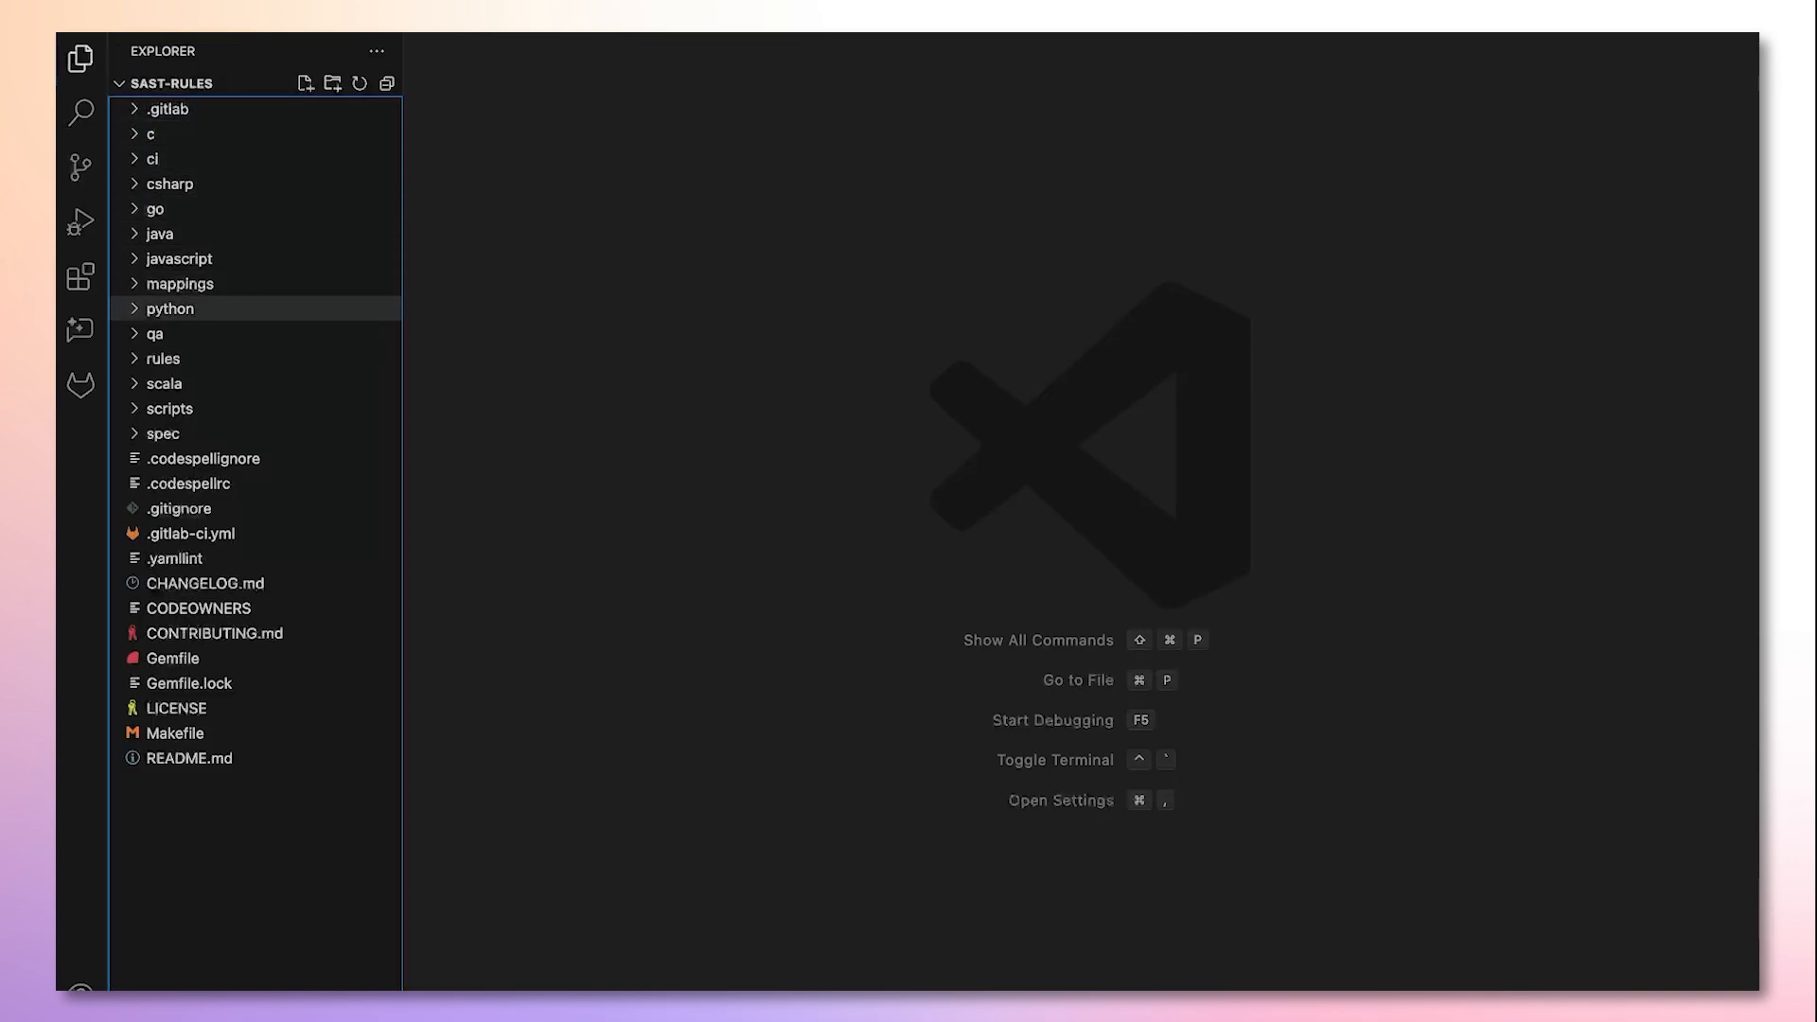
pyautogui.click(172, 308)
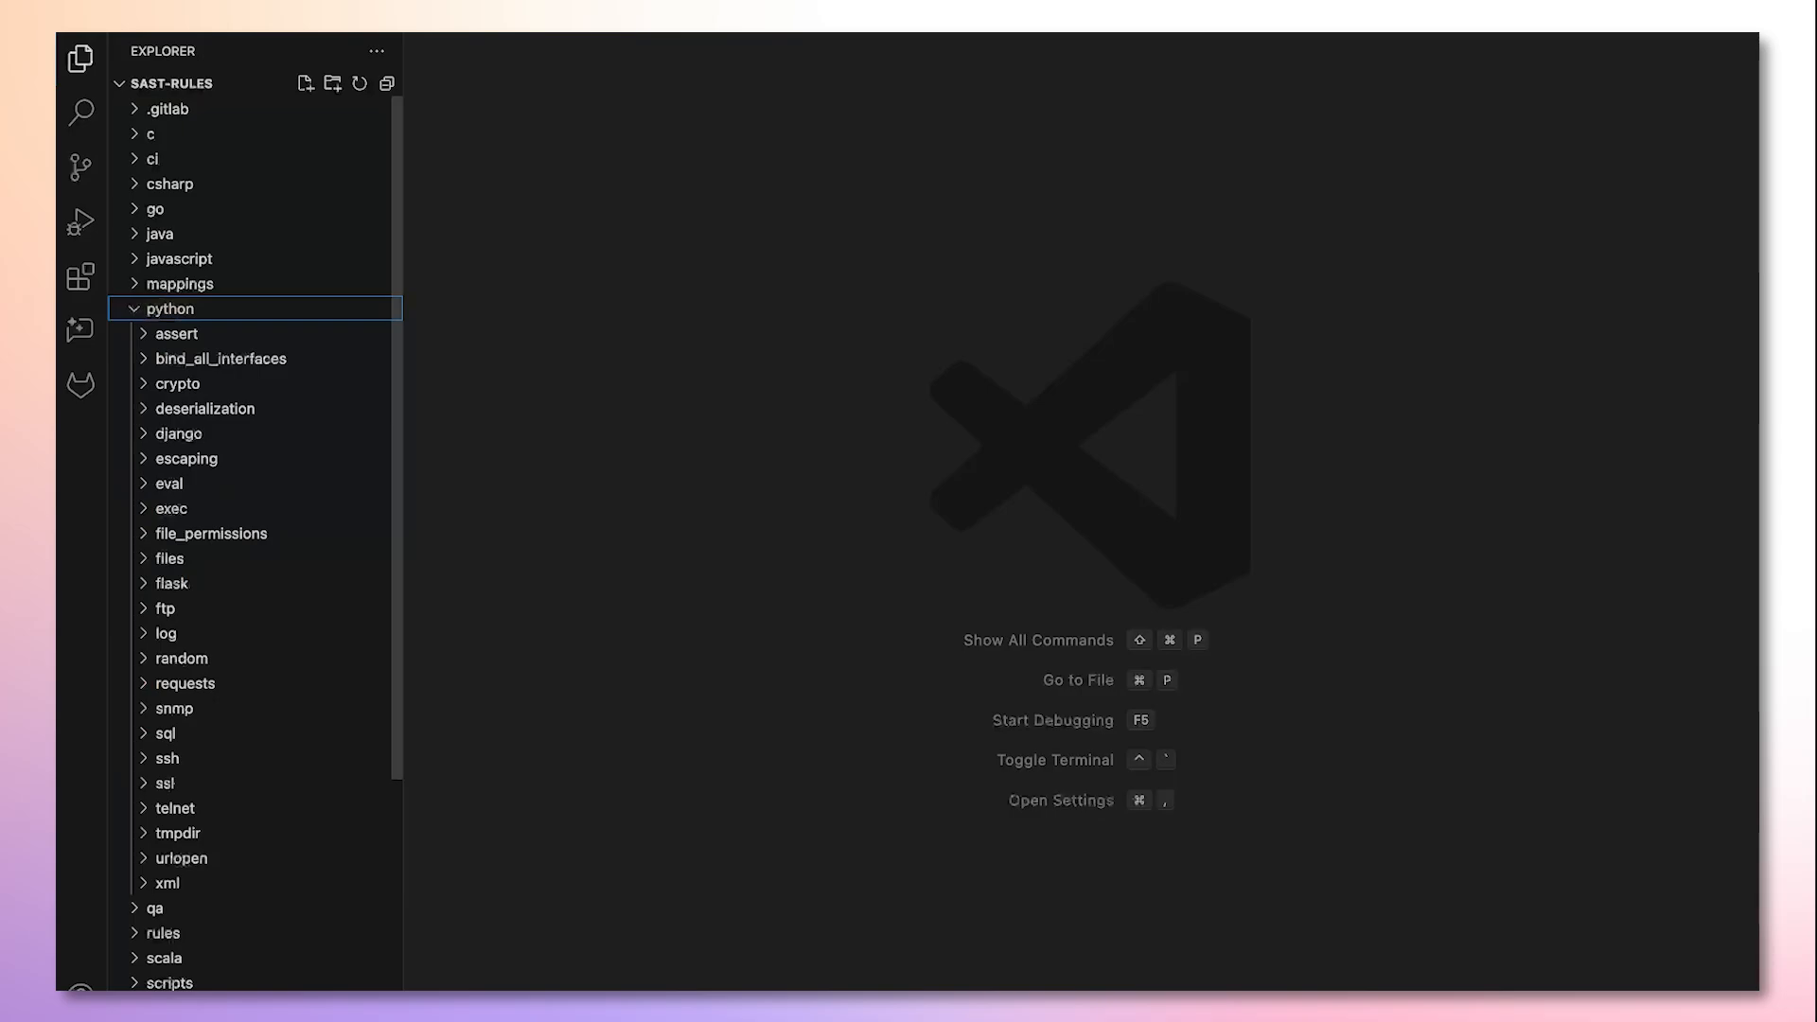
pyautogui.moveTo(171, 507)
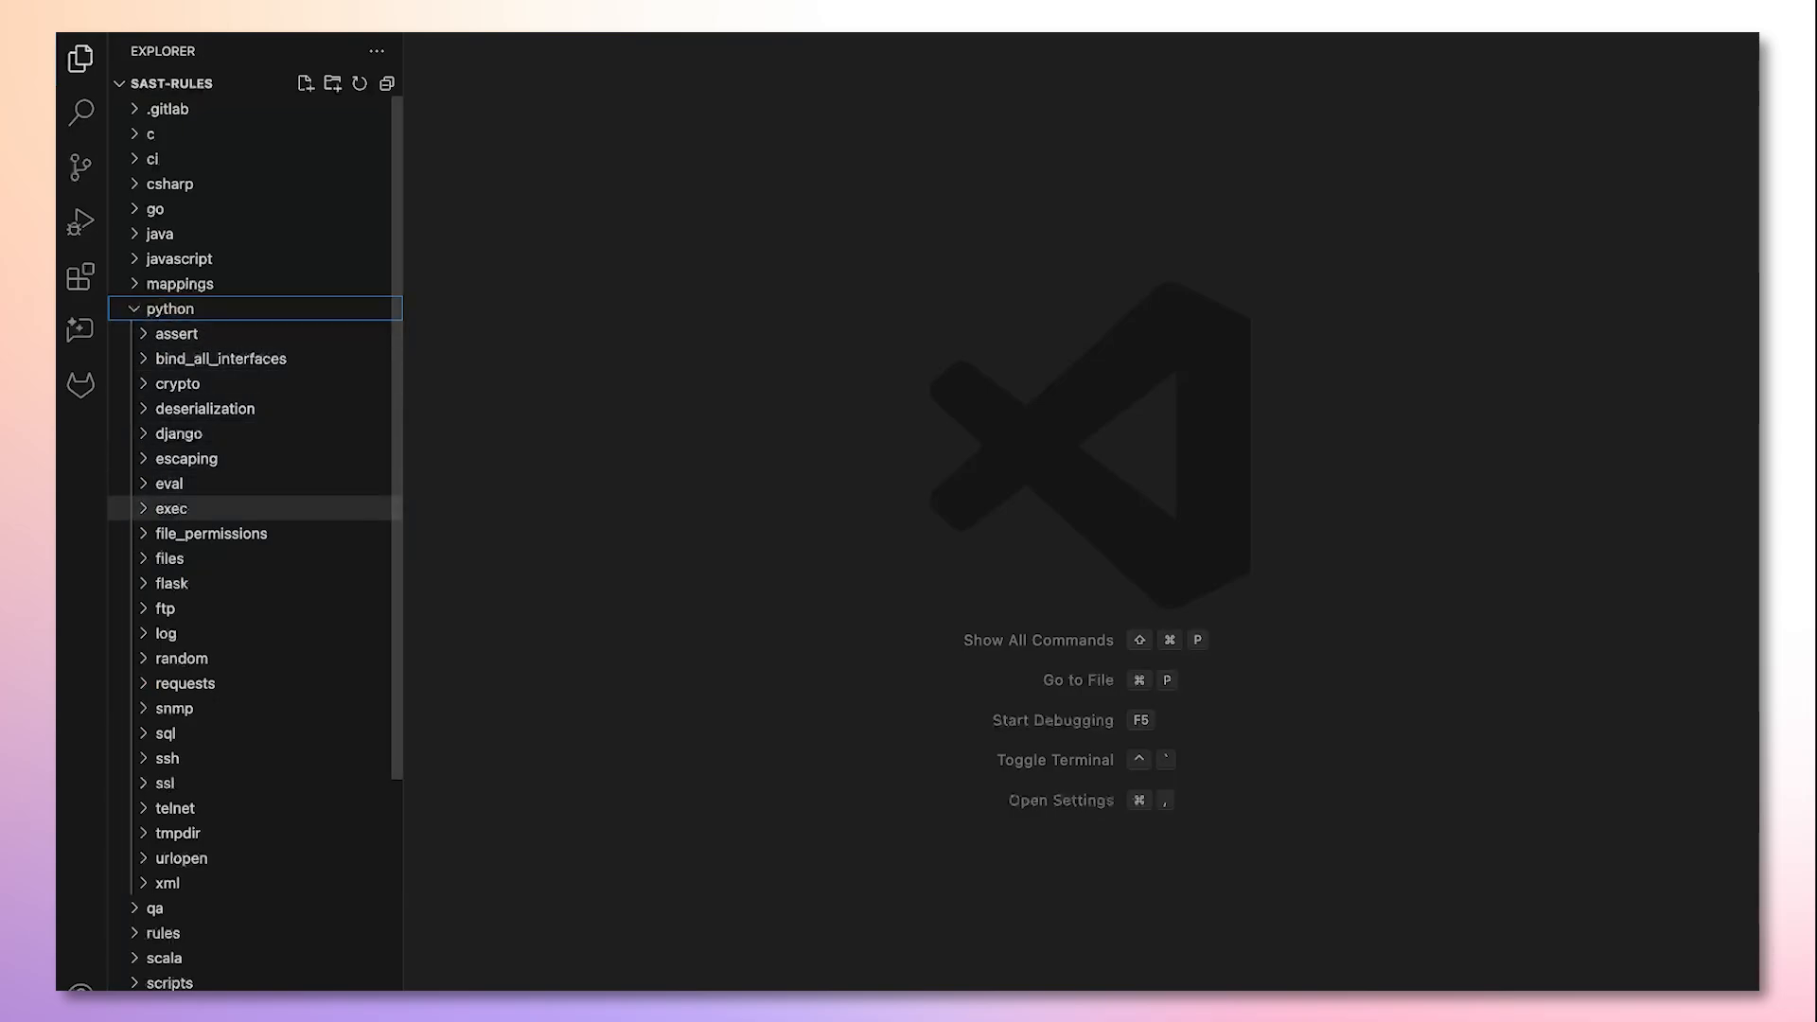
pyautogui.moveTo(166, 733)
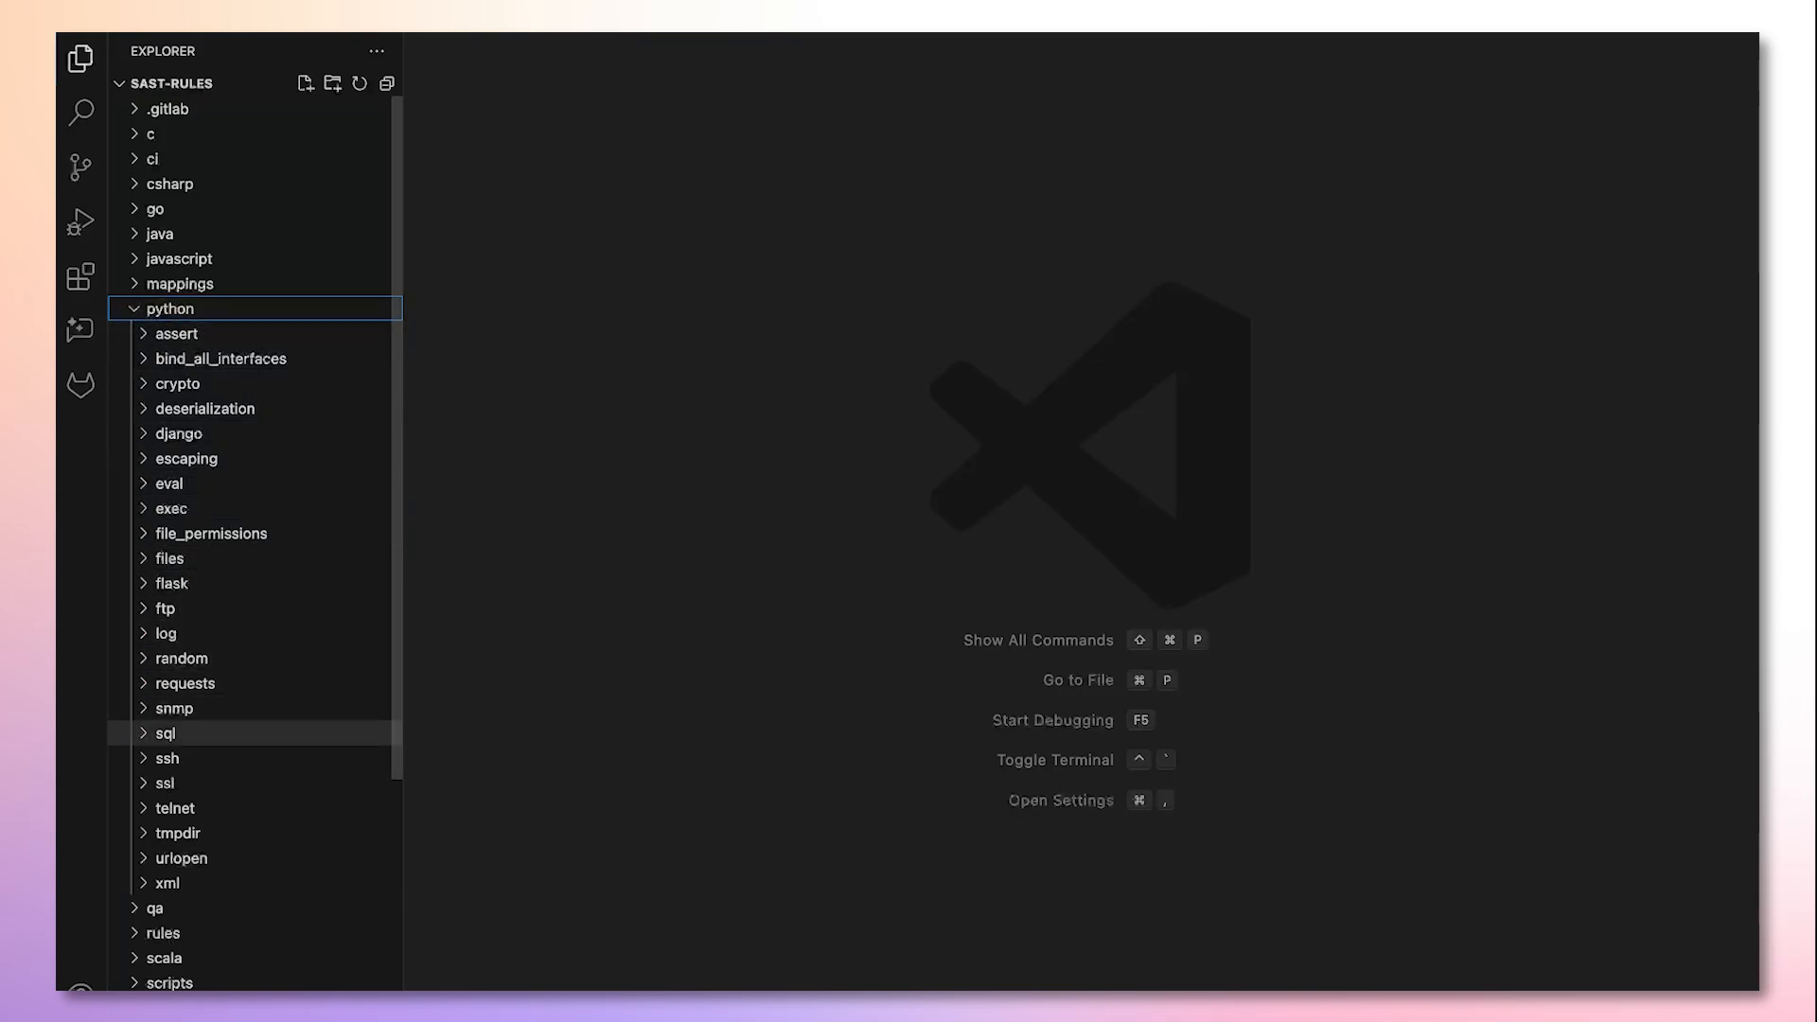
pyautogui.click(165, 732)
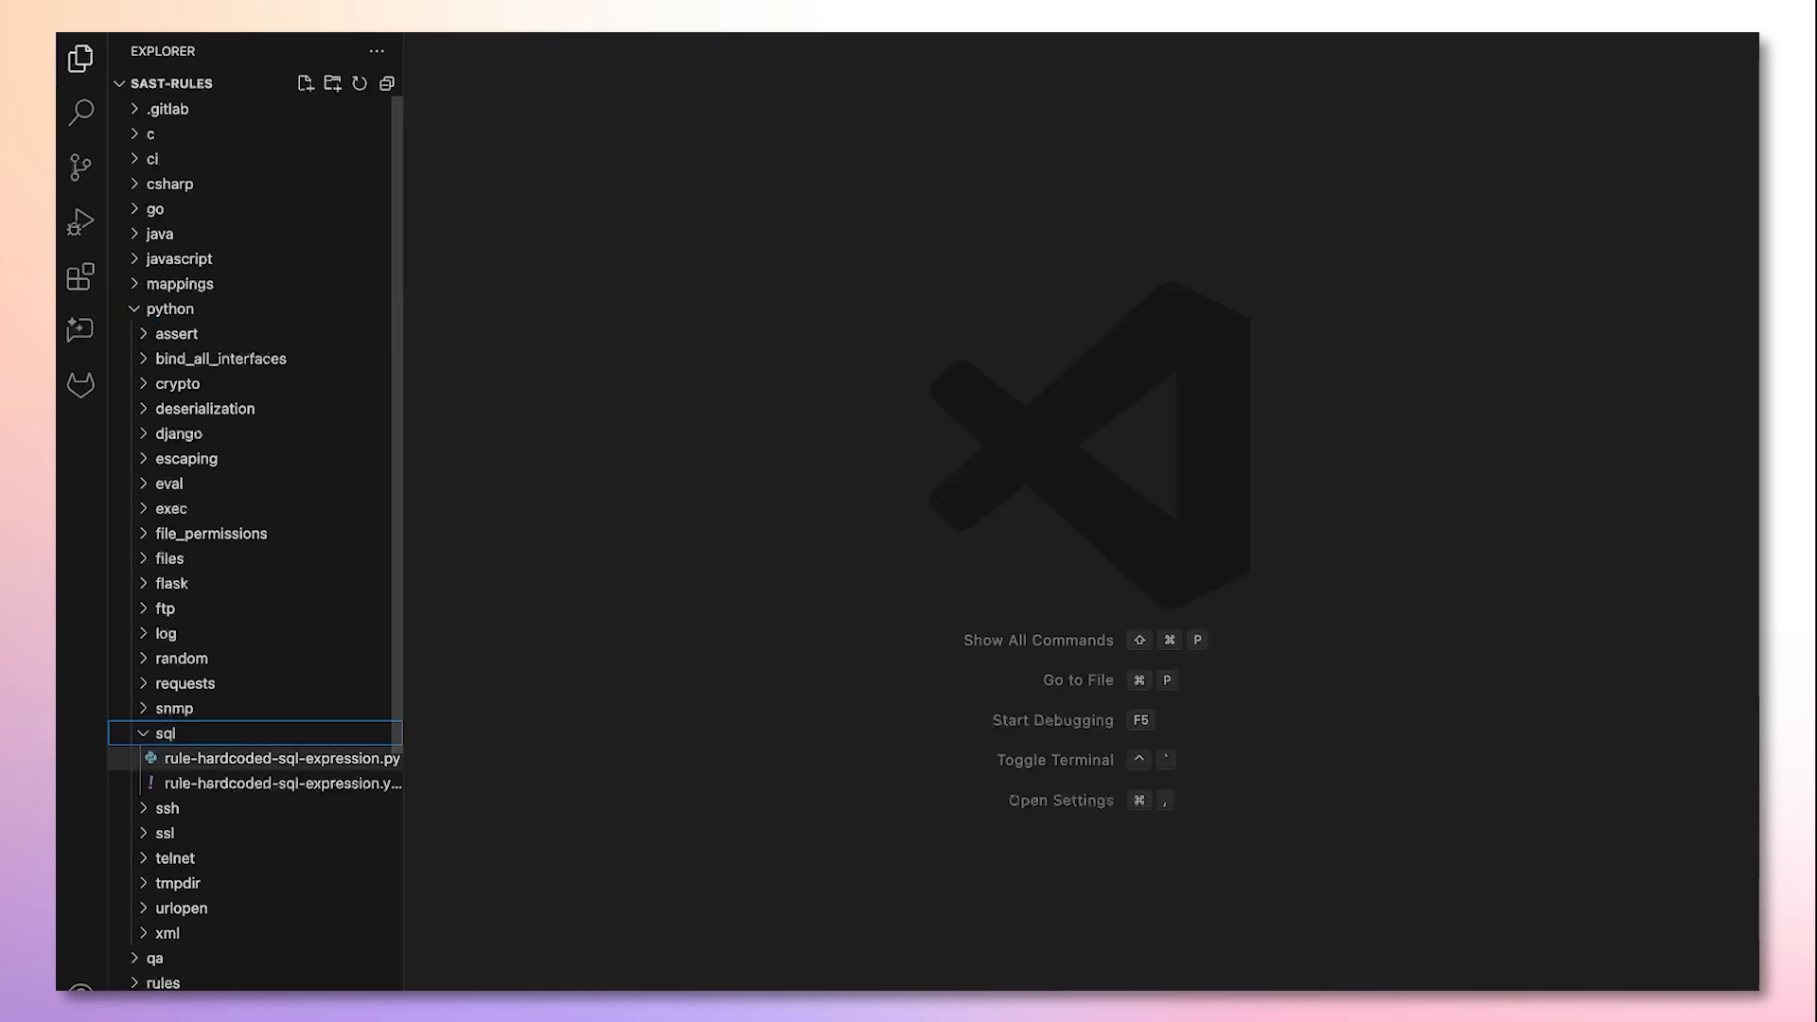
pyautogui.click(280, 758)
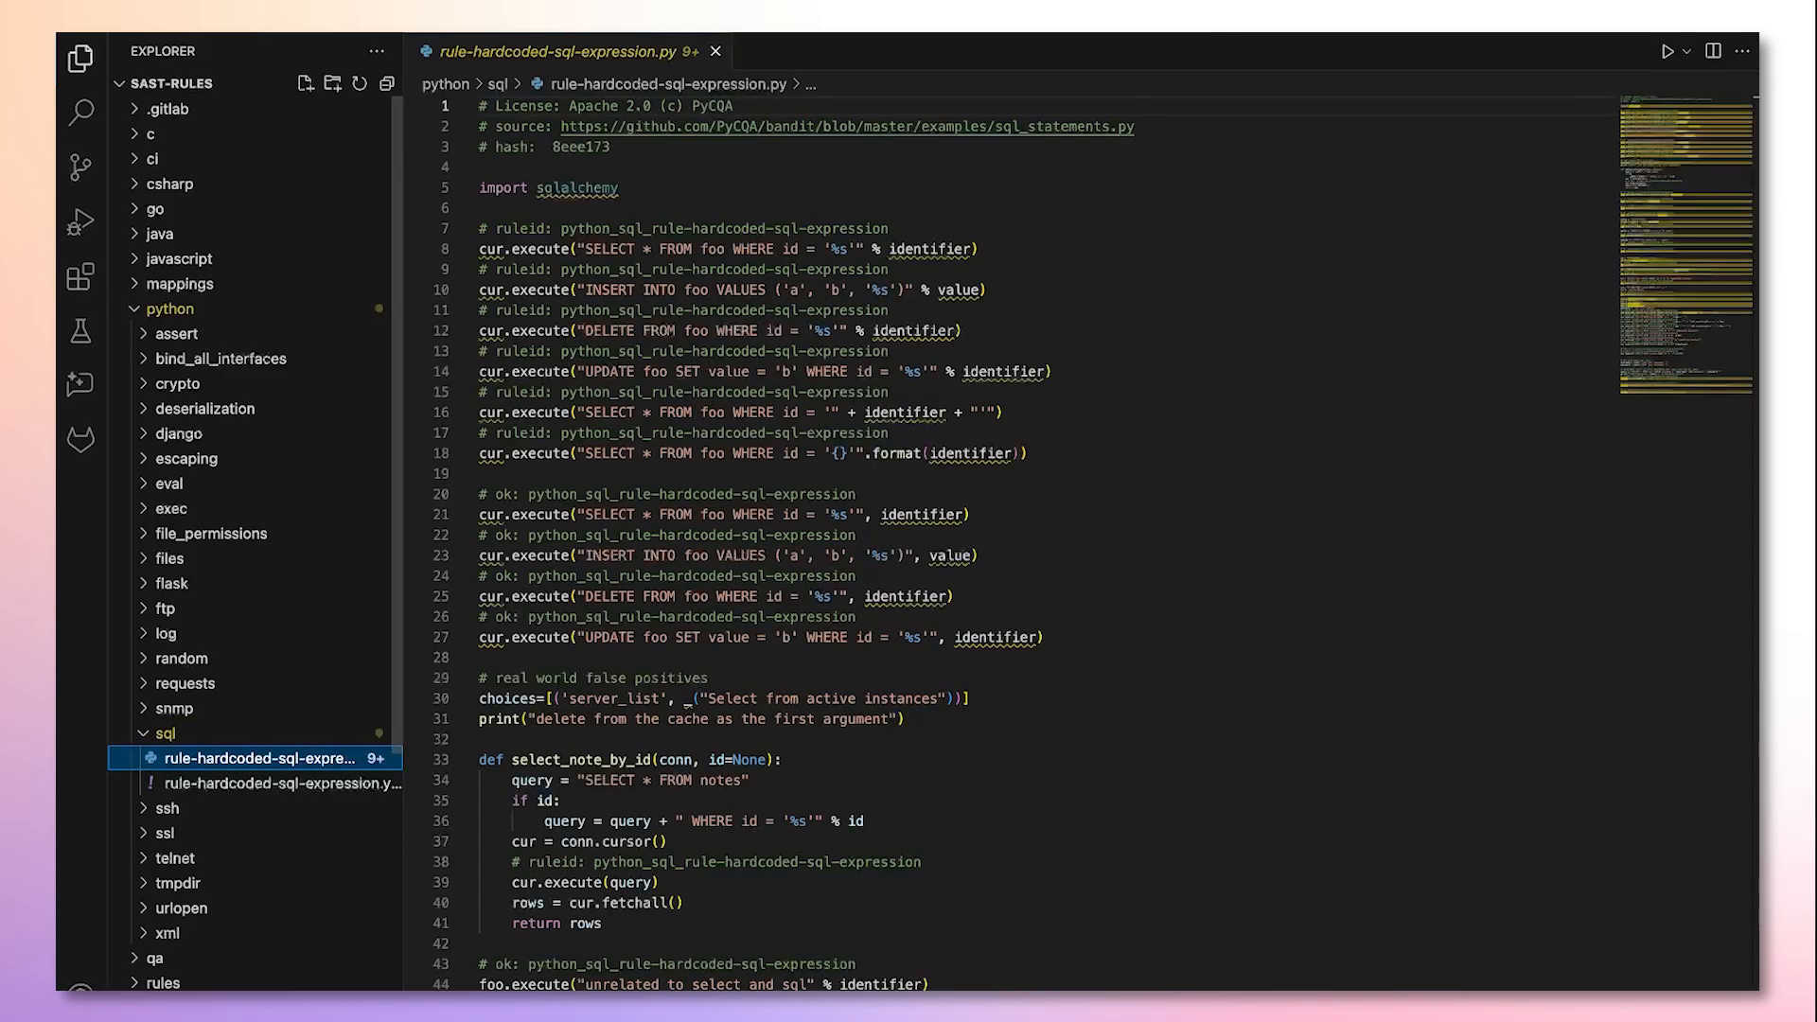
pyautogui.click(79, 437)
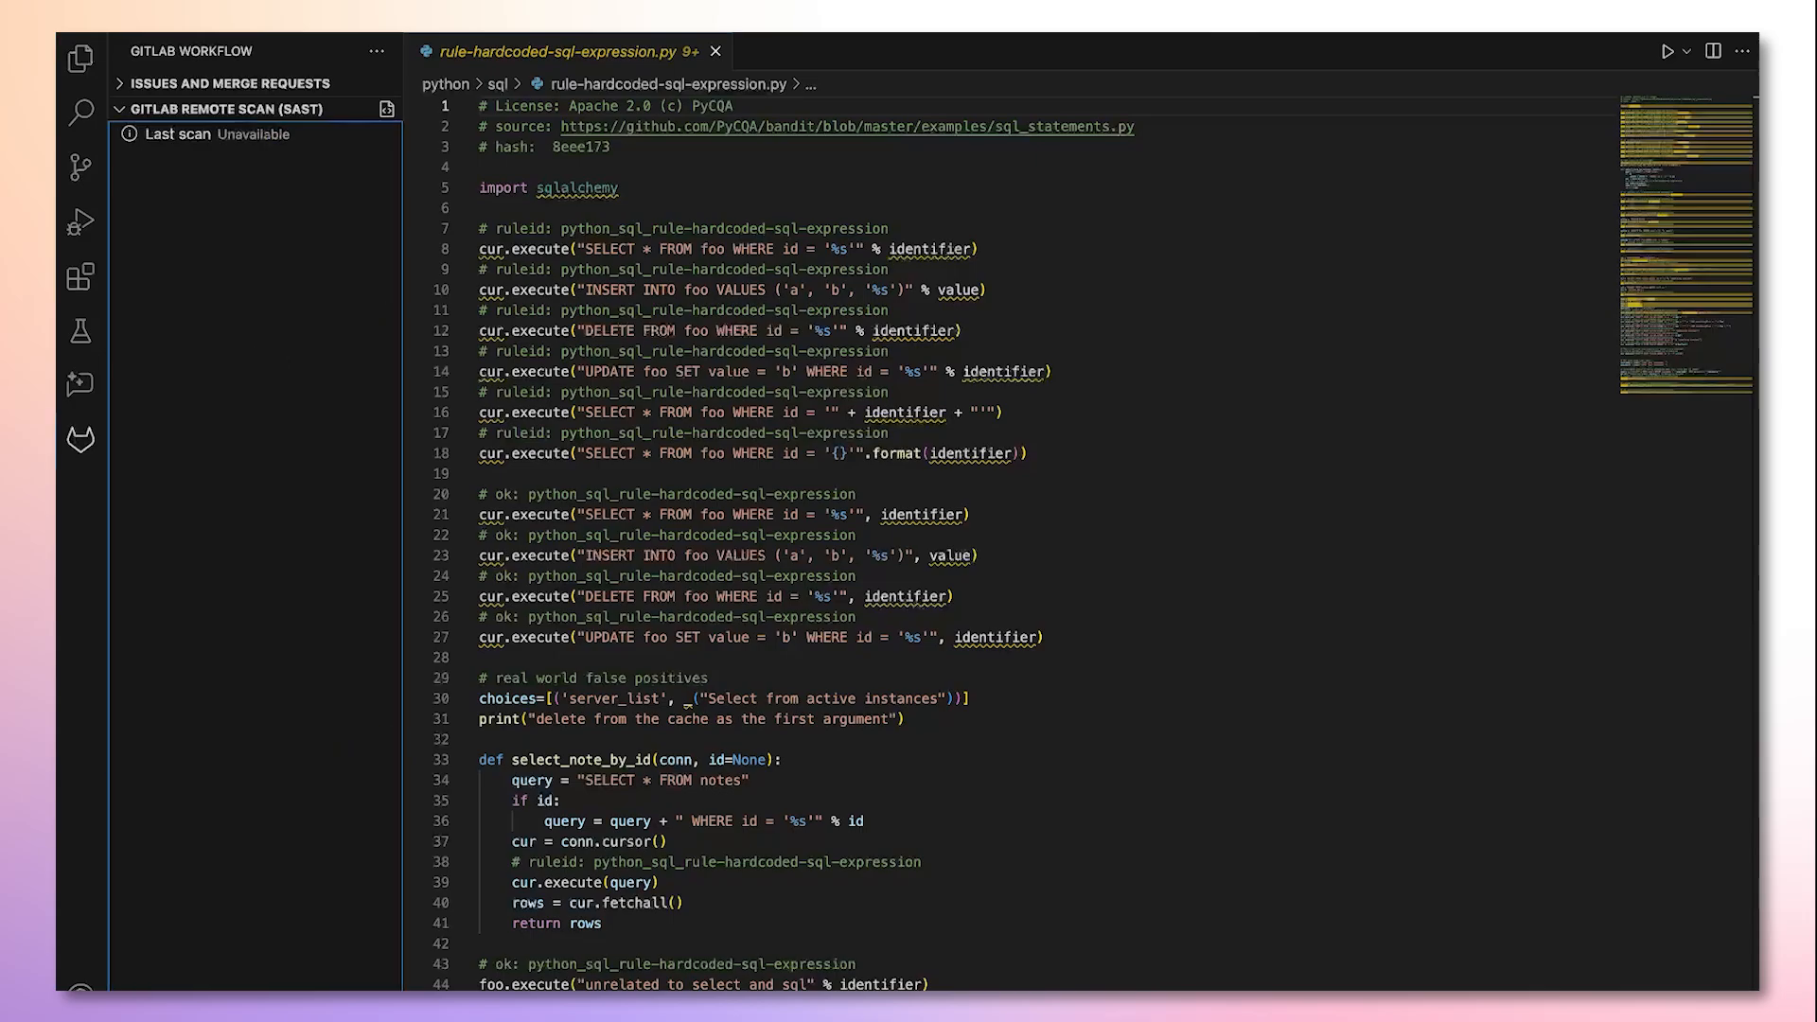
# - Run the remote SAST scan on the SQL rule file and show the first High SQL Injection finding
pyautogui.doubleClick(714, 104)
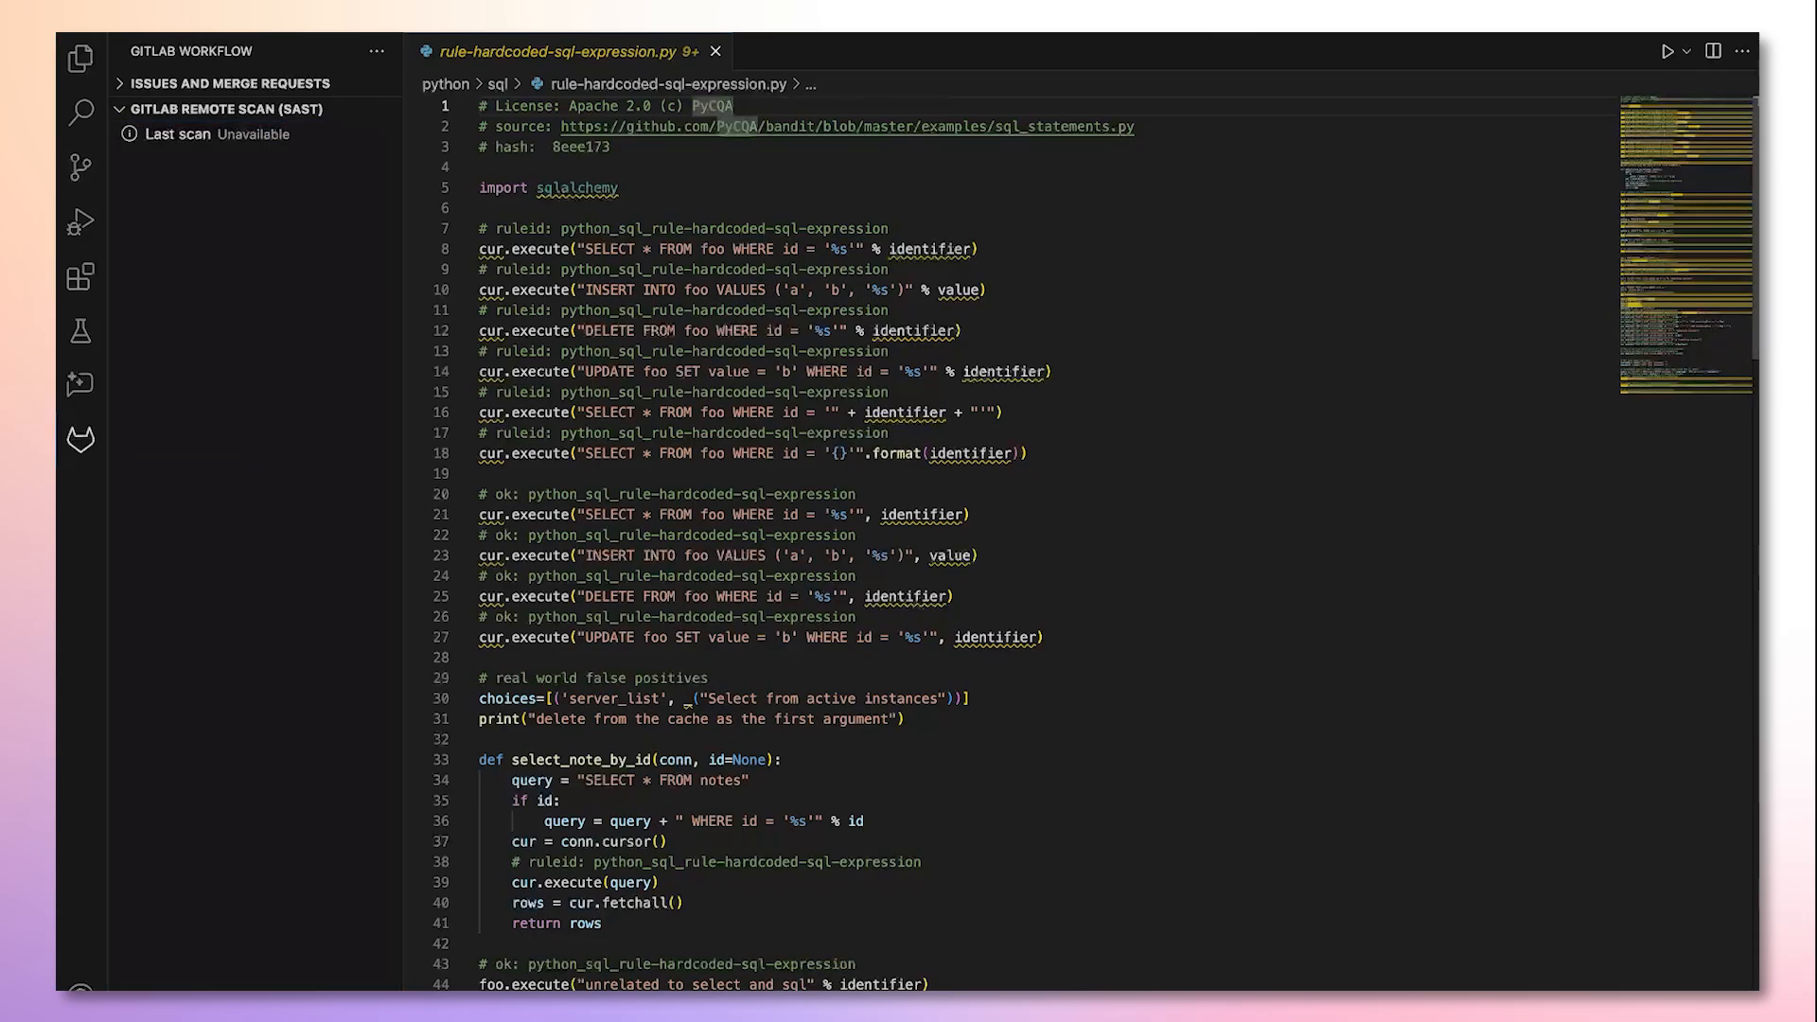
pyautogui.click(225, 110)
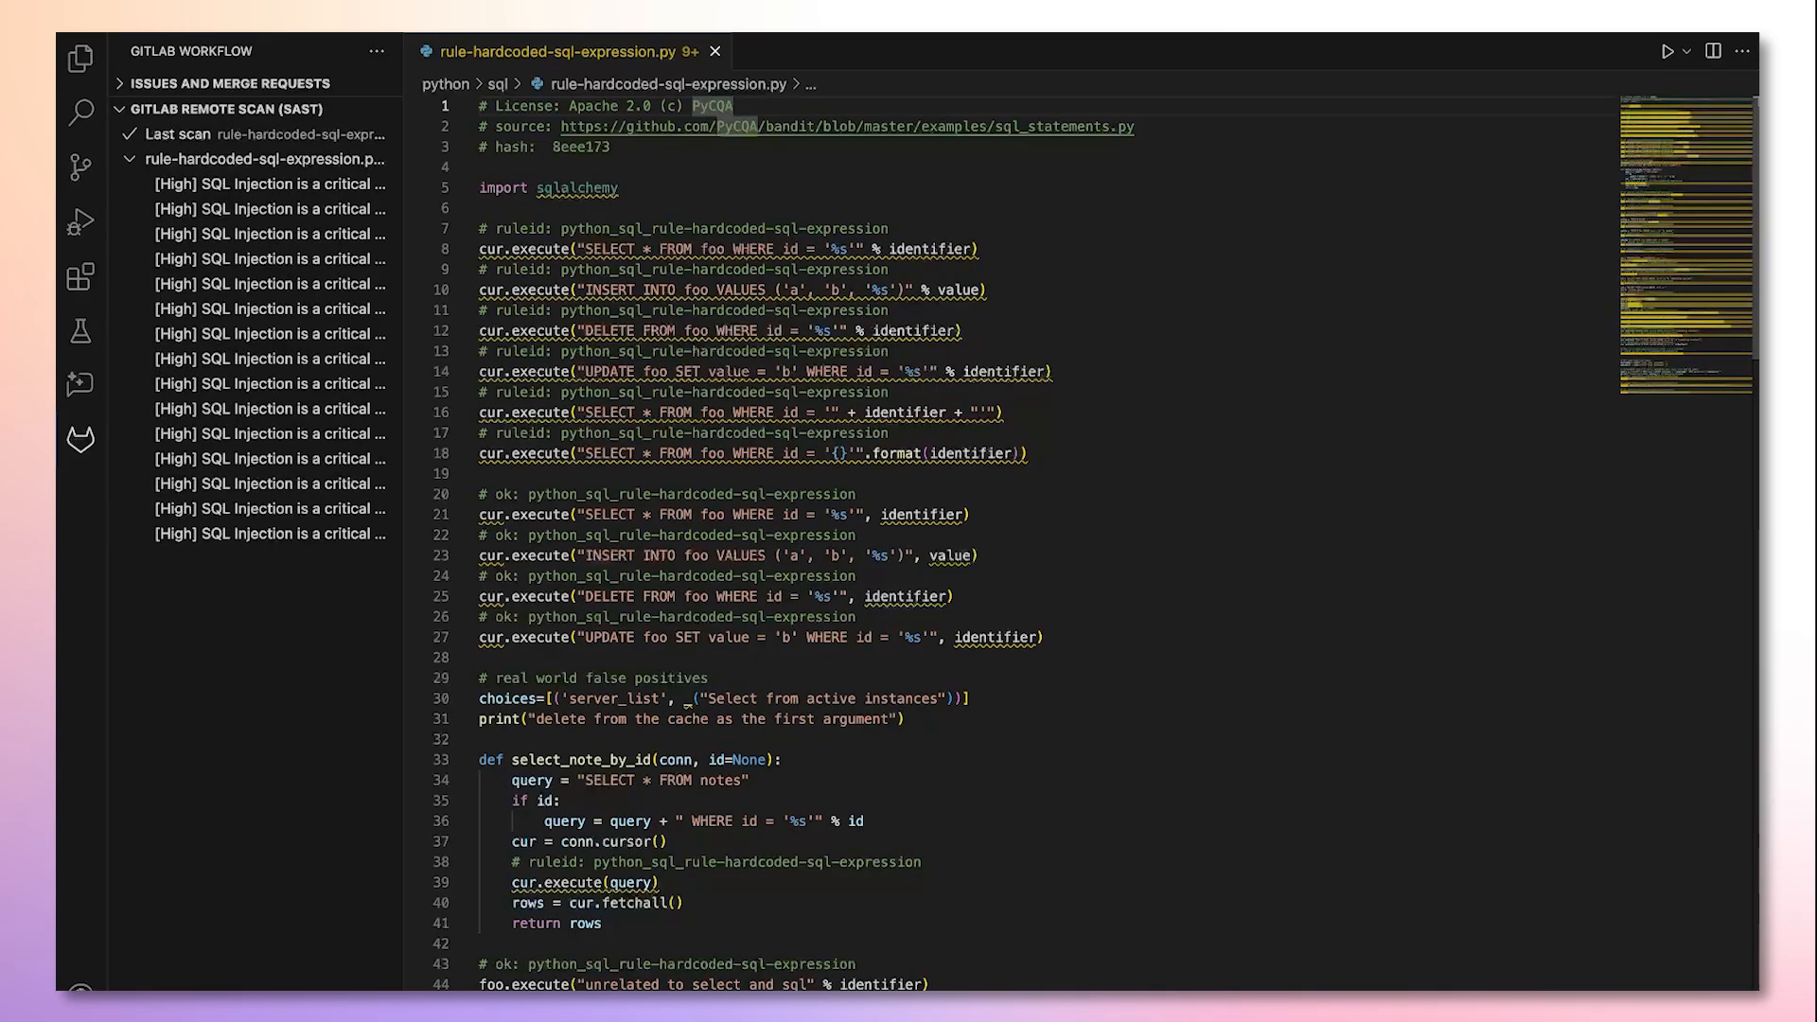
pyautogui.moveTo(695, 248)
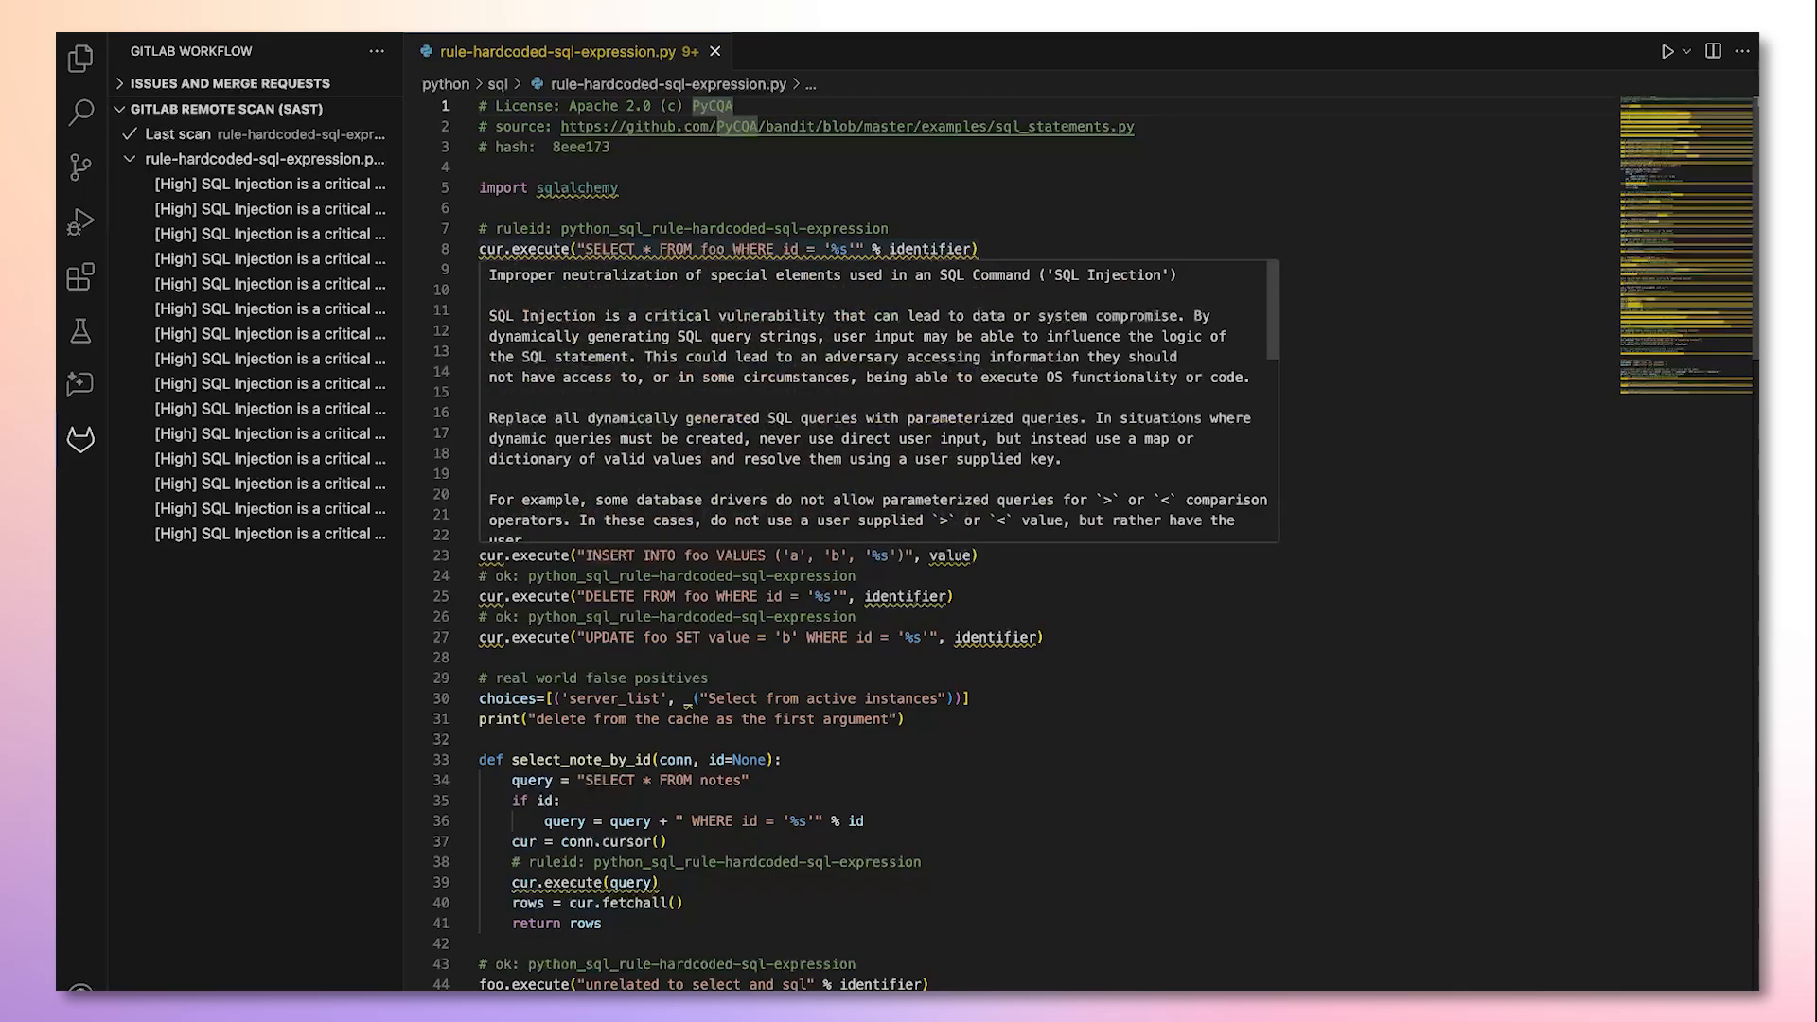
pyautogui.scroll(-3)
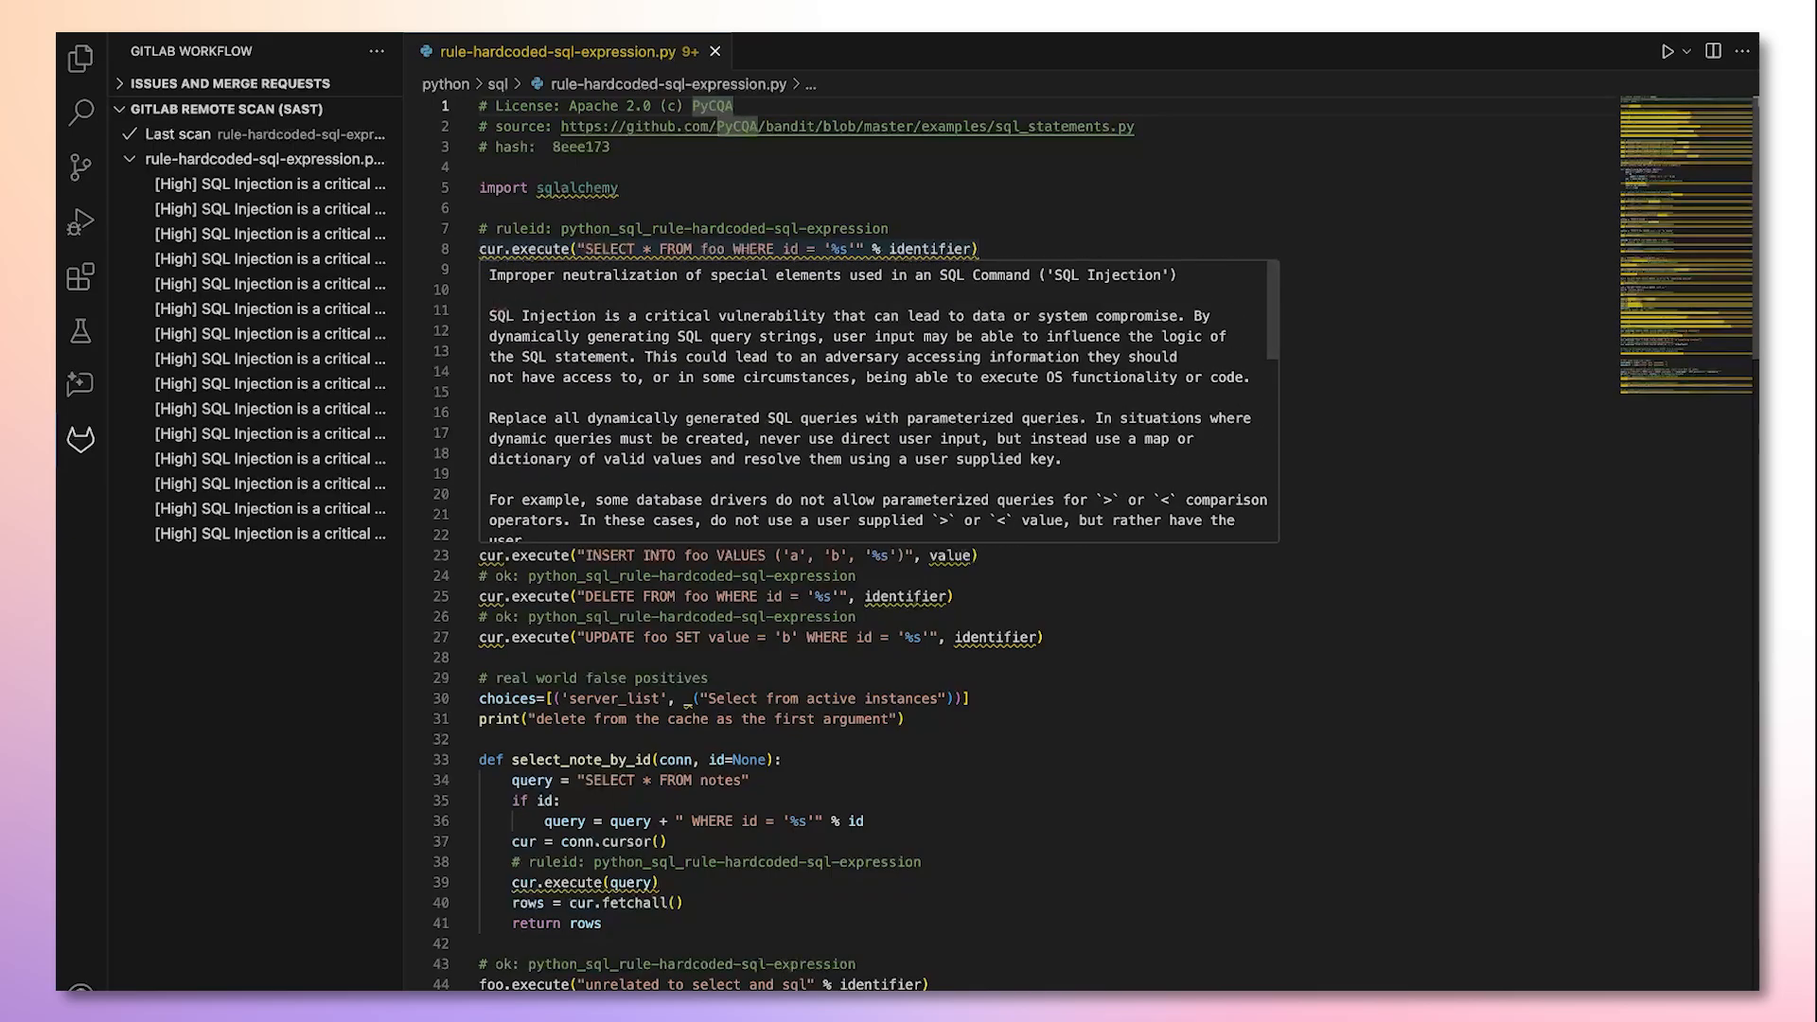
pyautogui.click(272, 184)
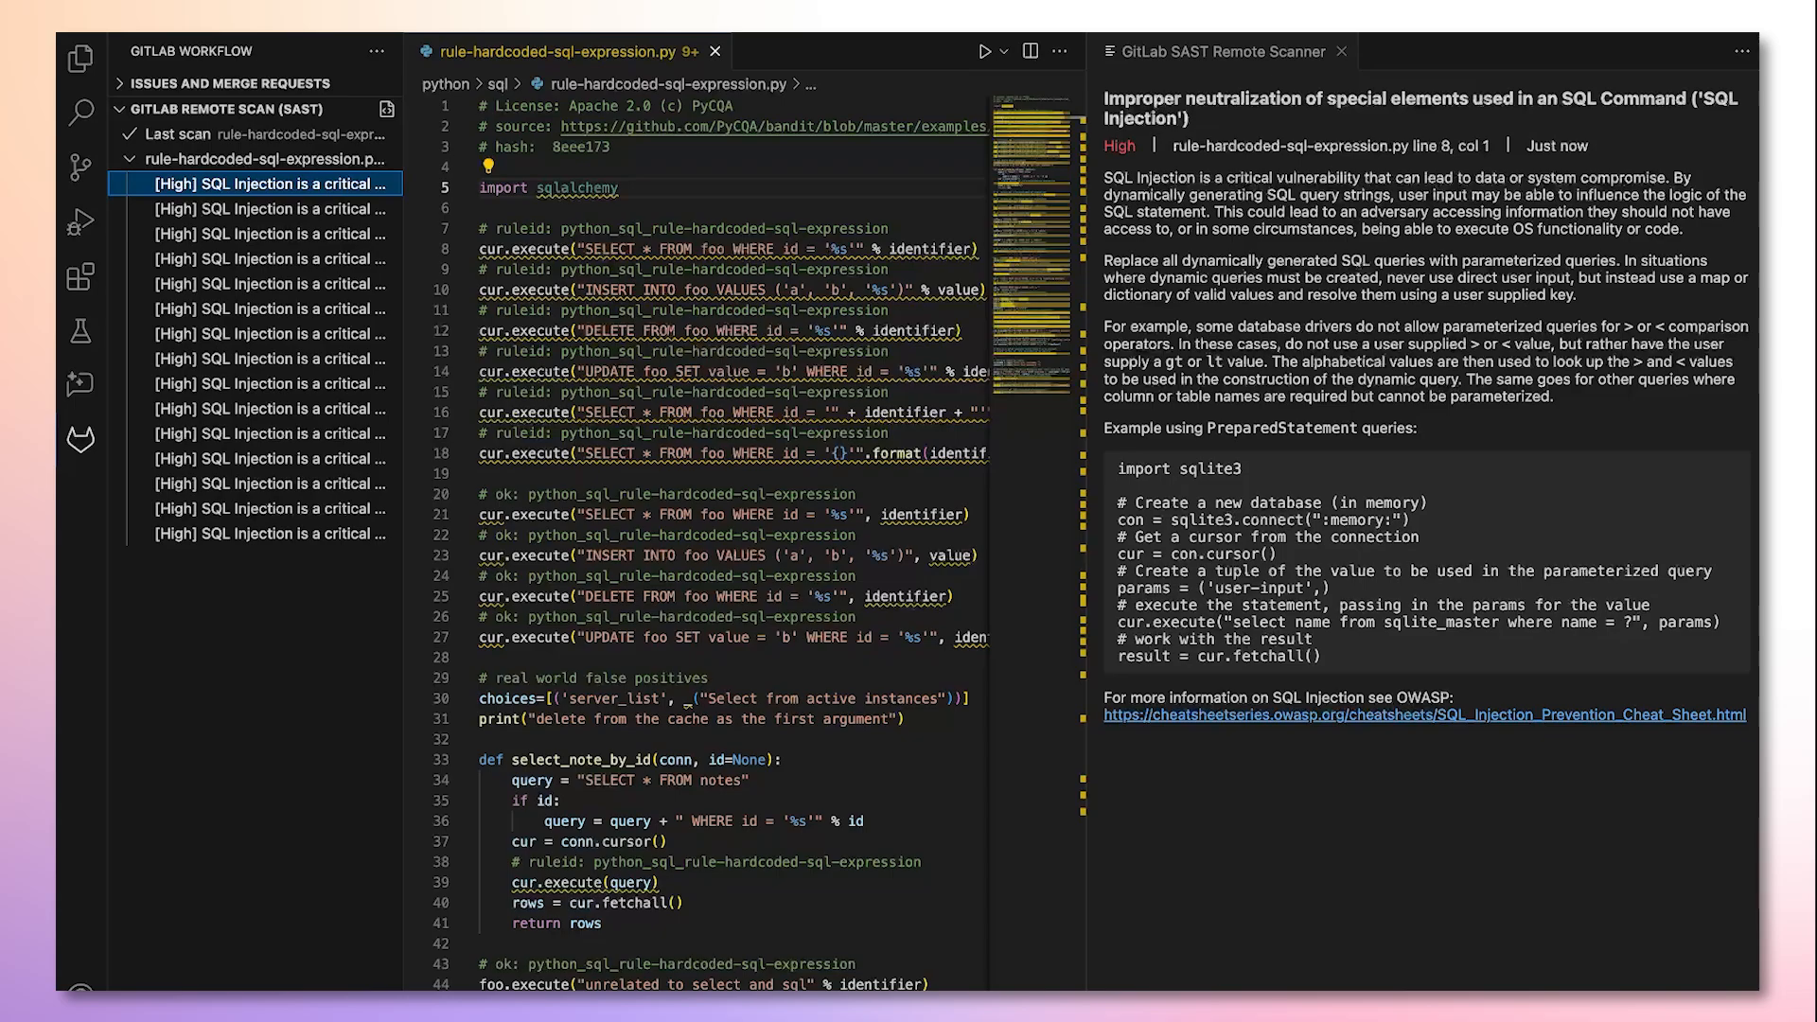
# - Review the file's entries in the Problems panel, then return to the Explorer file tree
pyautogui.click(1342, 51)
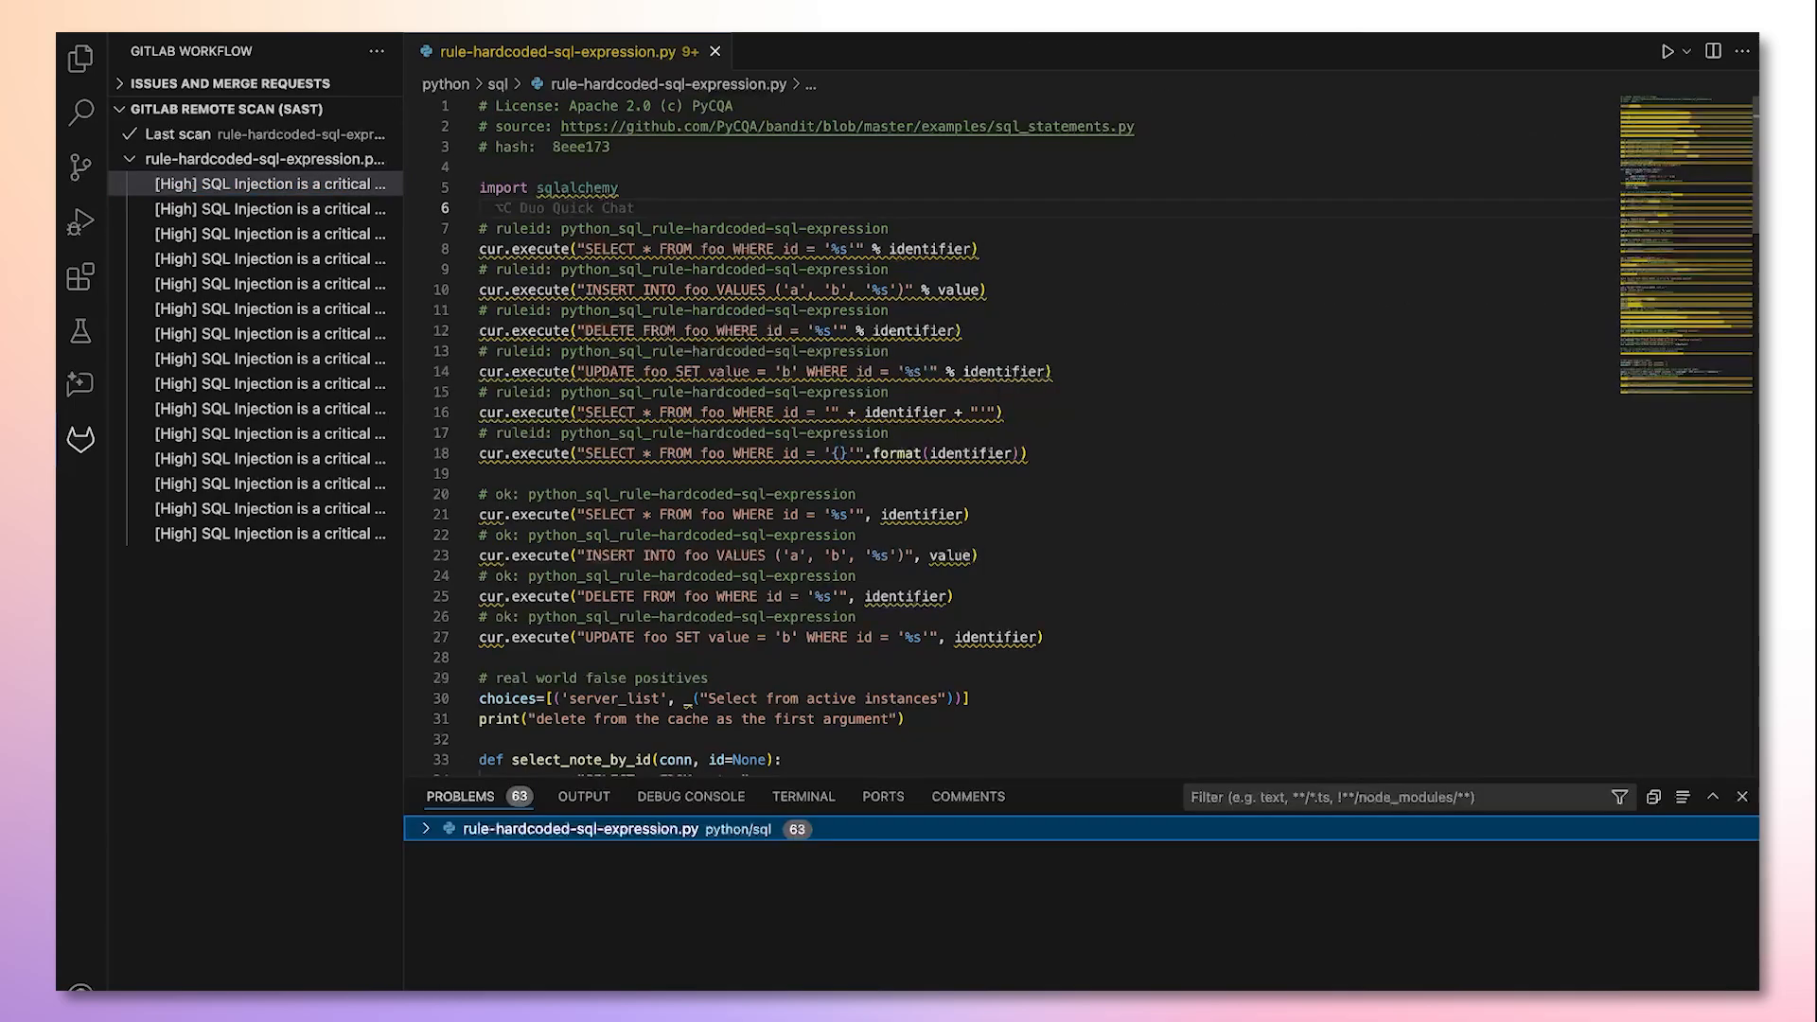
pyautogui.click(426, 829)
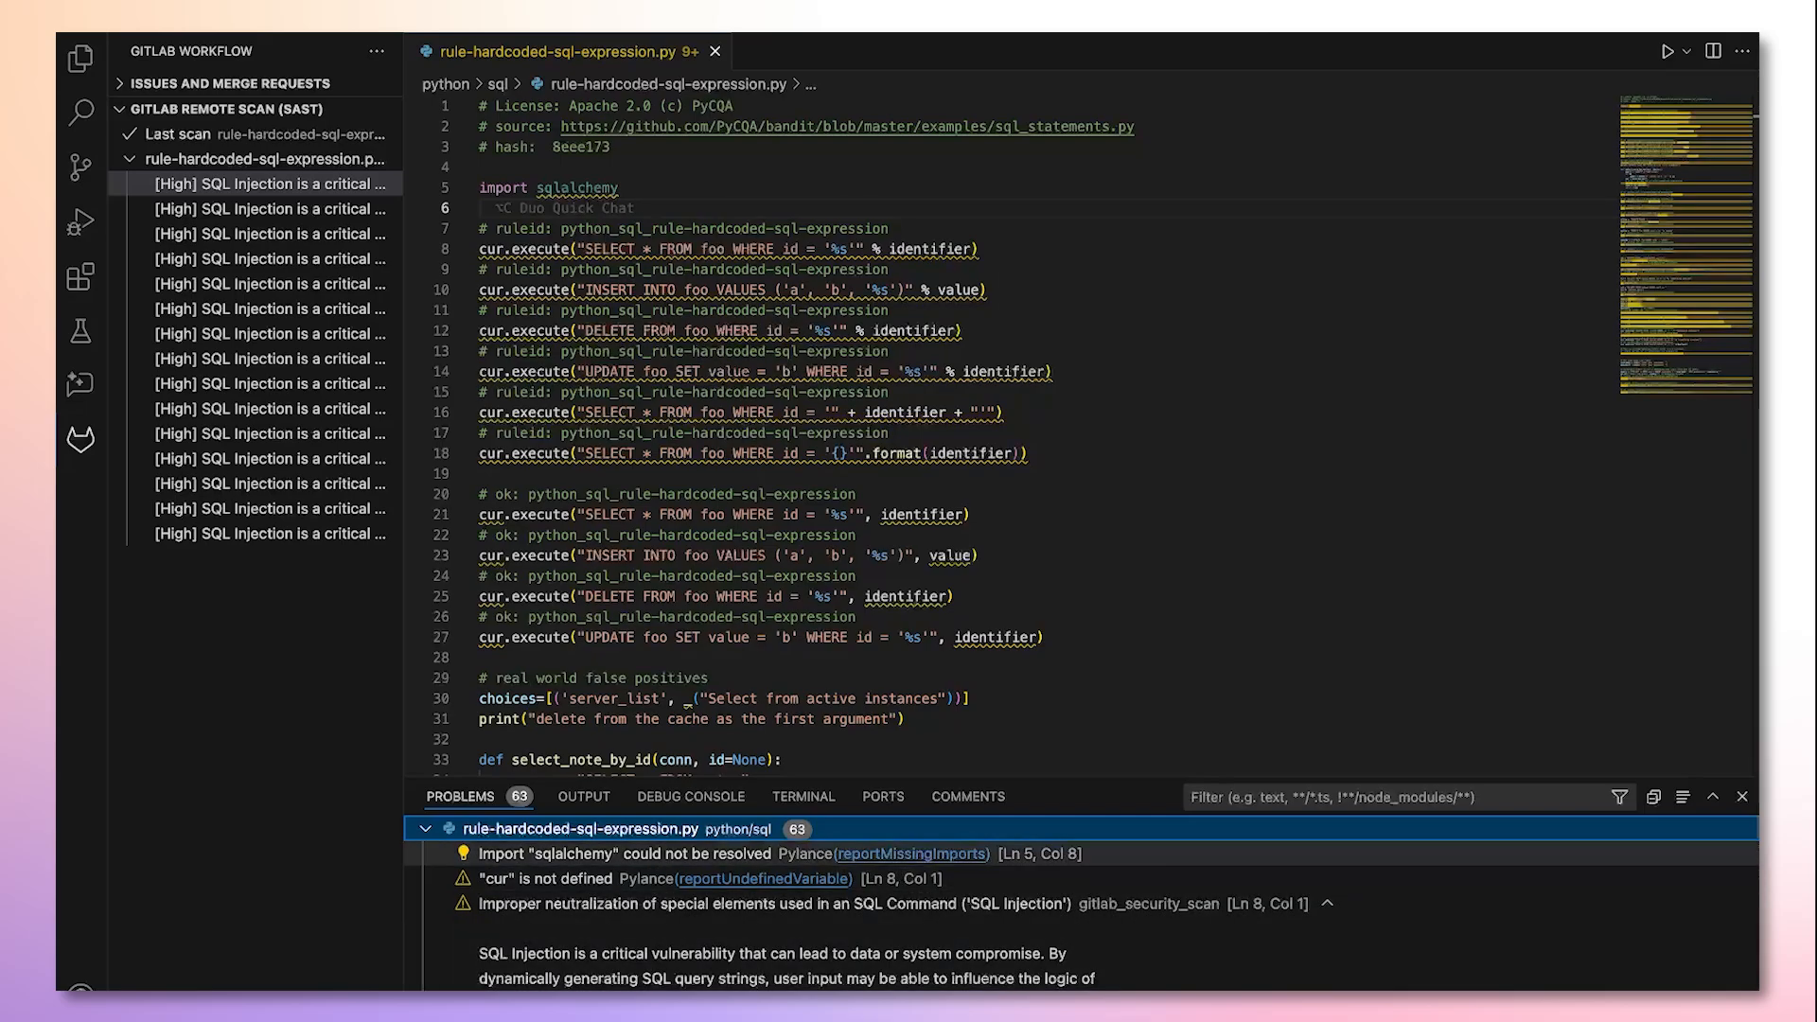
pyautogui.click(81, 57)
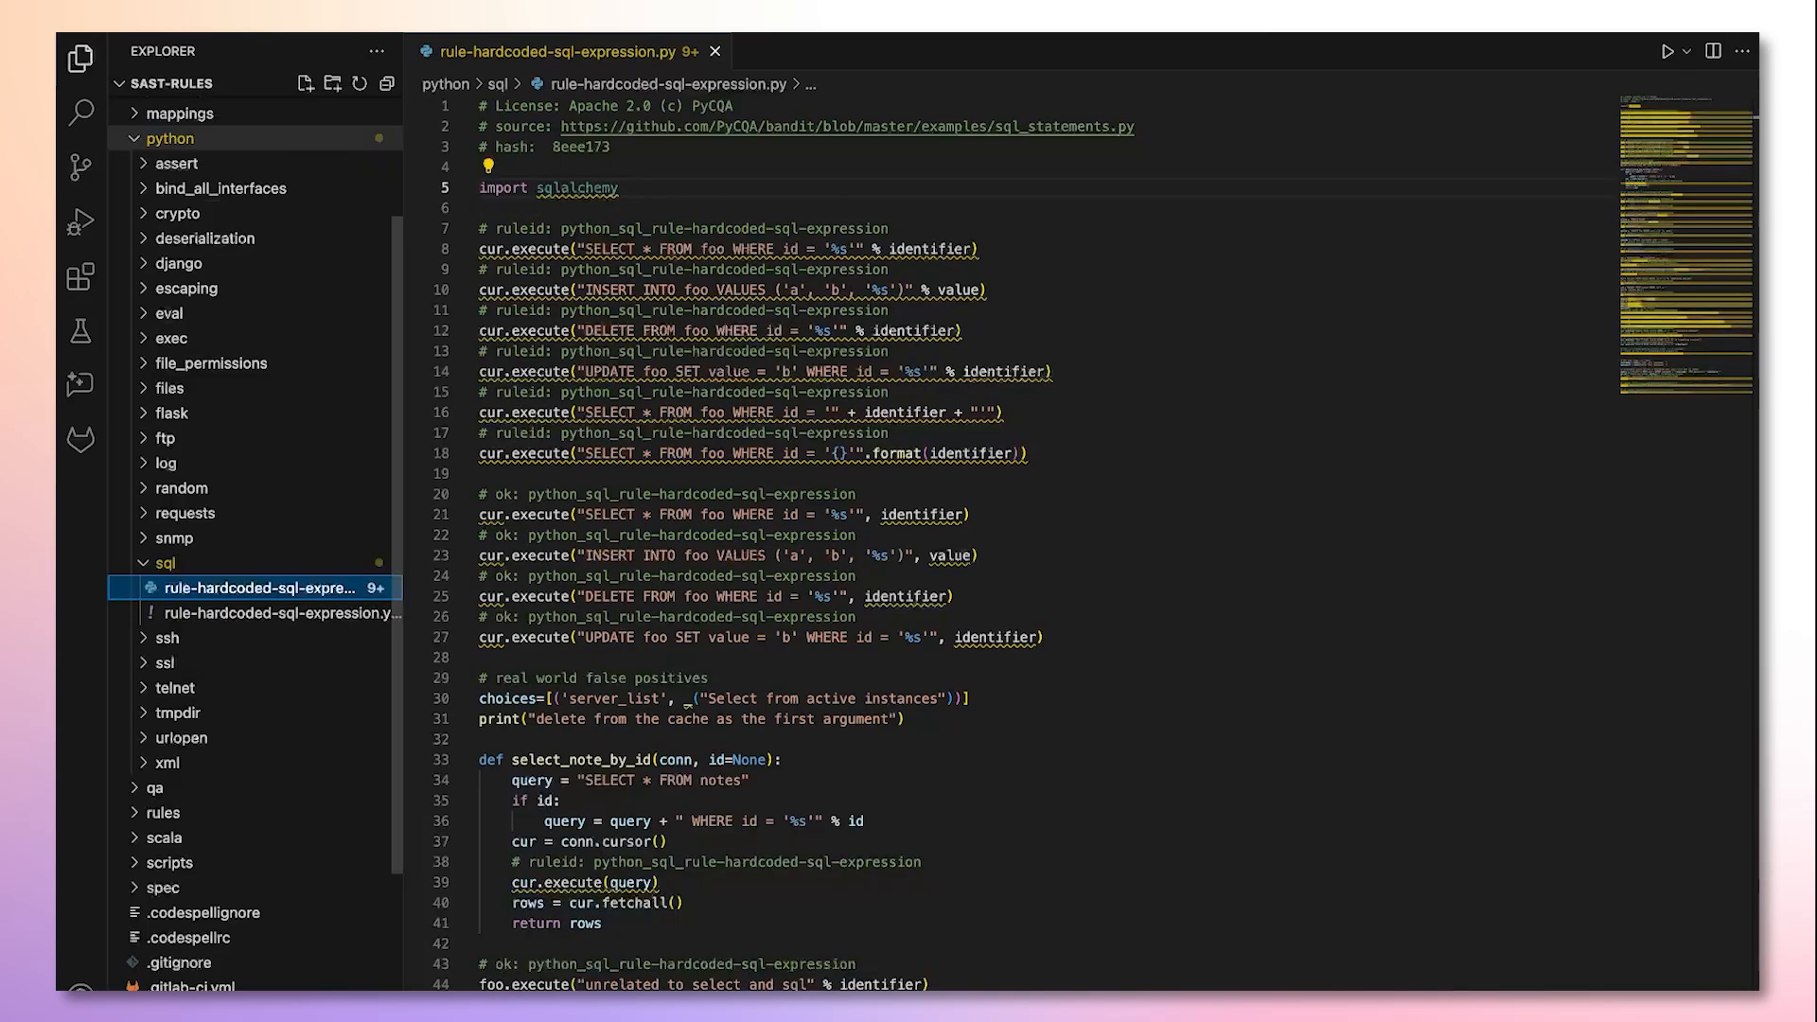
pyautogui.moveTo(172, 412)
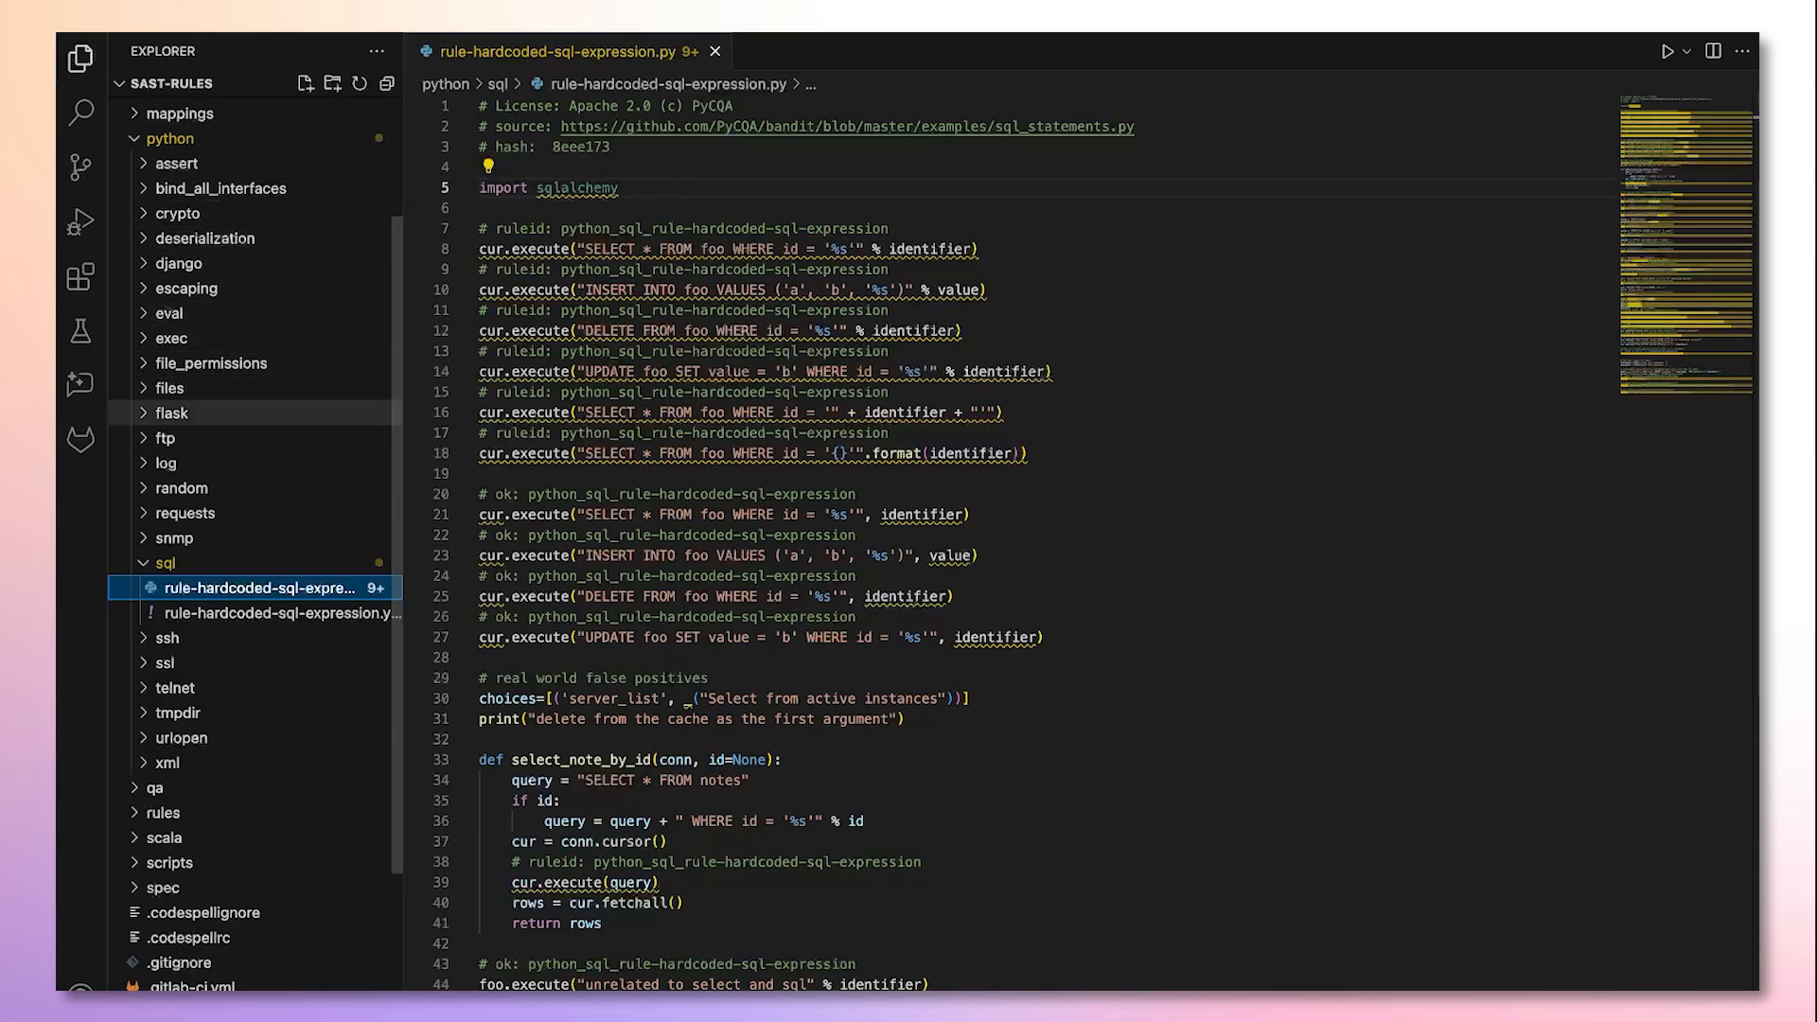
# - Scan python/flask/rule-app-debug.py and show its Medium Active debug code finding details
pyautogui.click(173, 413)
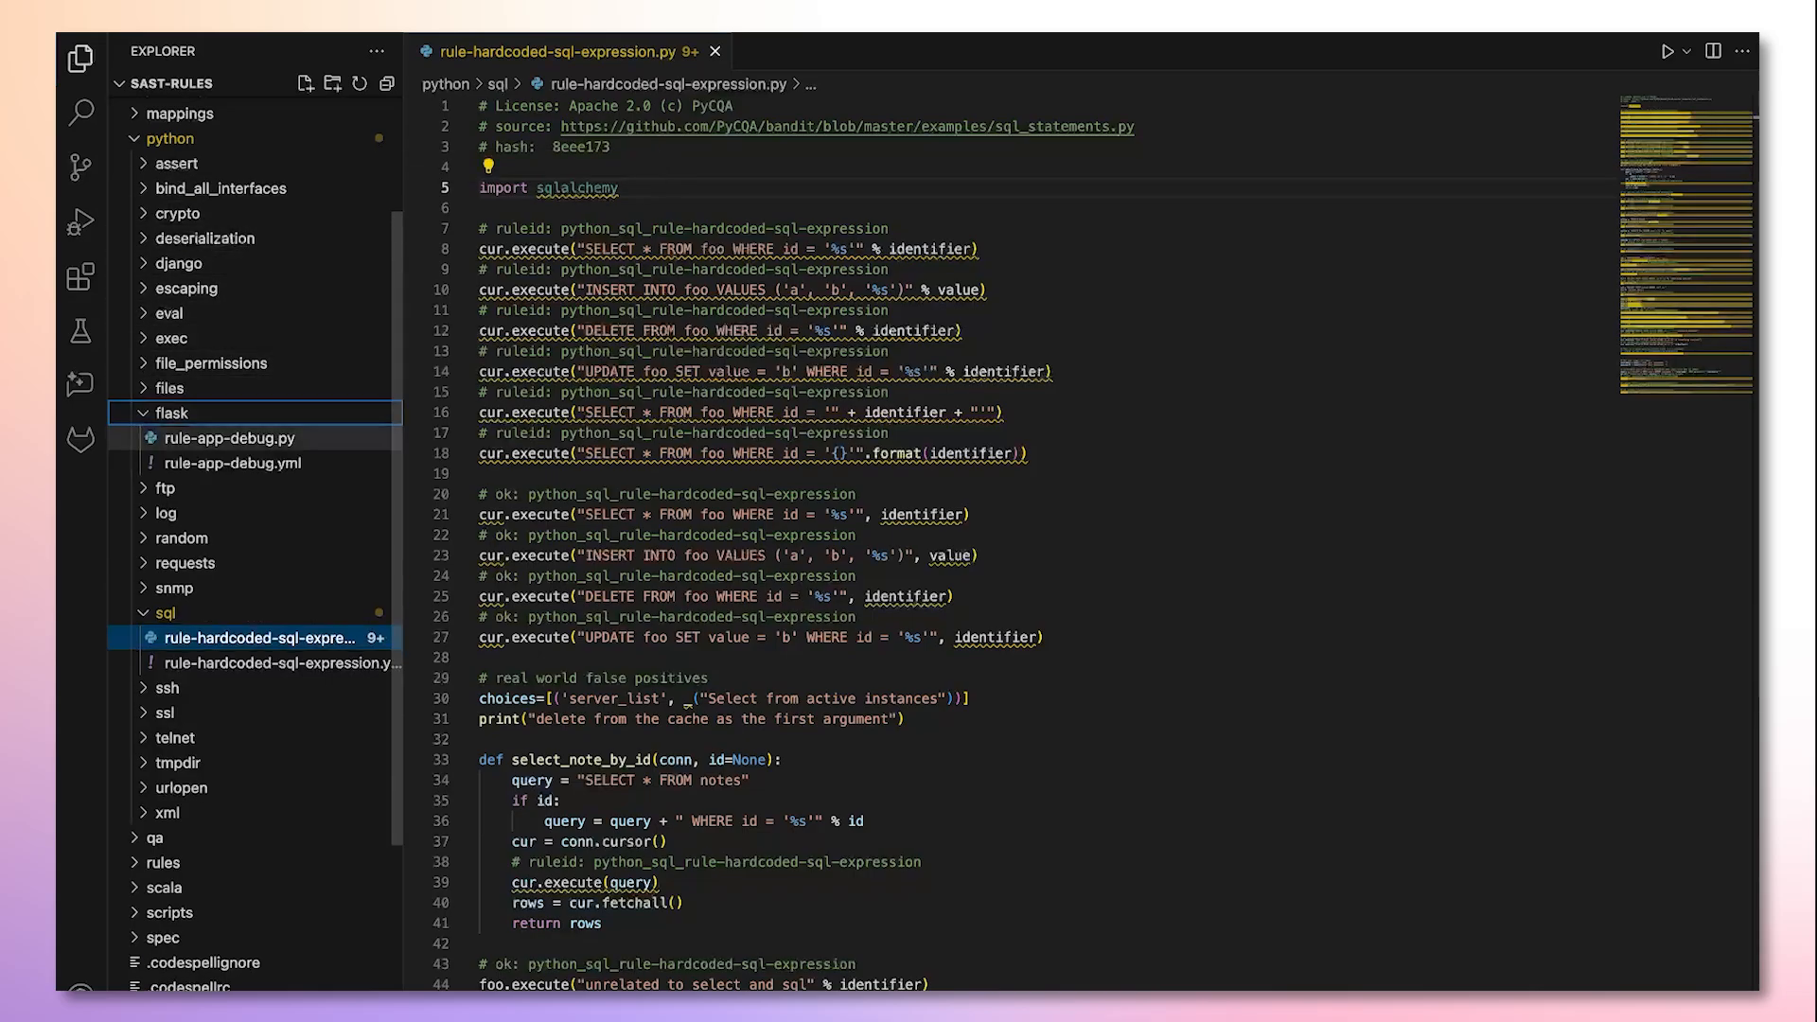
pyautogui.click(231, 437)
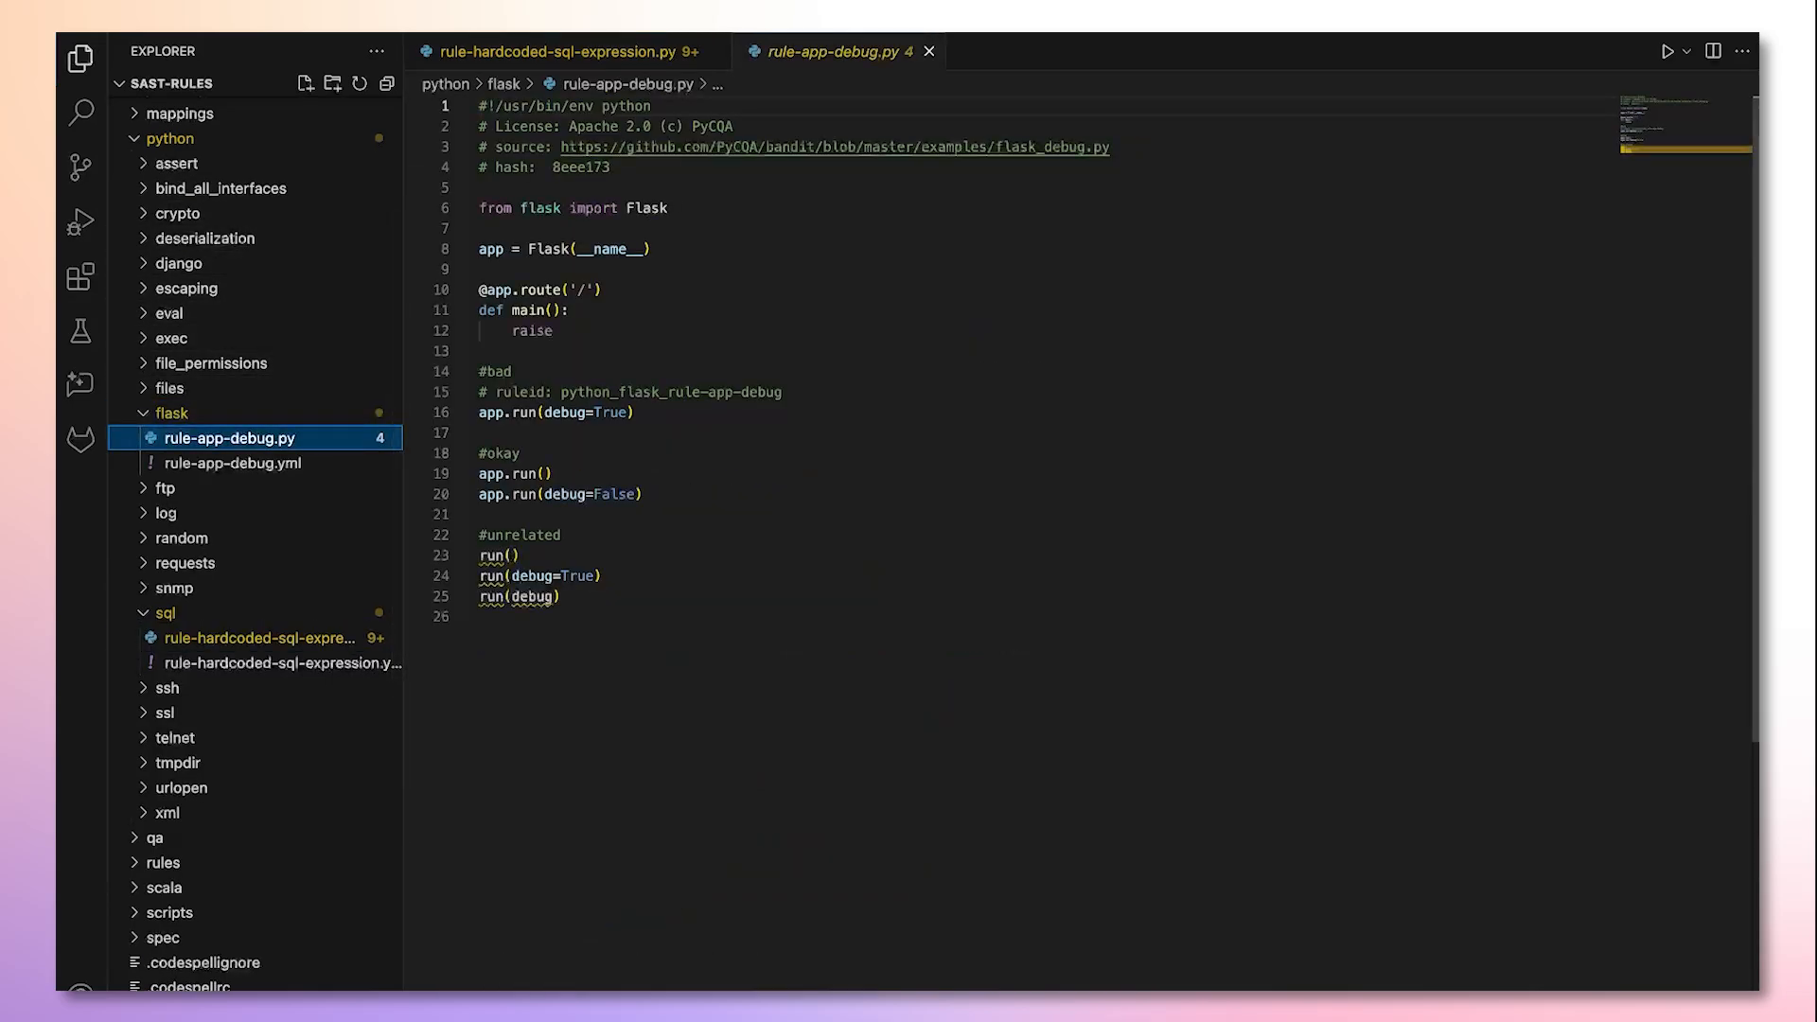
pyautogui.doubleClick(647, 208)
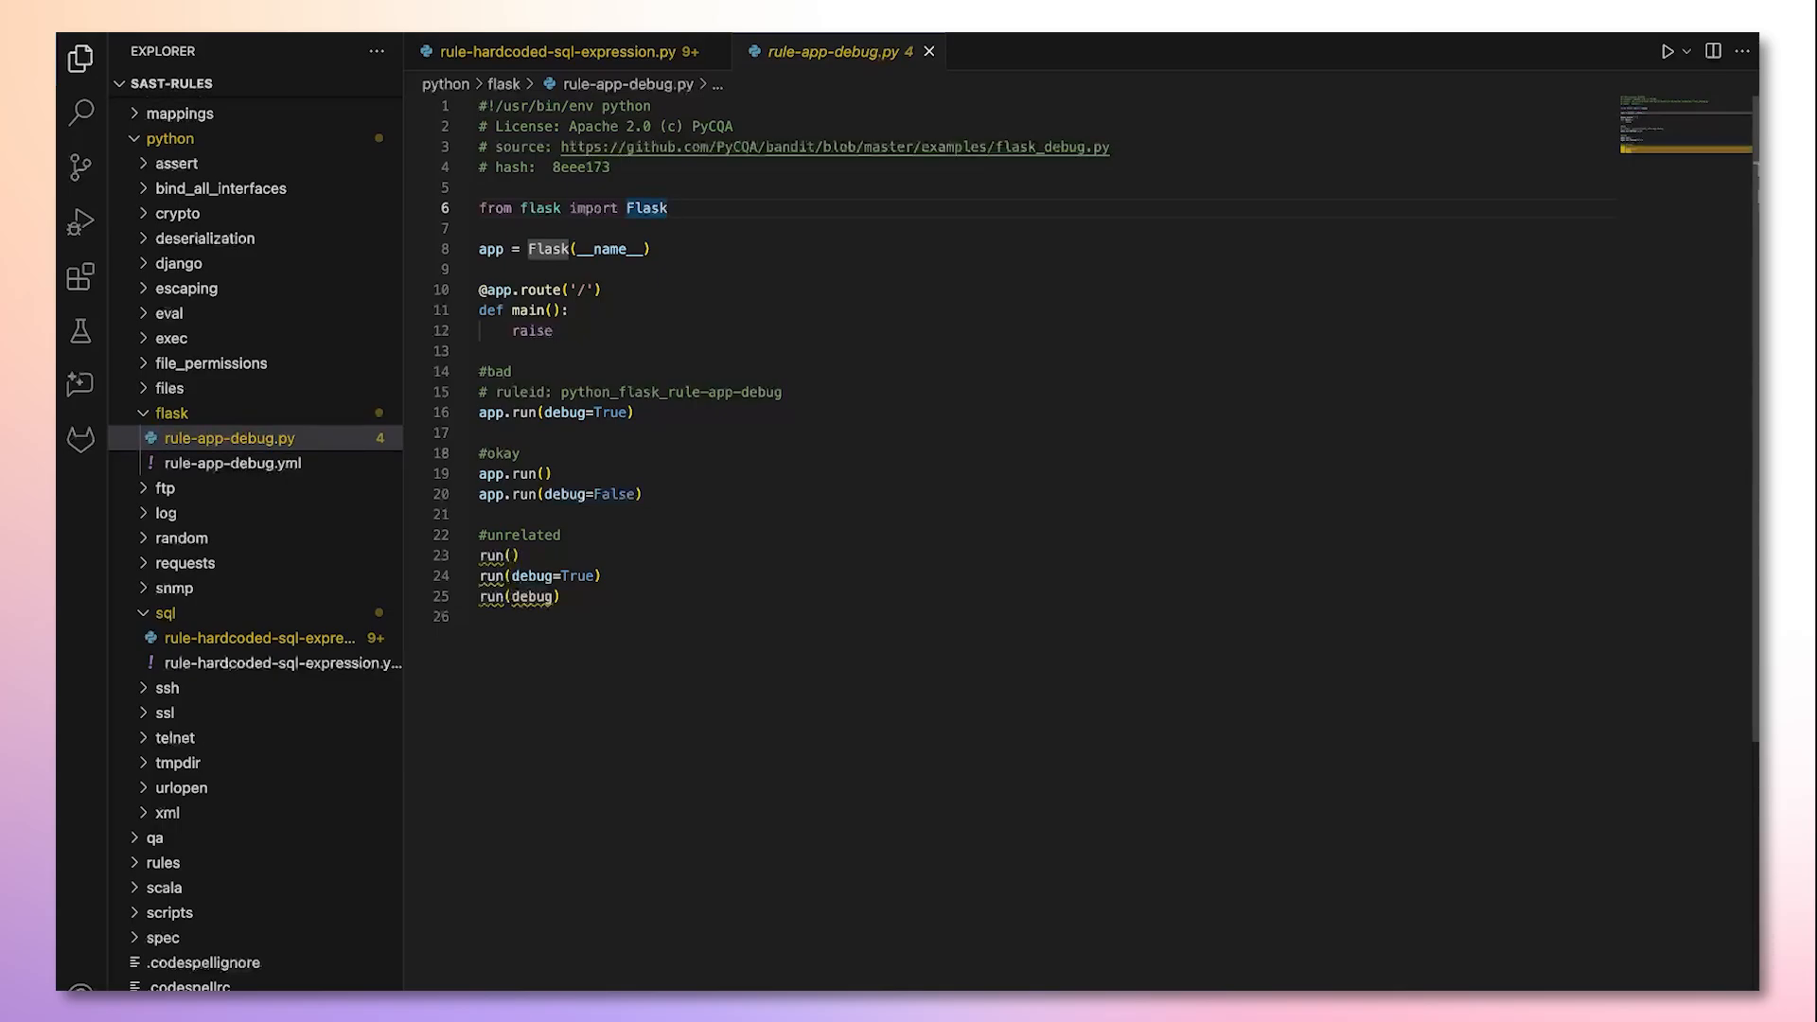
pyautogui.click(79, 437)
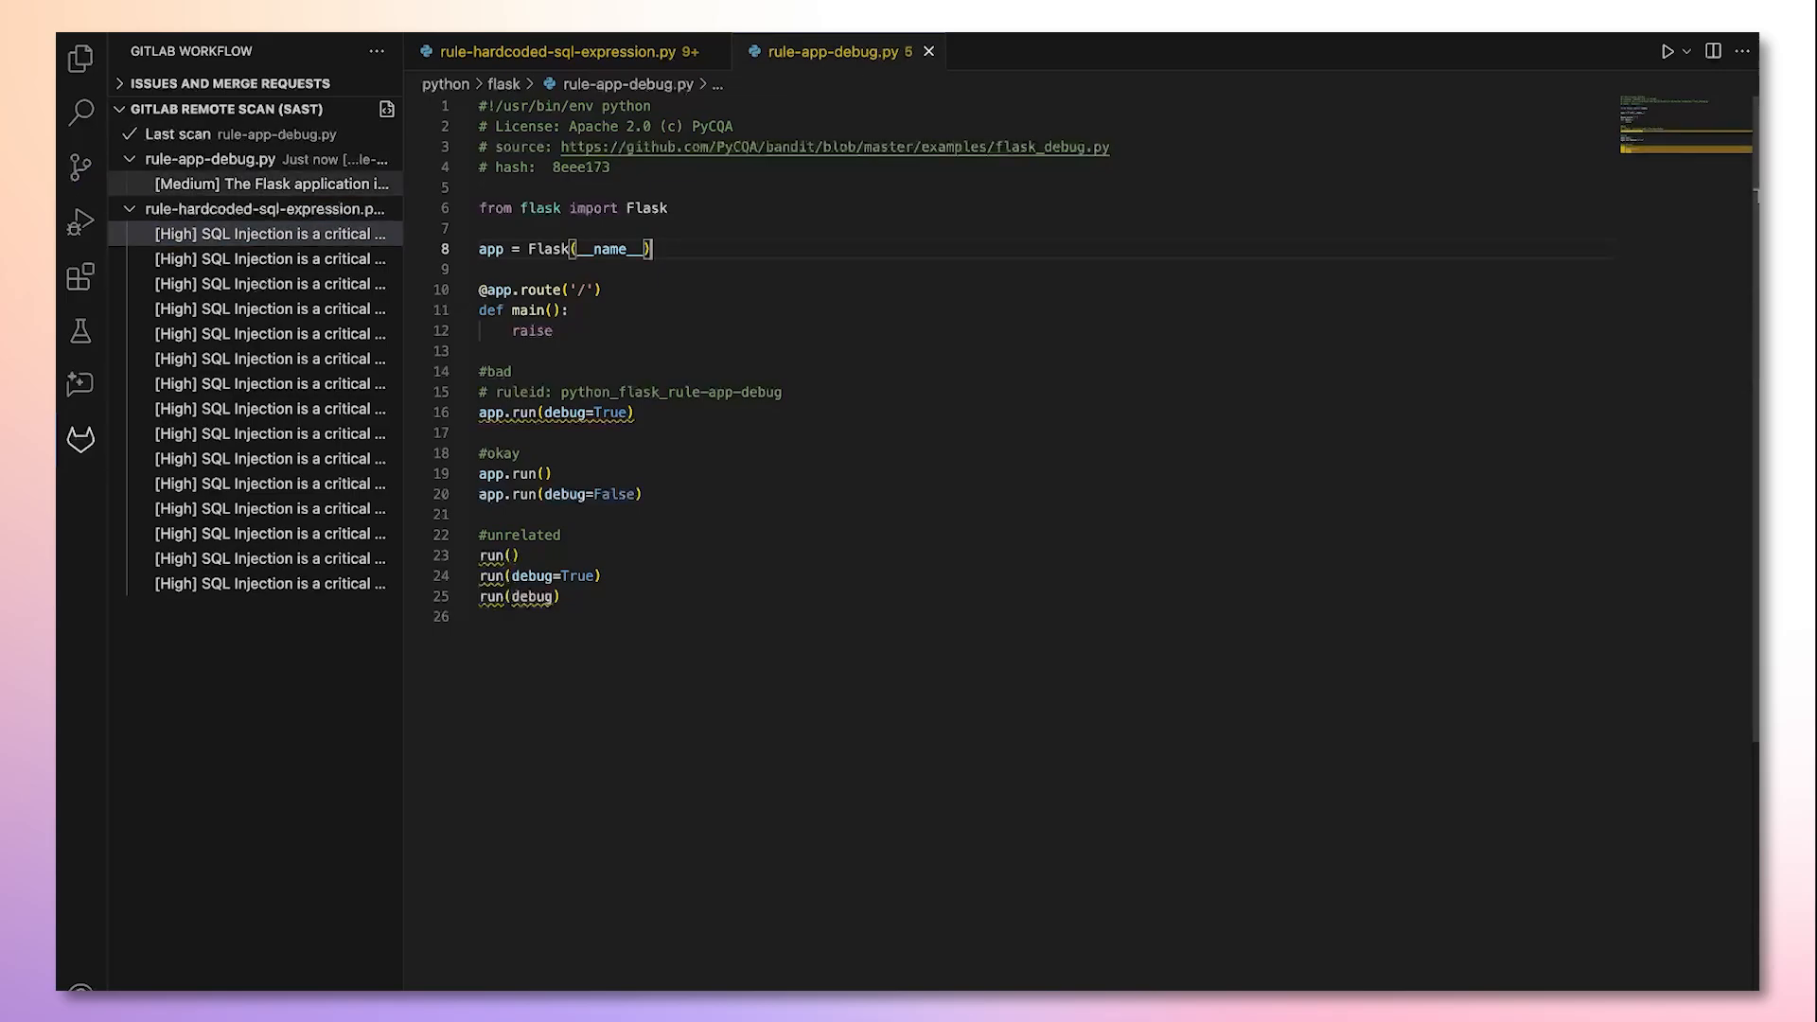
pyautogui.click(267, 183)
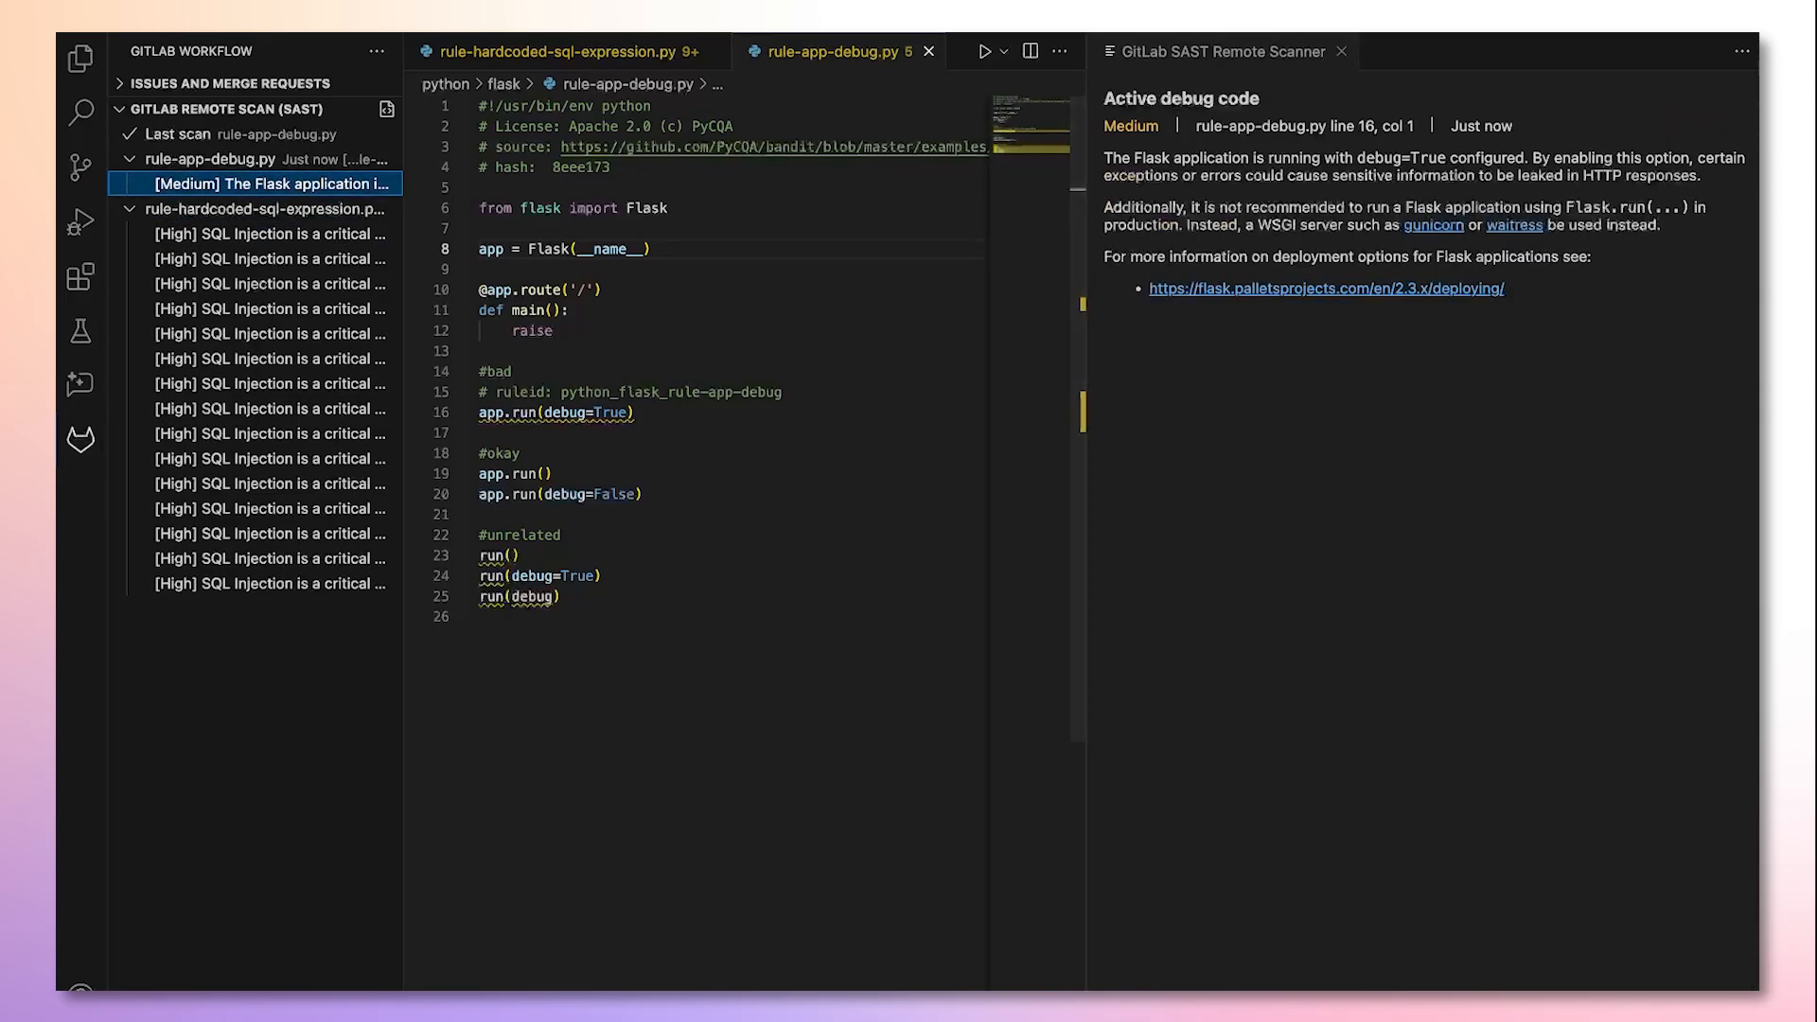